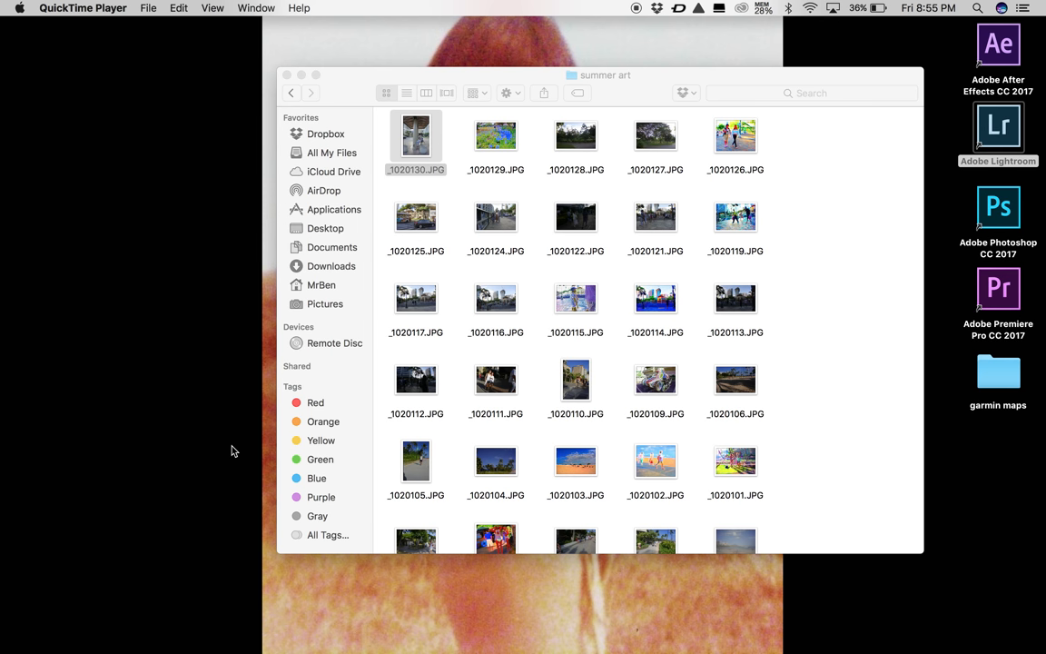
mouse_move(538, 472)
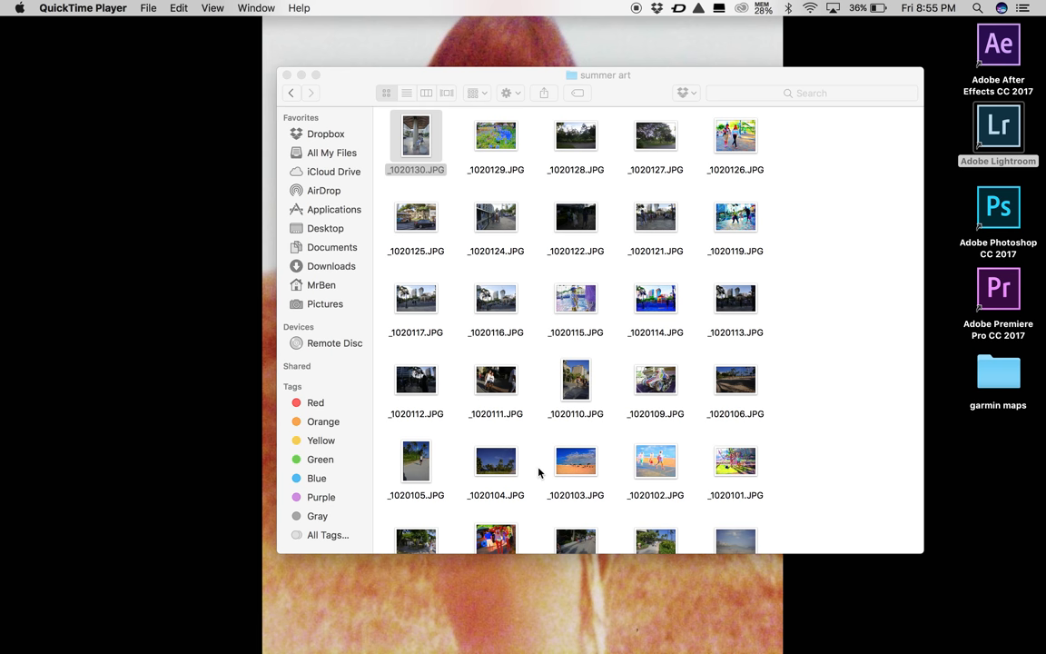
- Review the earlier painted crowd and beach-walkers photos in the folder full size
scroll(down, 3)
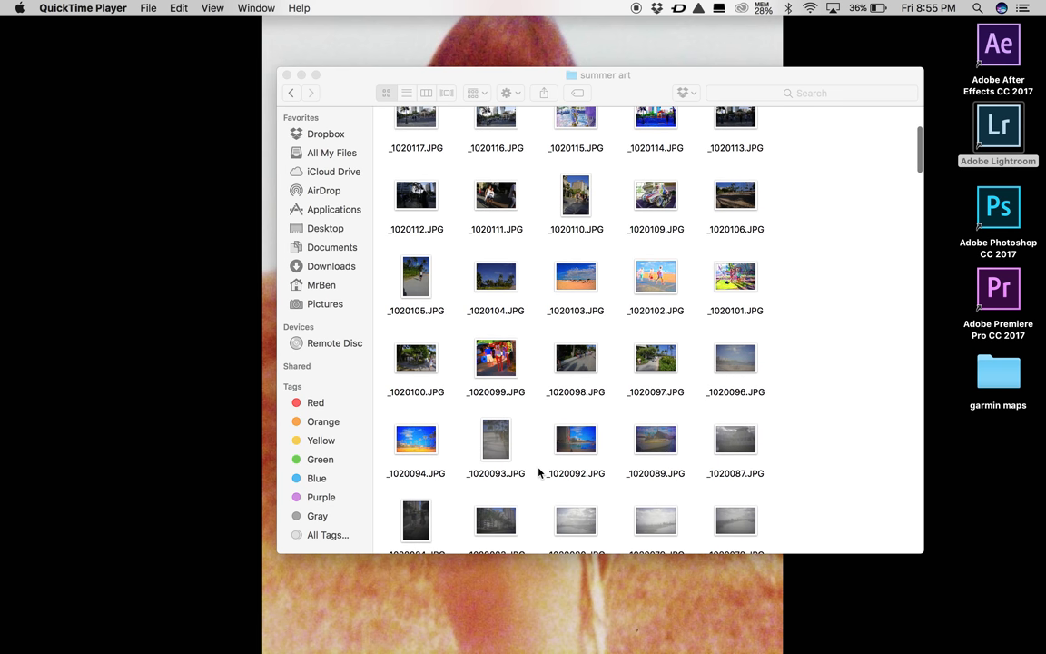
click(495, 356)
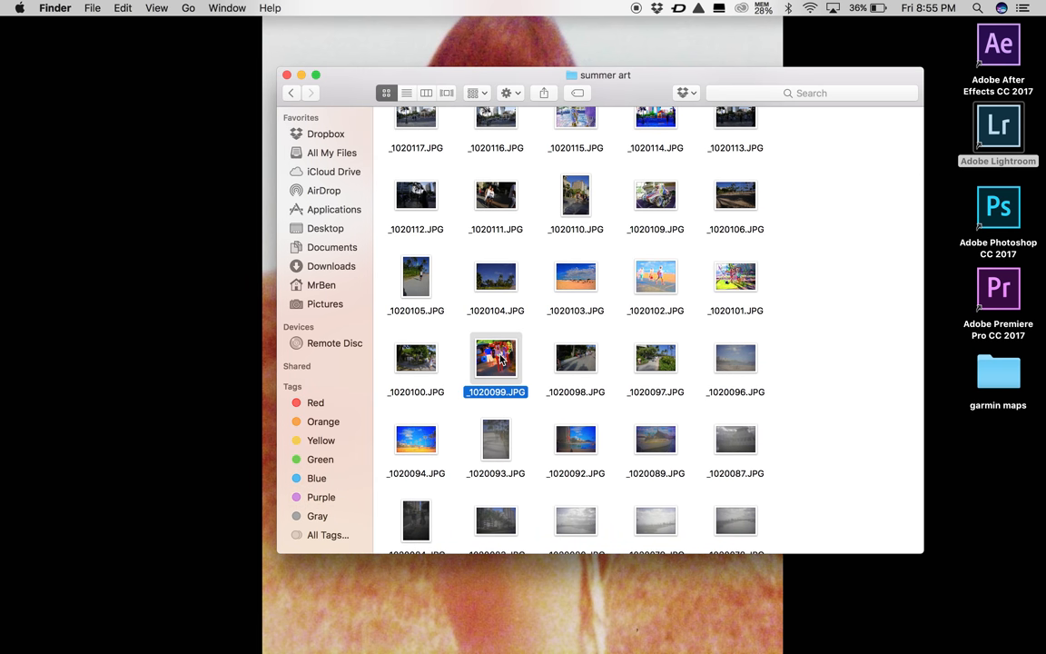
double_click(493, 358)
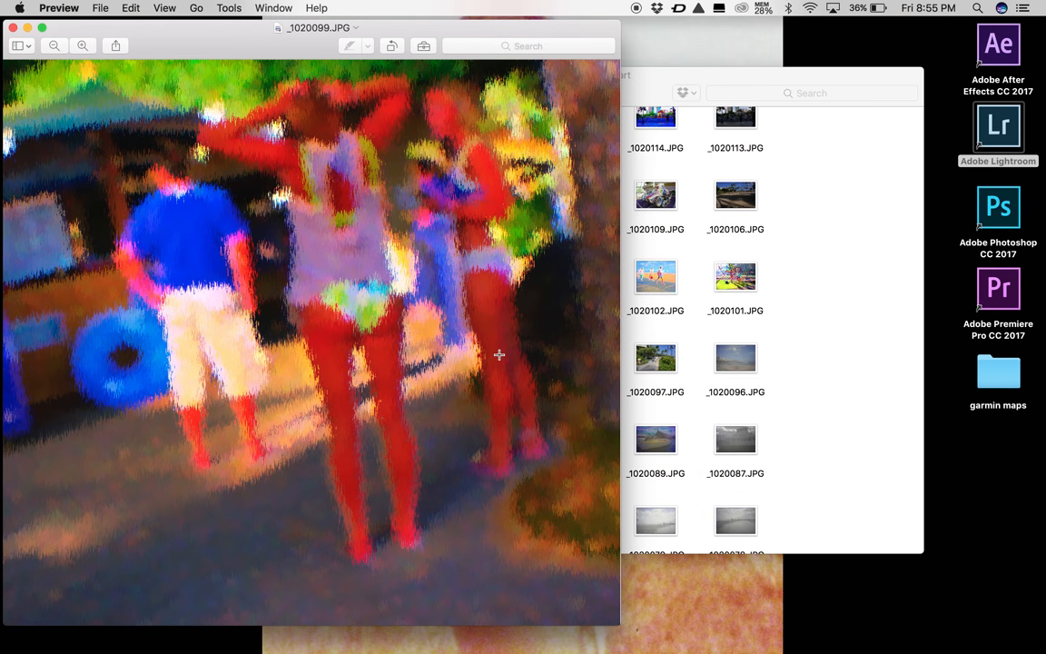
mouse_move(227, 211)
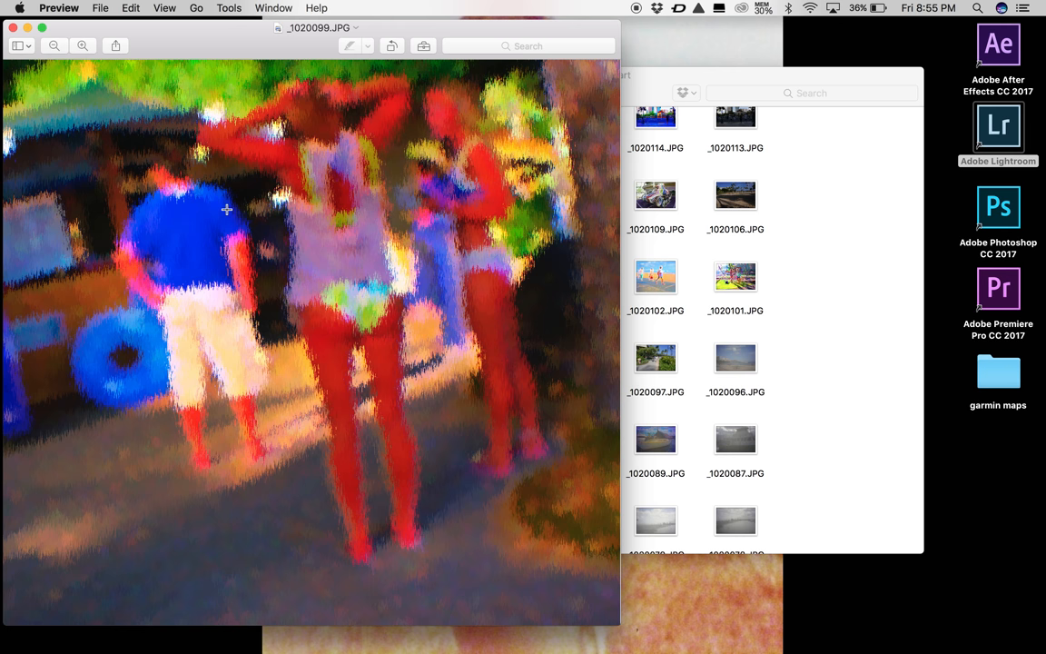
mouse_move(533, 276)
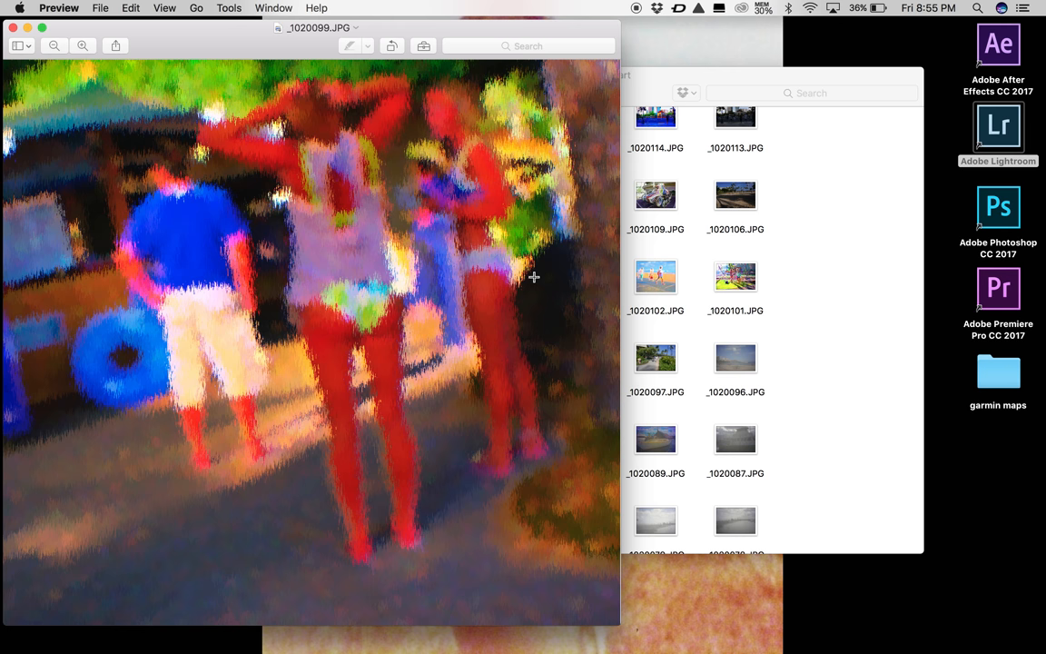
mouse_move(383, 232)
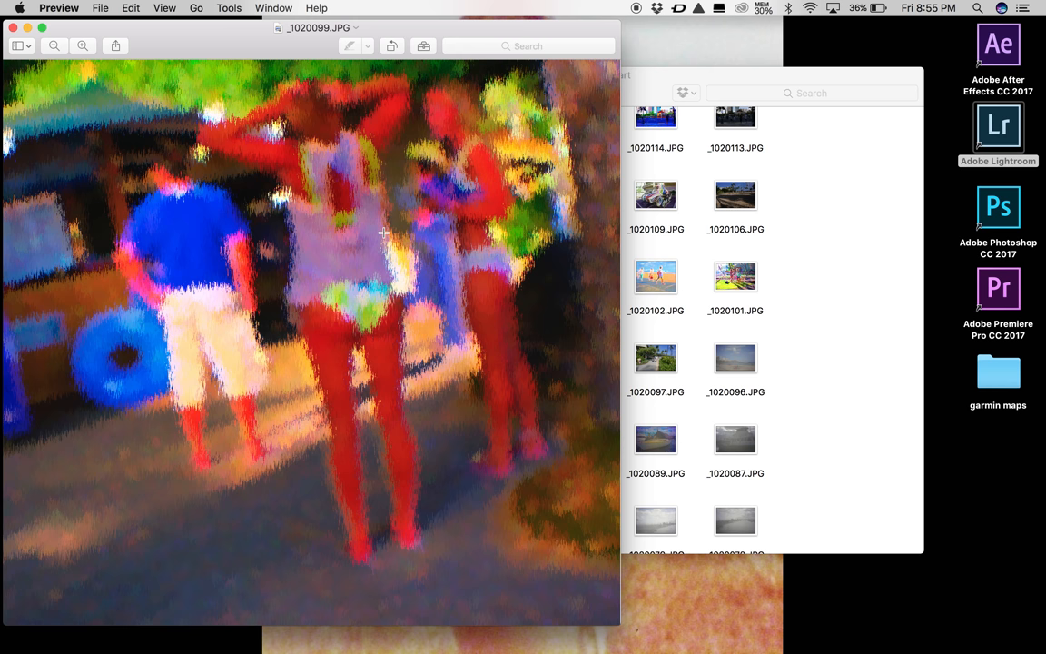
mouse_move(178, 116)
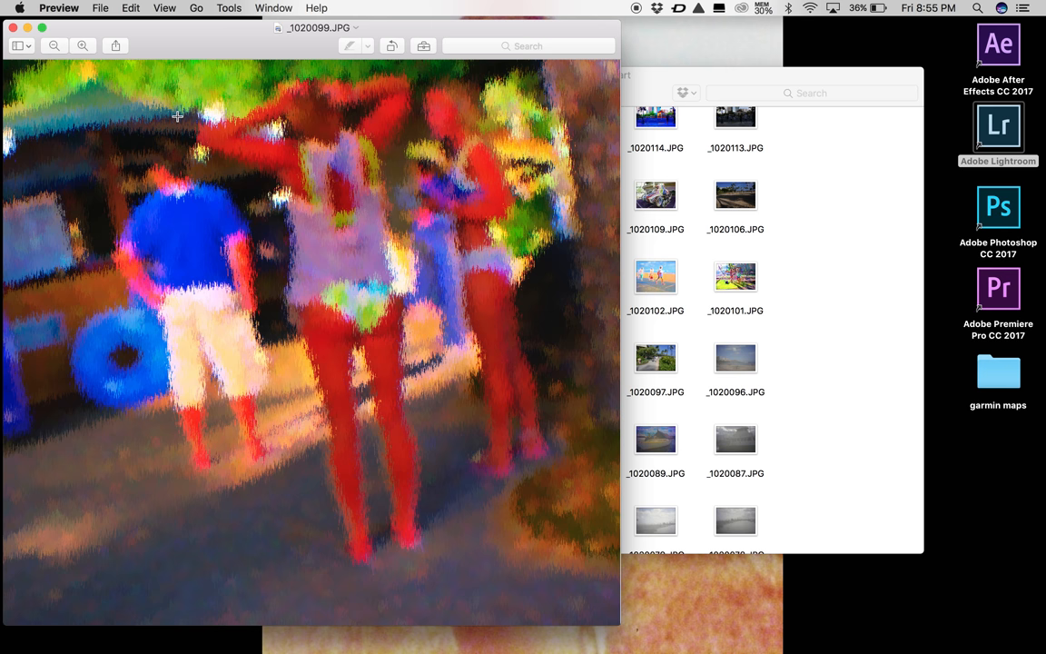
mouse_move(55, 83)
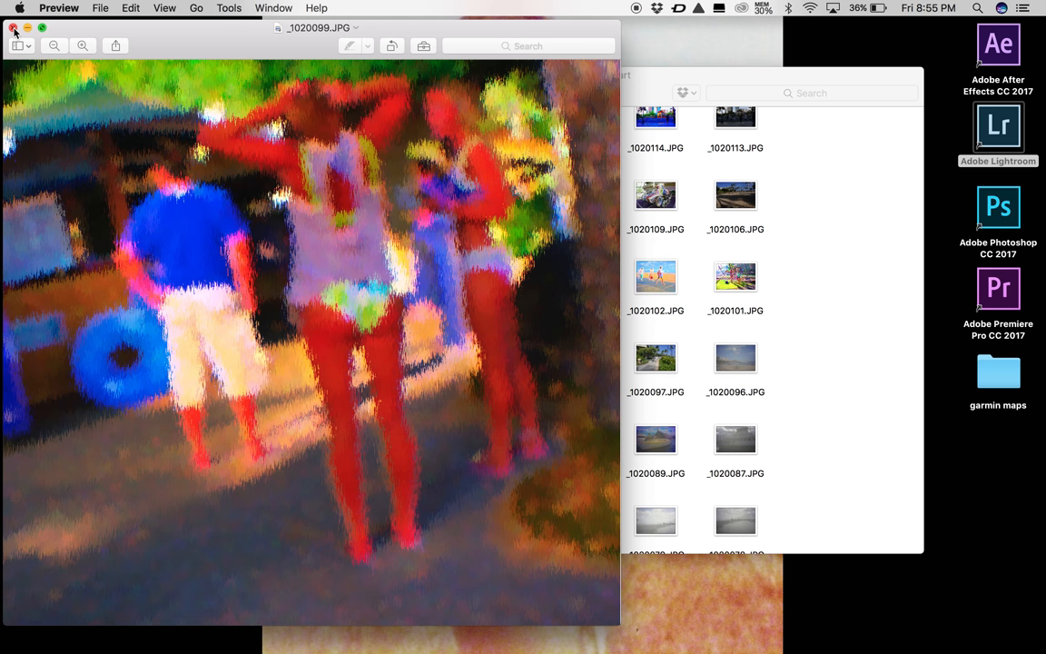
click(15, 29)
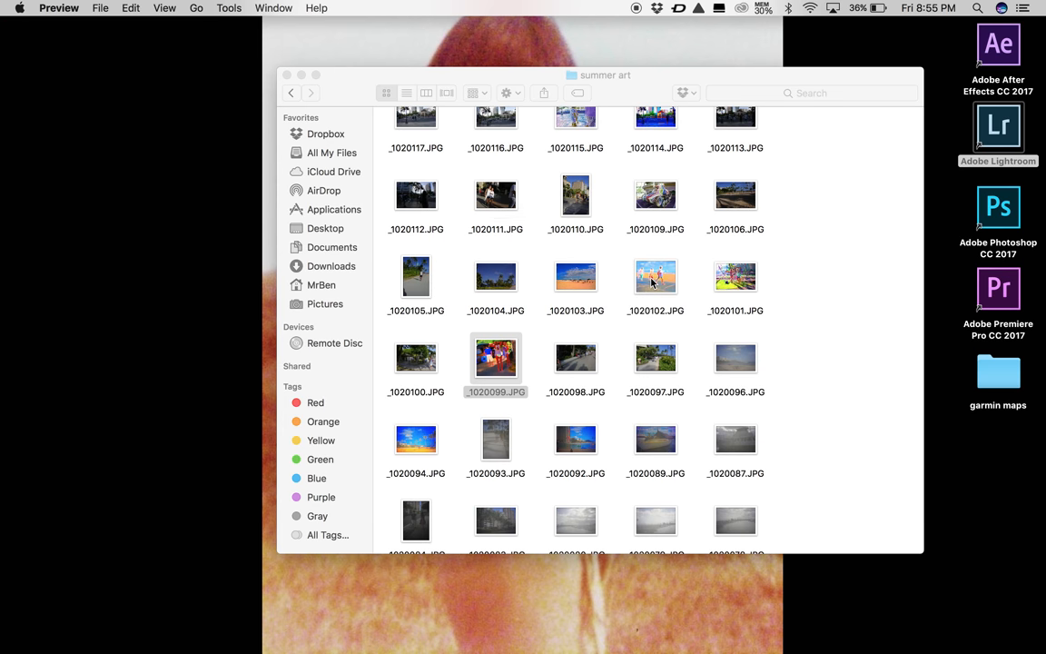
double_click(653, 276)
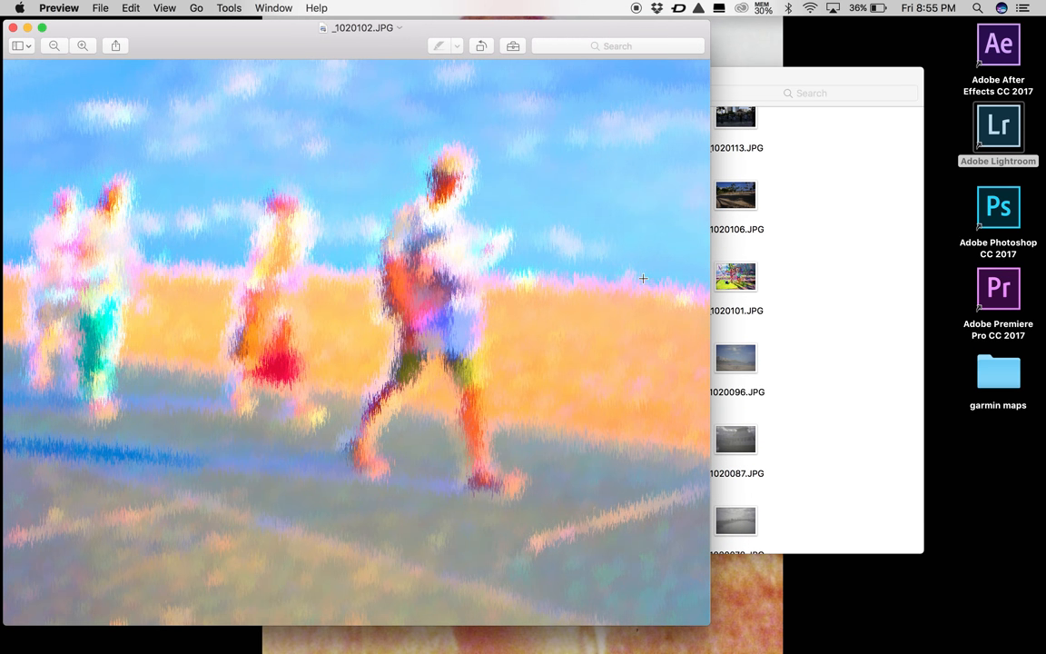
mouse_move(15, 40)
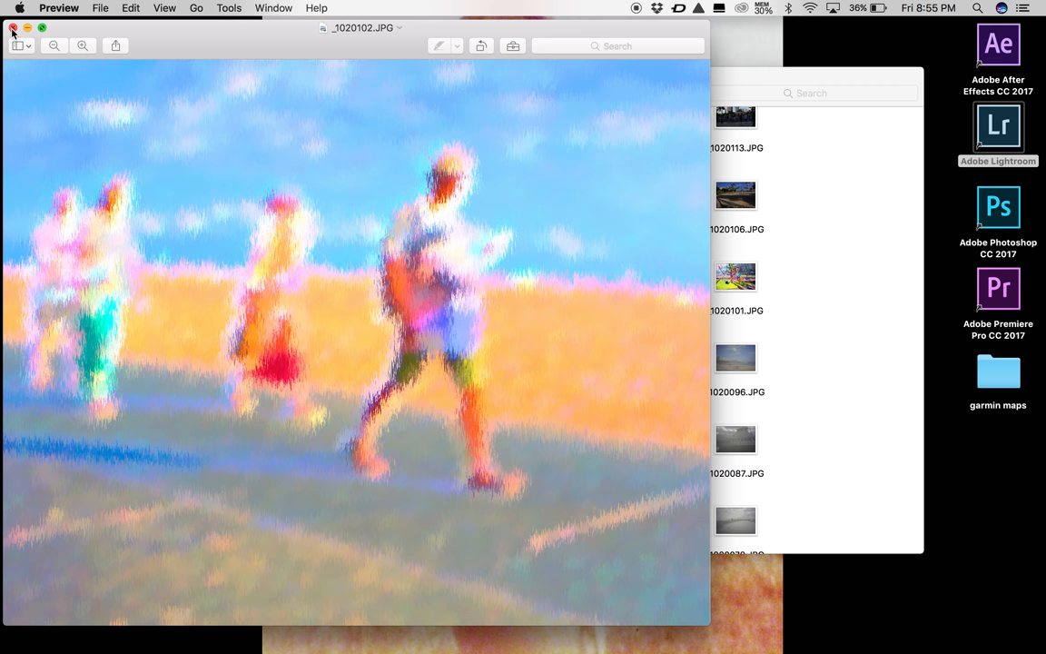
click(14, 29)
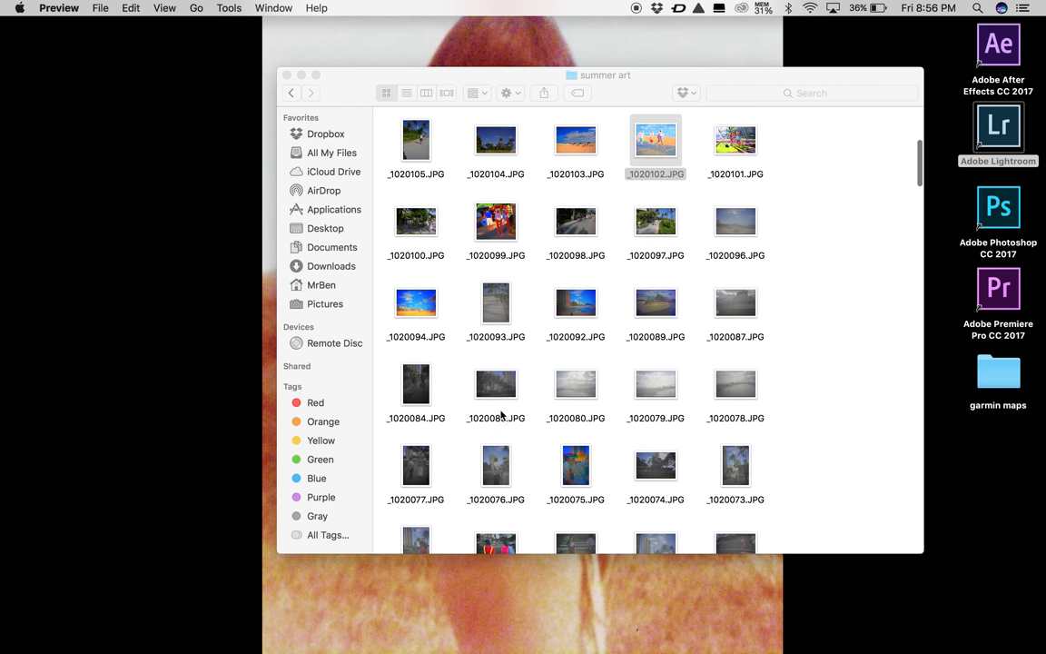
- Preview the striped-hat and palm-lined walkway photos, then get the walkway photo into Photoshop
scroll(down, 3)
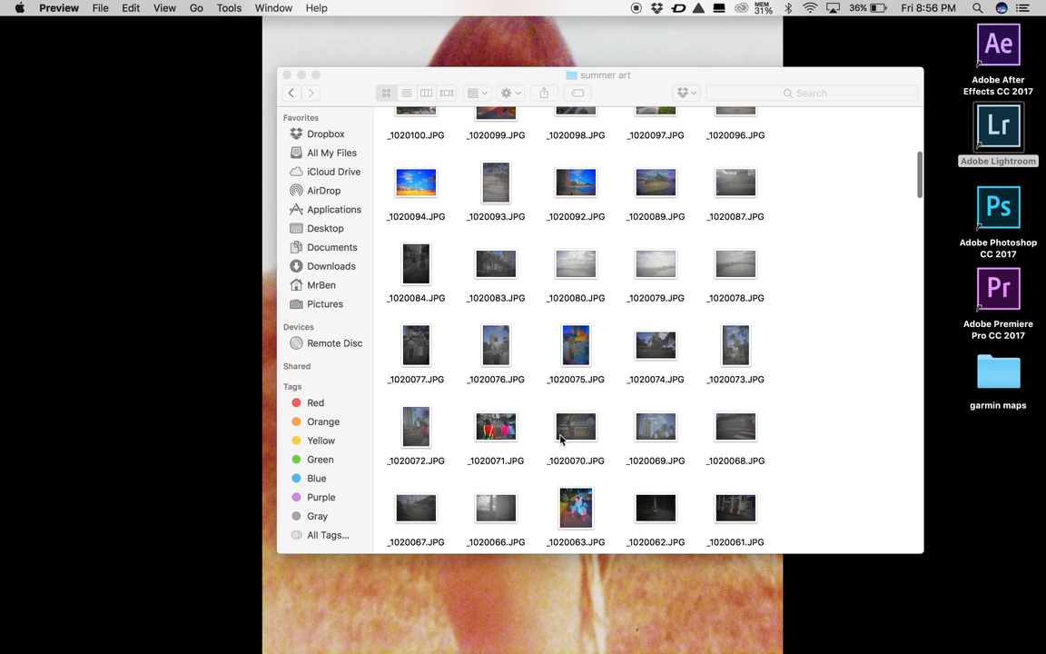
click(575, 343)
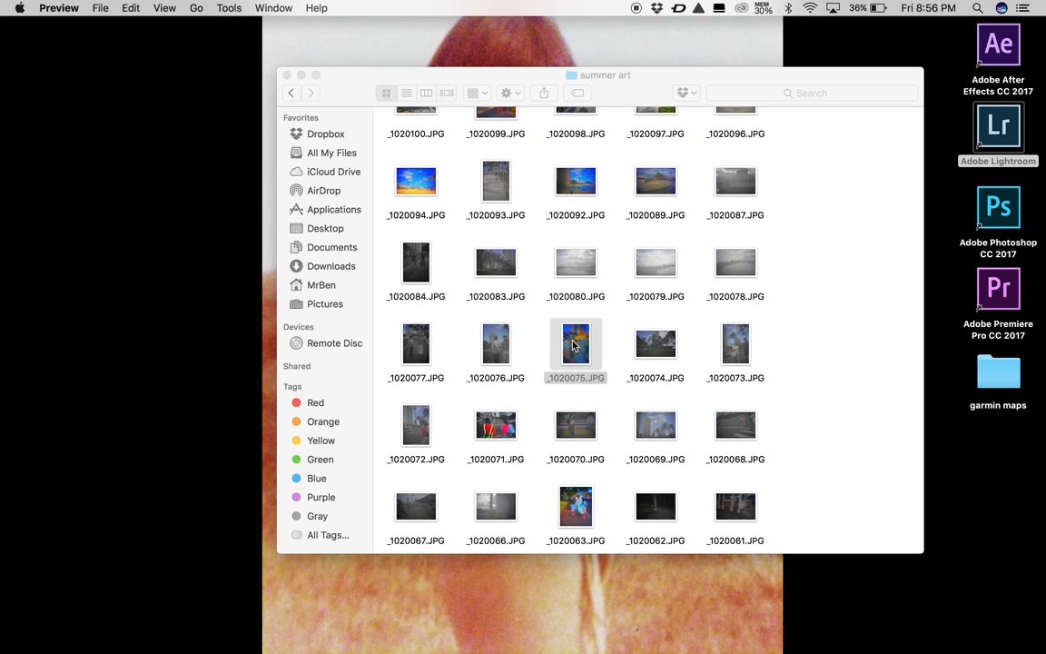
double_click(574, 343)
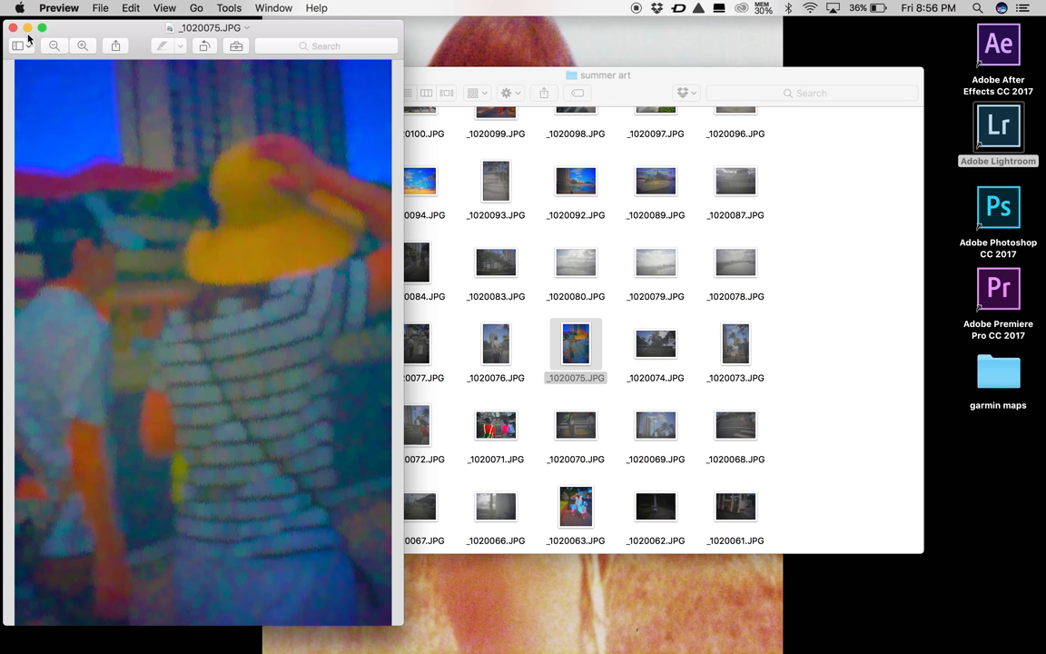
click(14, 27)
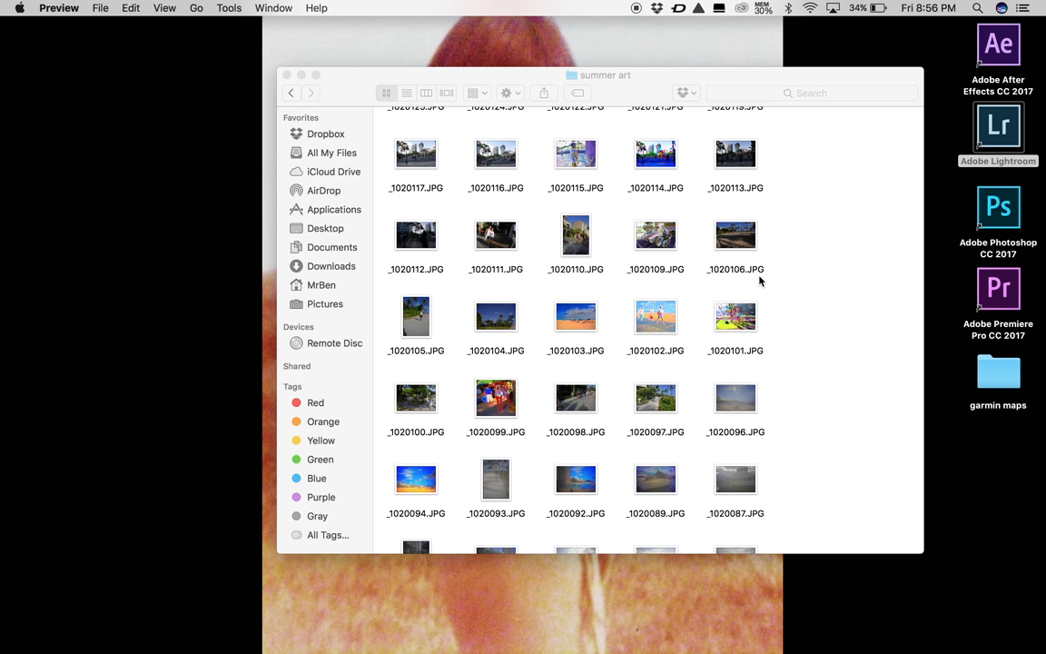
click(653, 352)
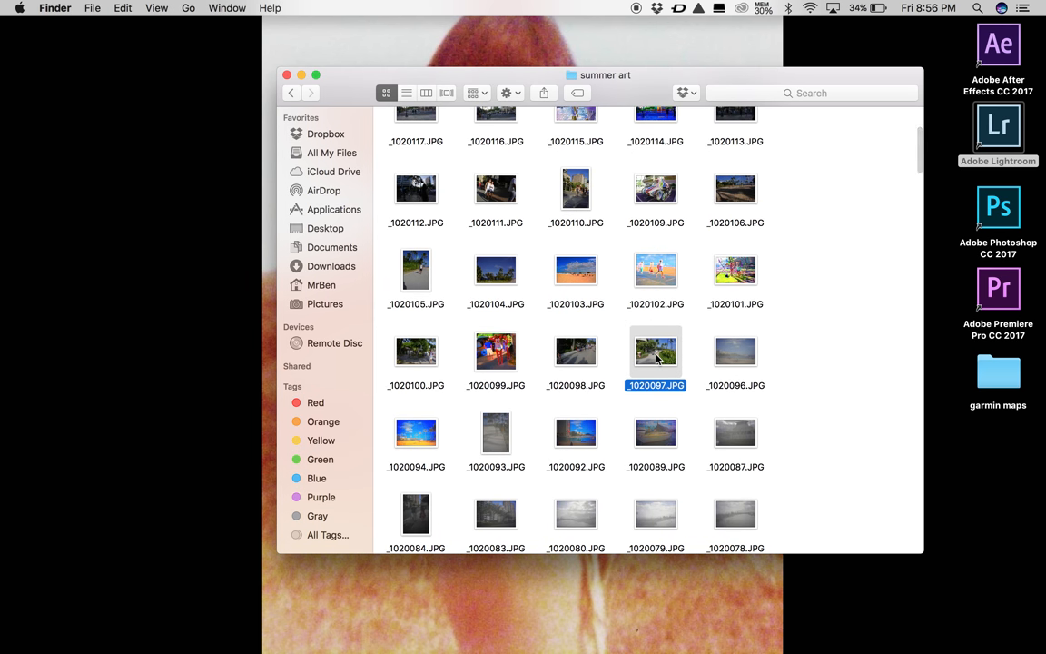
double_click(654, 352)
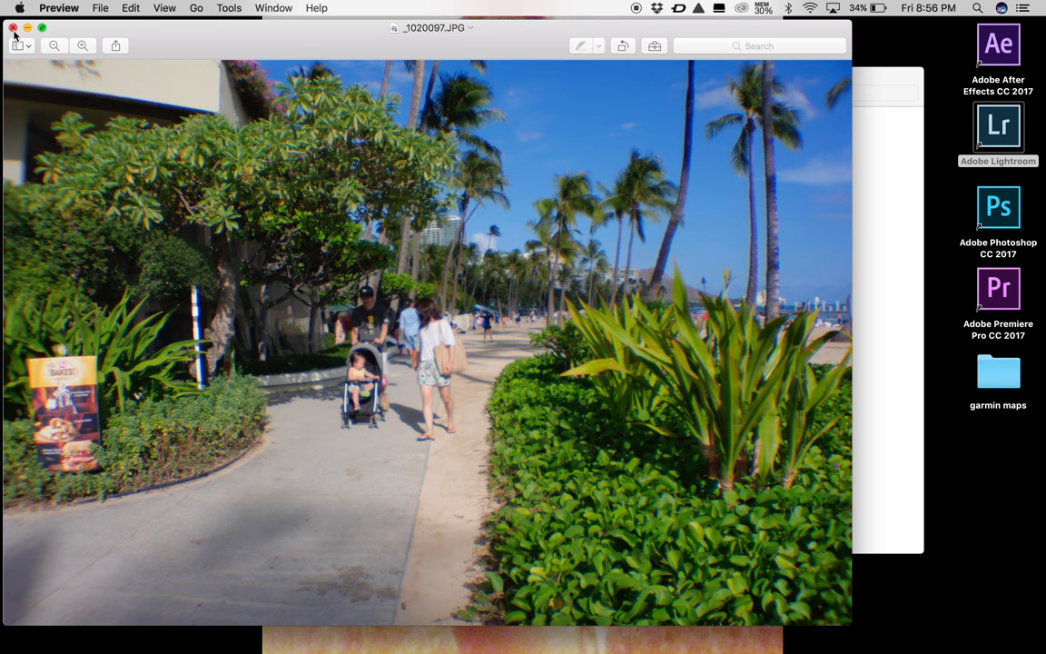
click(12, 27)
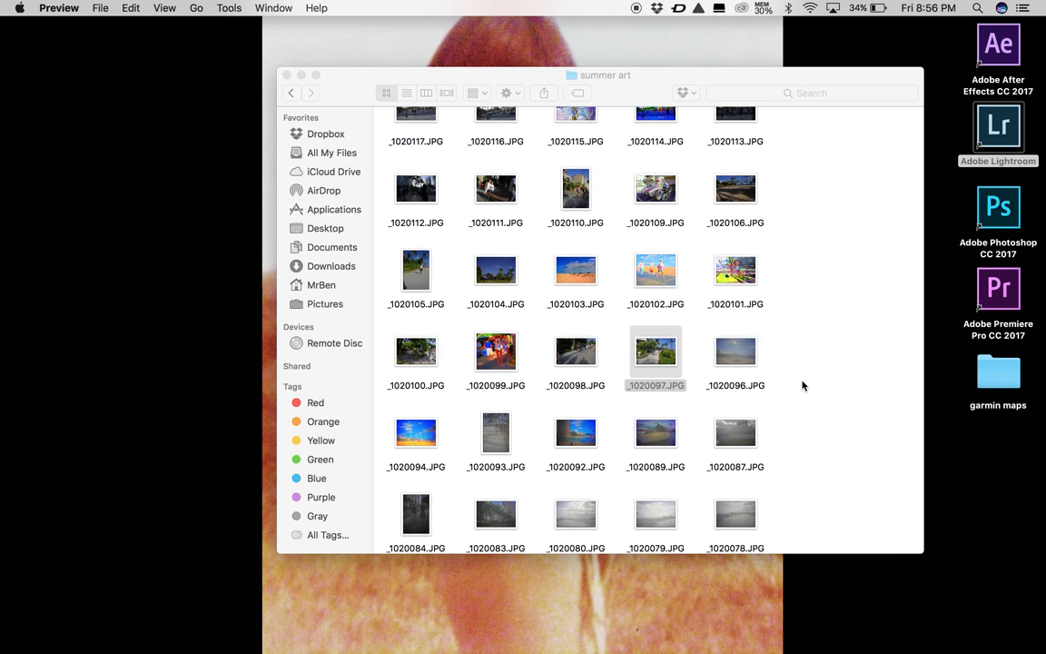
mouse_move(659, 354)
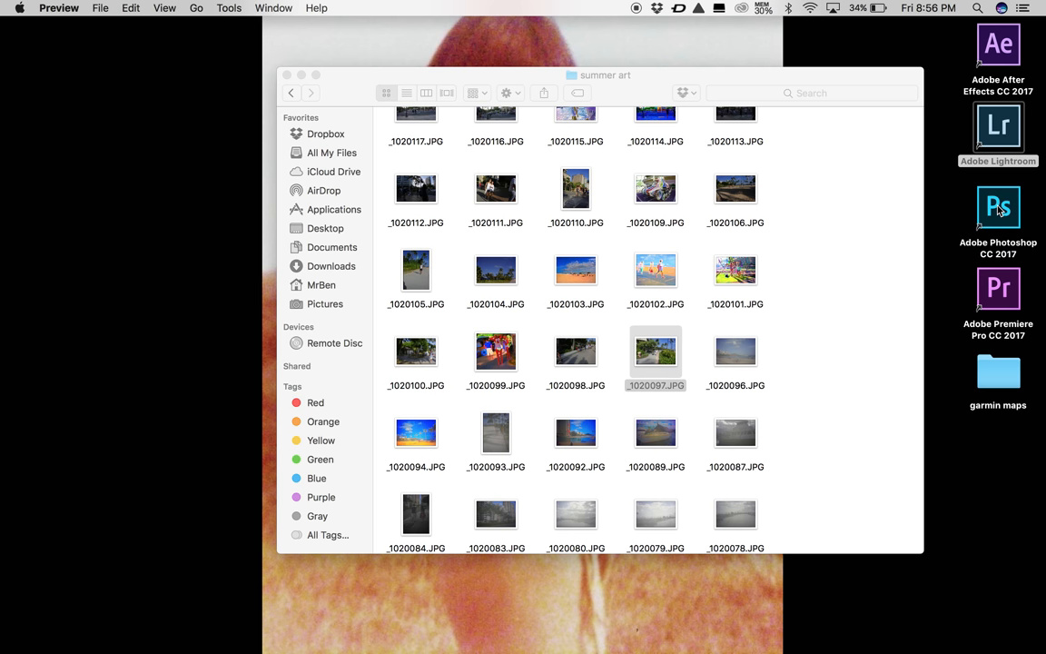
click(999, 207)
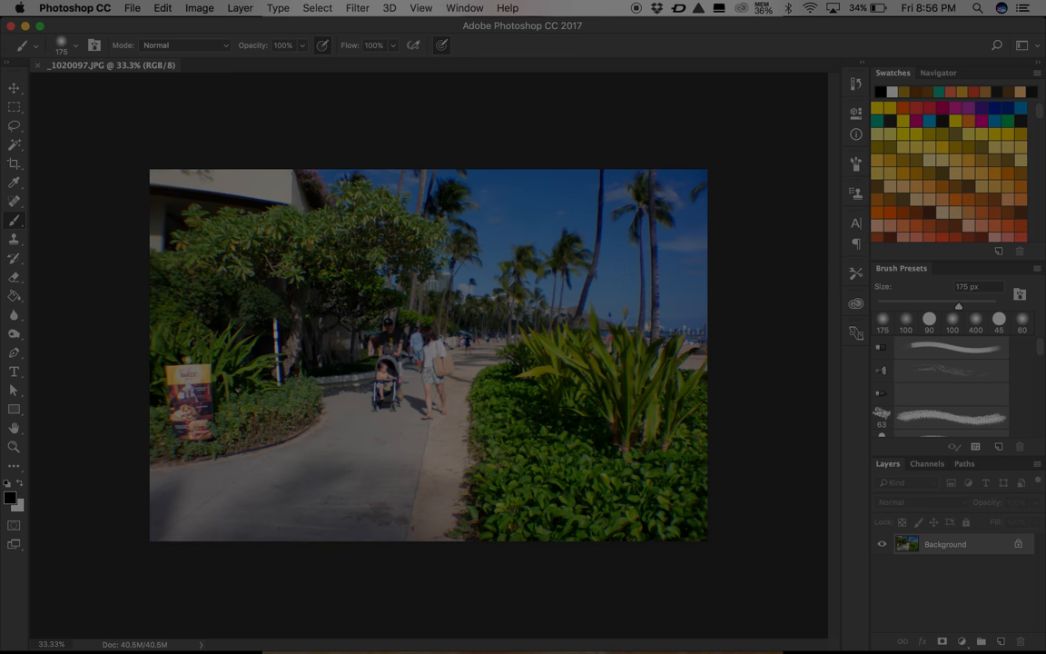
mouse_move(446, 254)
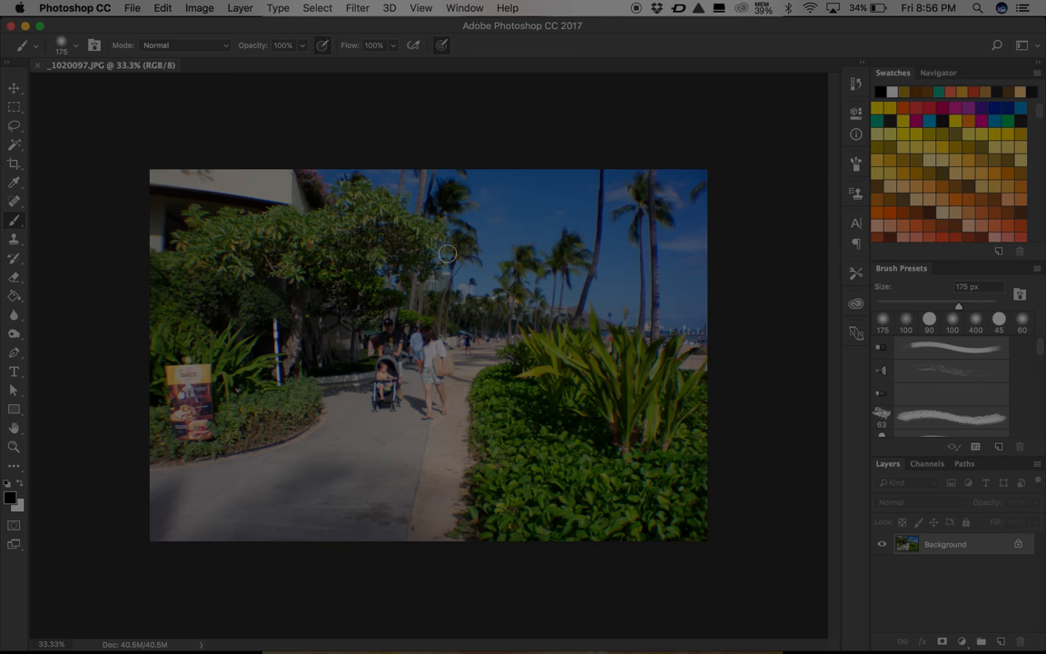
mouse_move(450, 262)
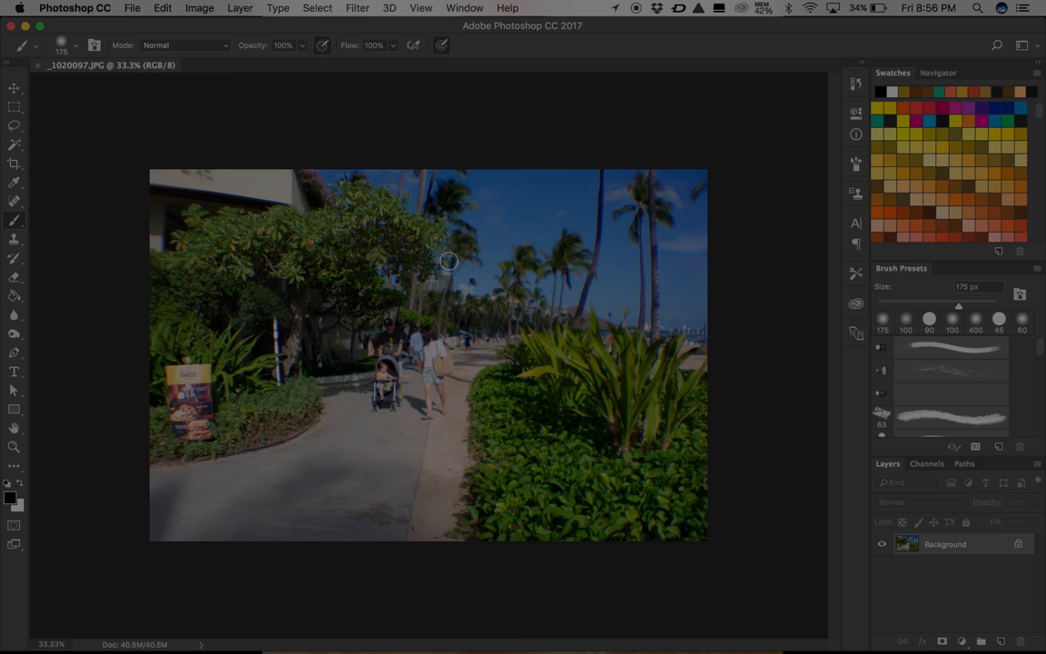
mouse_move(227, 229)
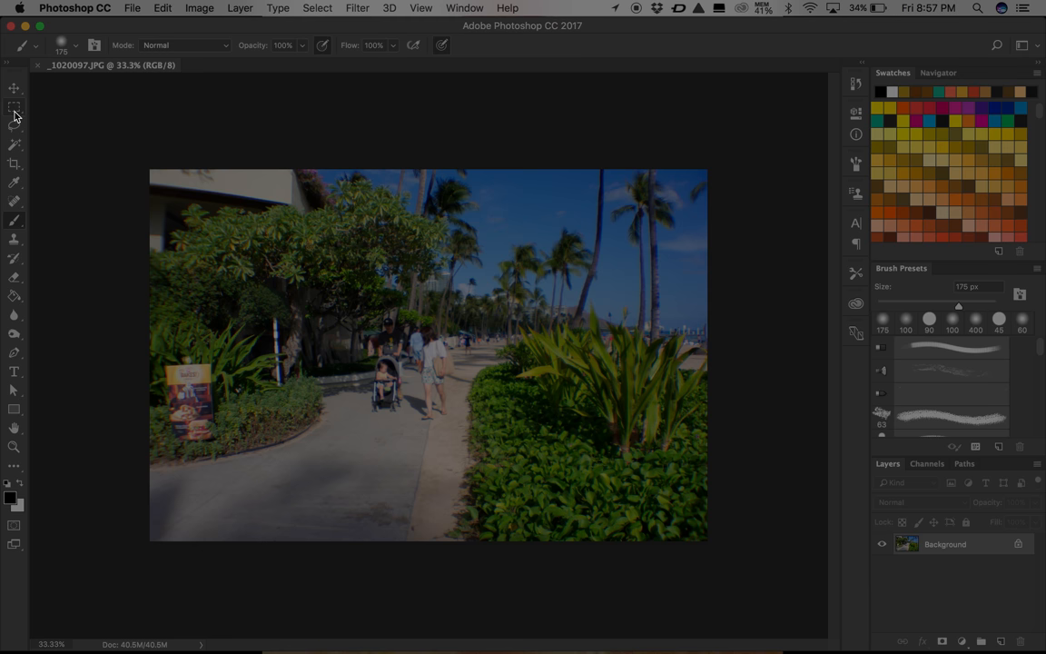
- Select a 10-by-8 fixed-ratio area around the tree and walkers and crop the photo to it
click(14, 107)
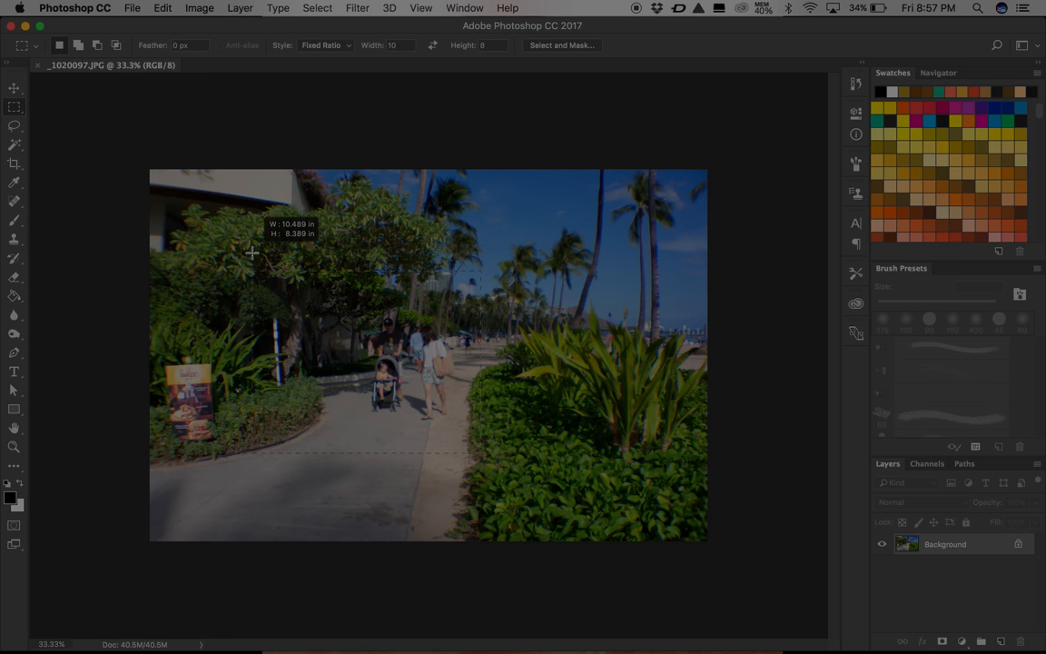
drag(252, 252, 157, 167)
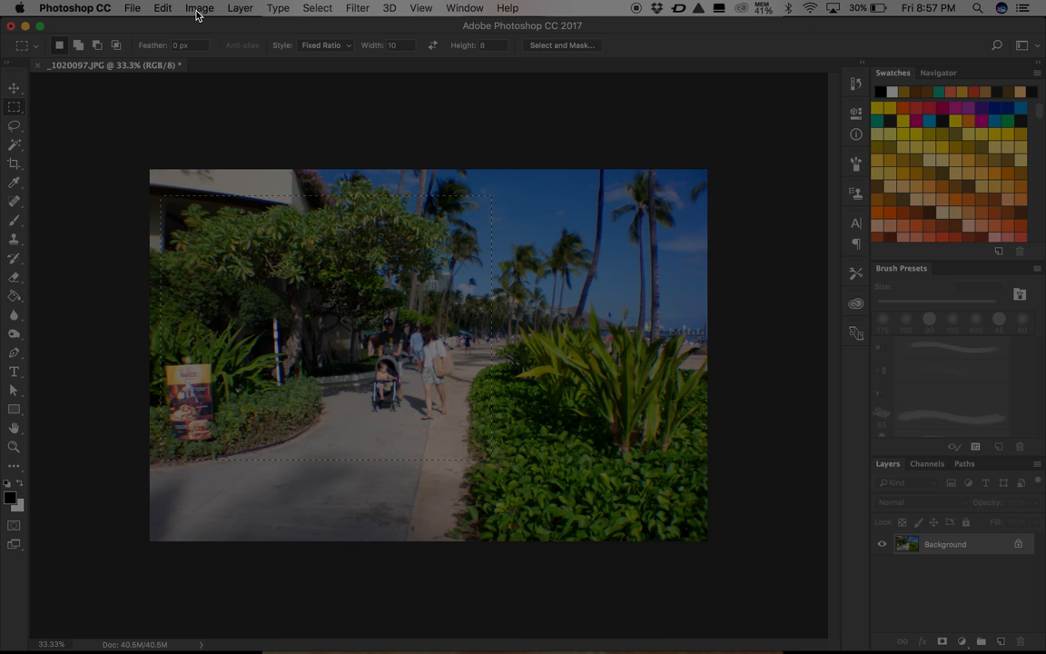
mouse_move(225, 479)
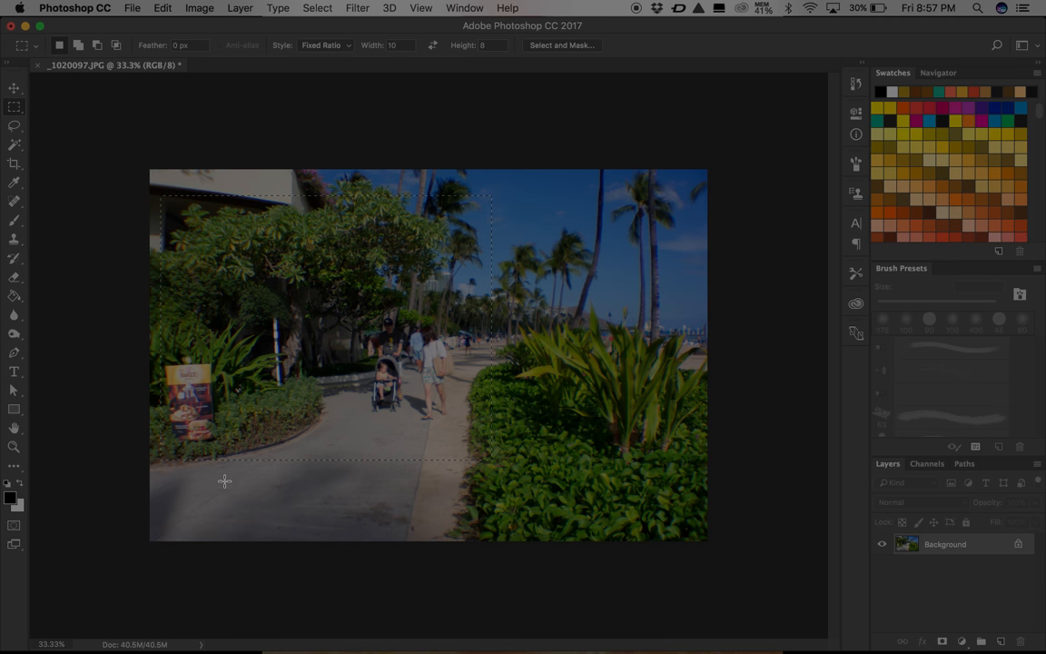
mouse_move(262, 490)
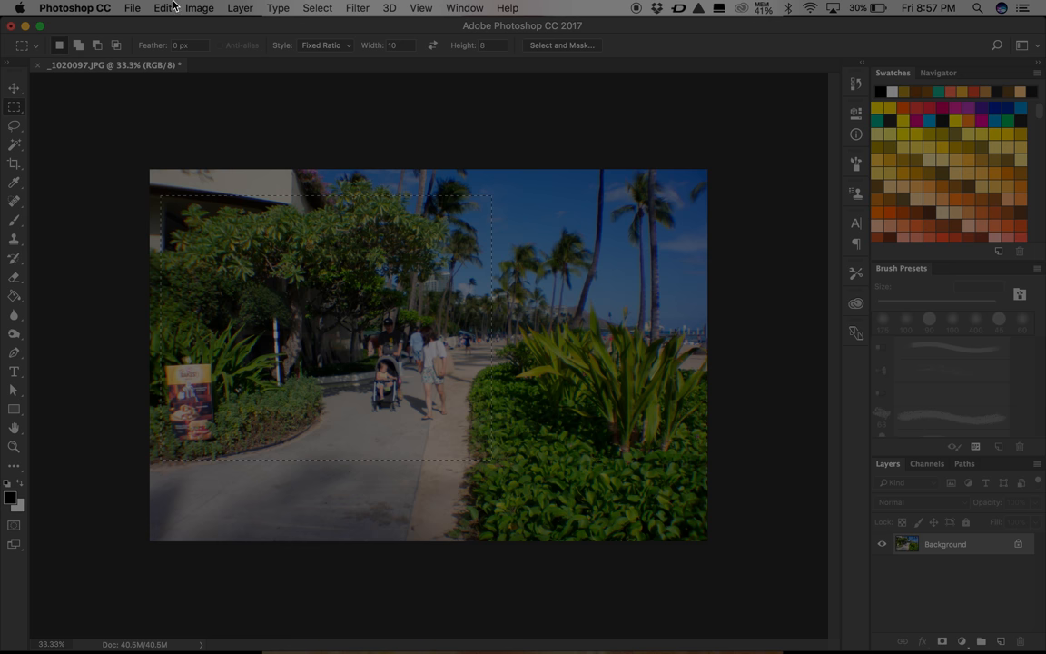
click(200, 8)
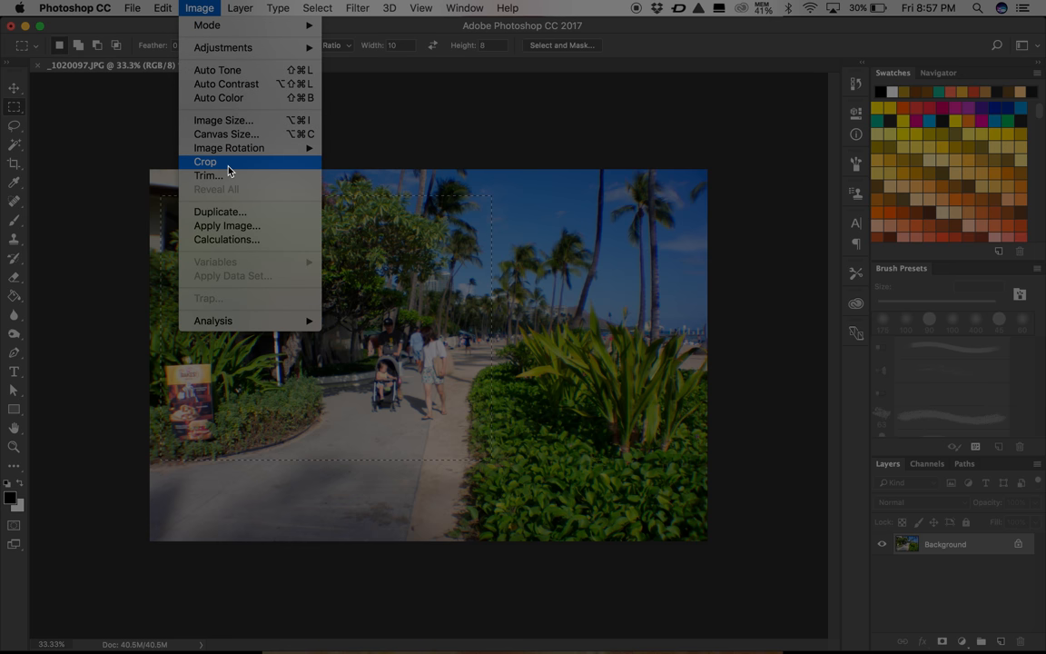
click(204, 161)
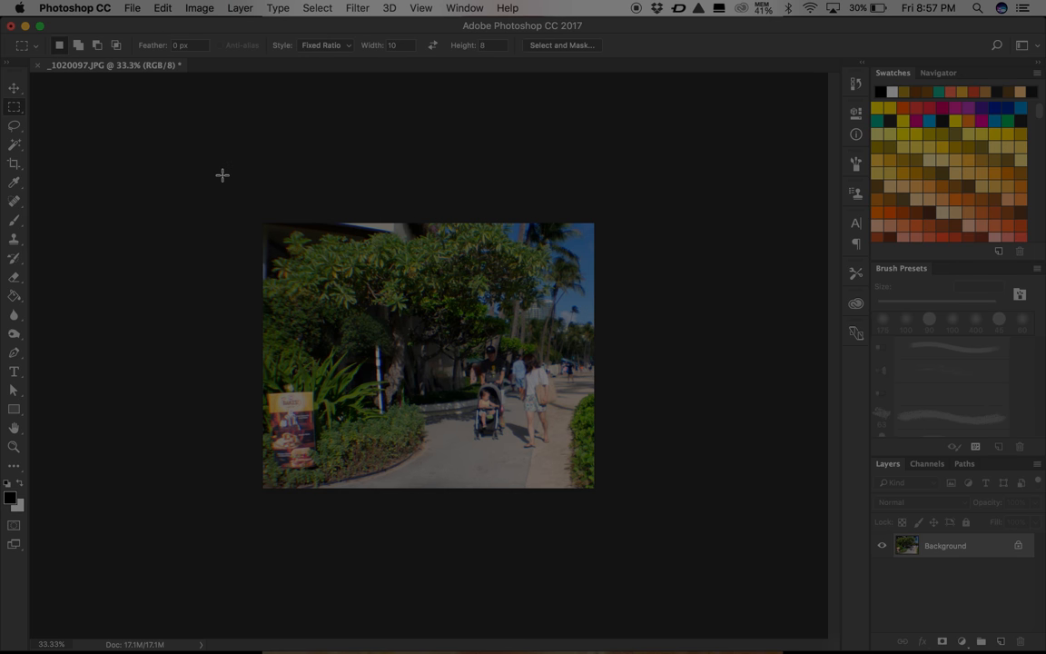
mouse_move(222, 221)
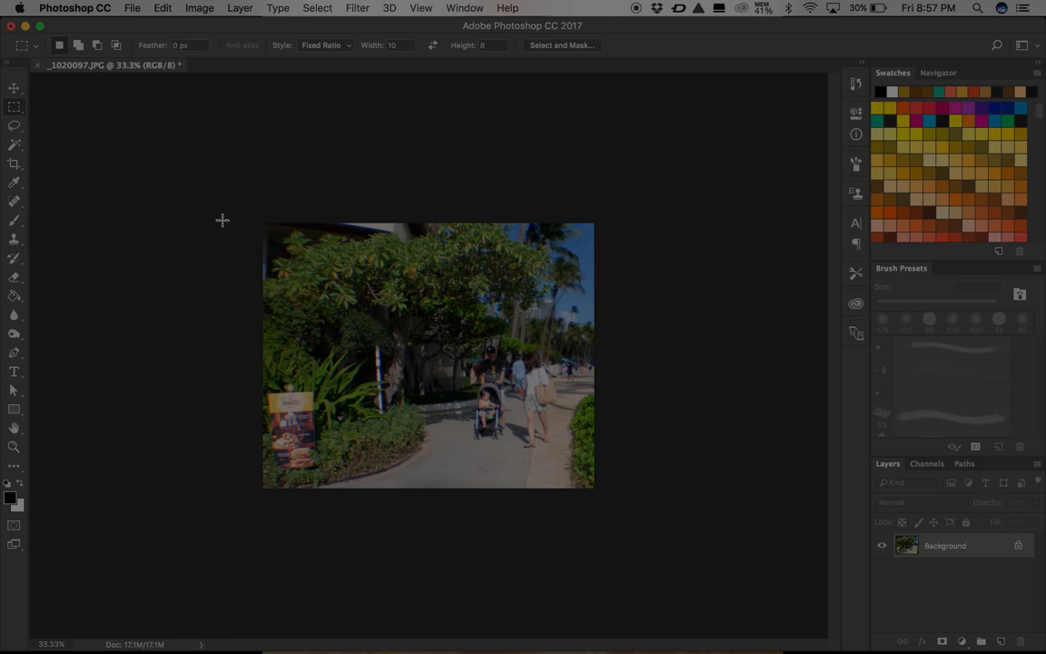
mouse_move(225, 352)
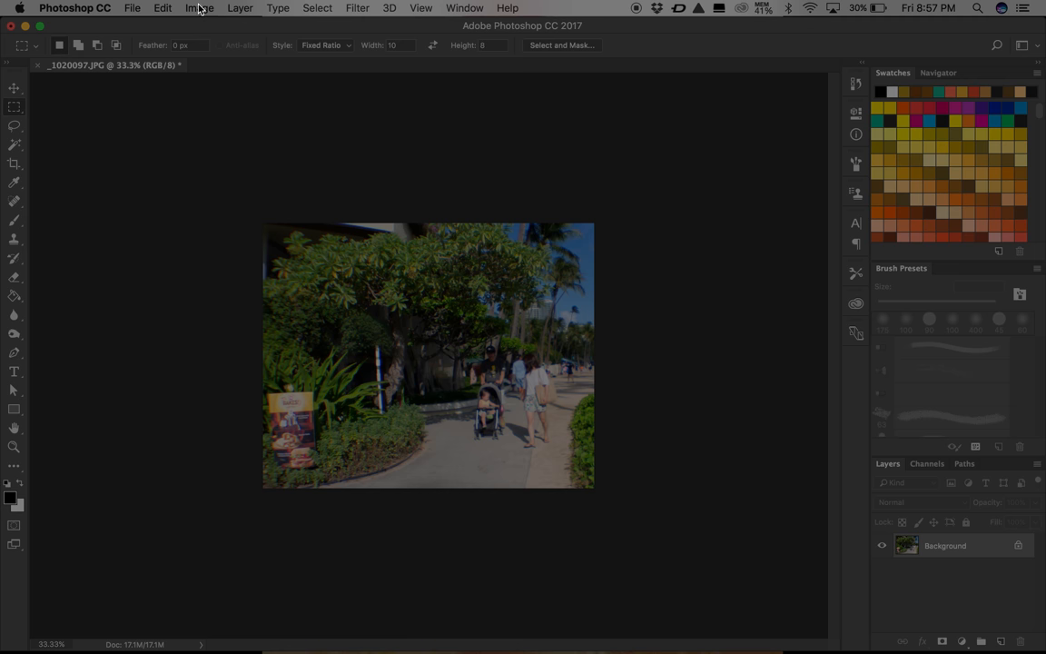
- Boost the cropped photo's saturation to +90 in Hue/Saturation and confirm
click(199, 7)
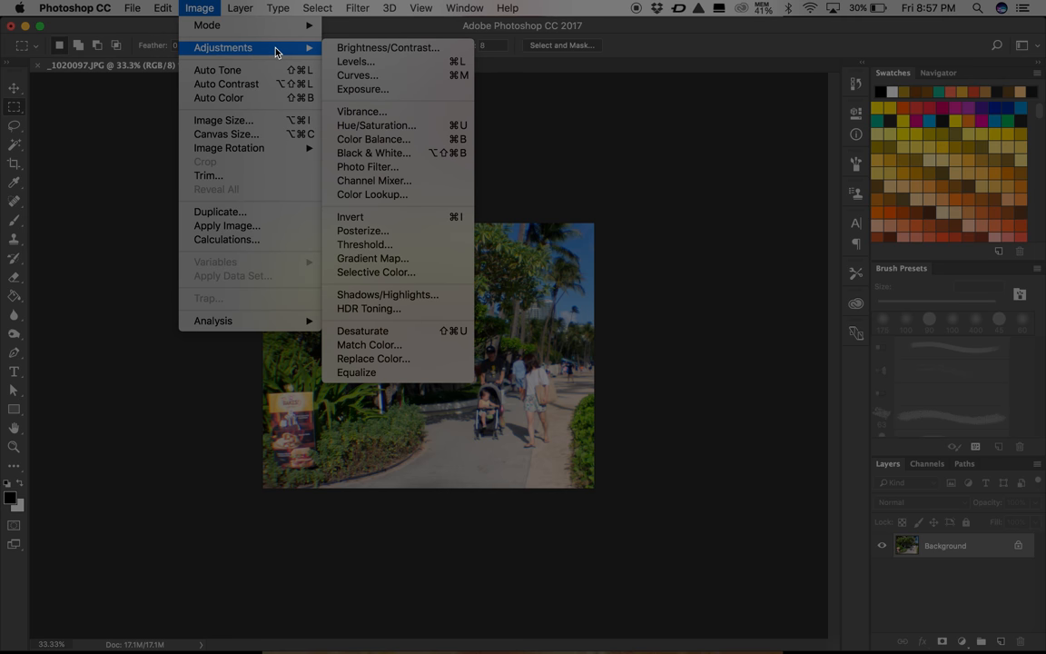
click(375, 126)
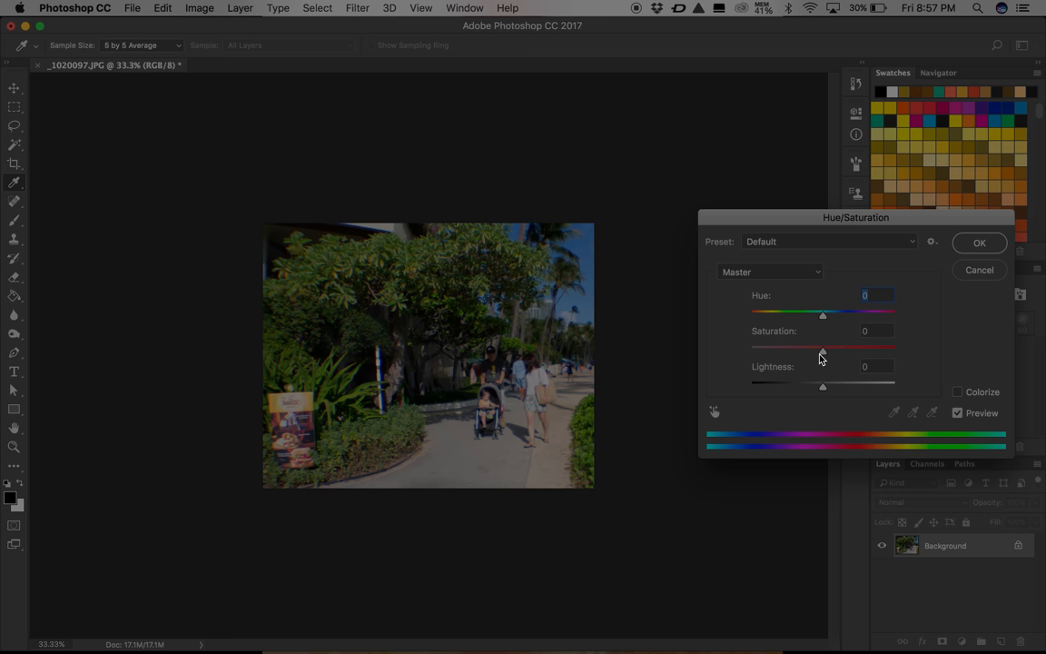
drag(822, 352, 864, 352)
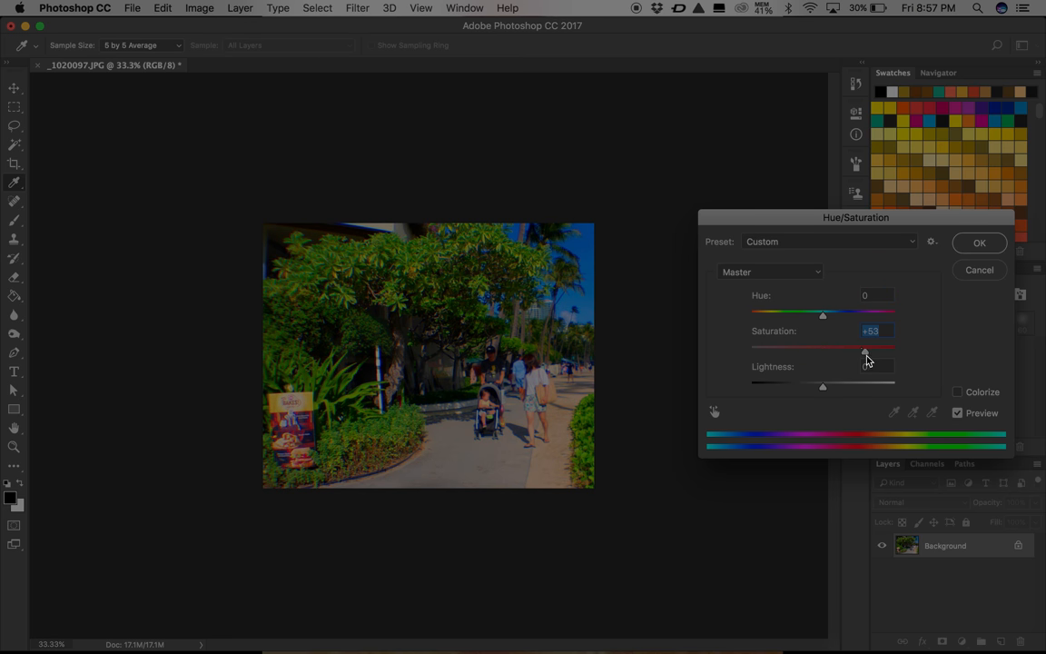
drag(864, 352, 887, 353)
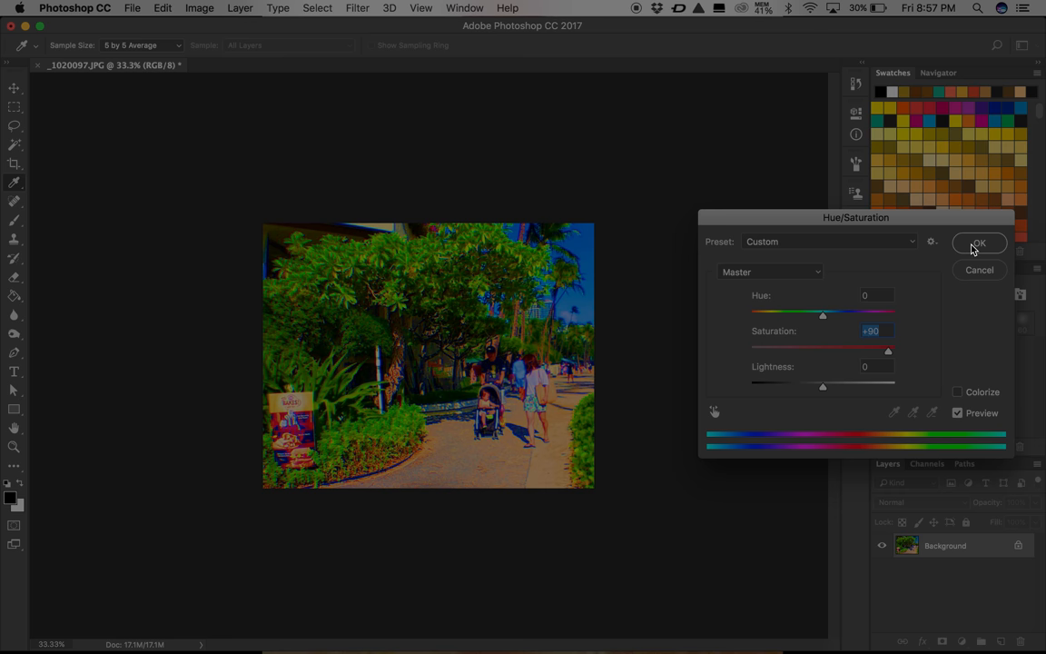
click(979, 243)
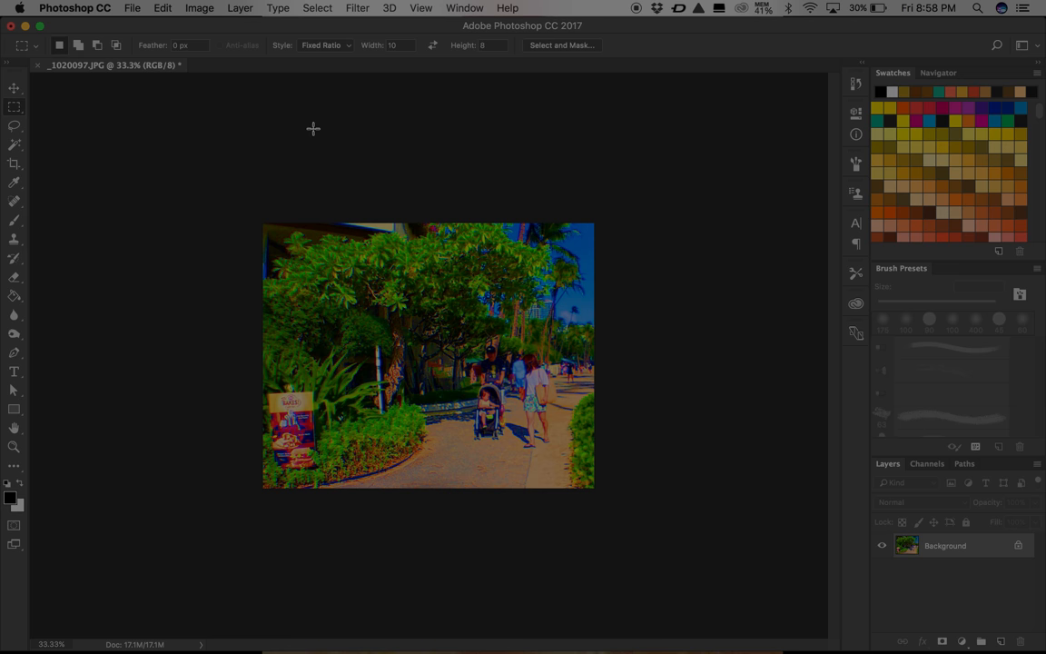
mouse_move(360, 14)
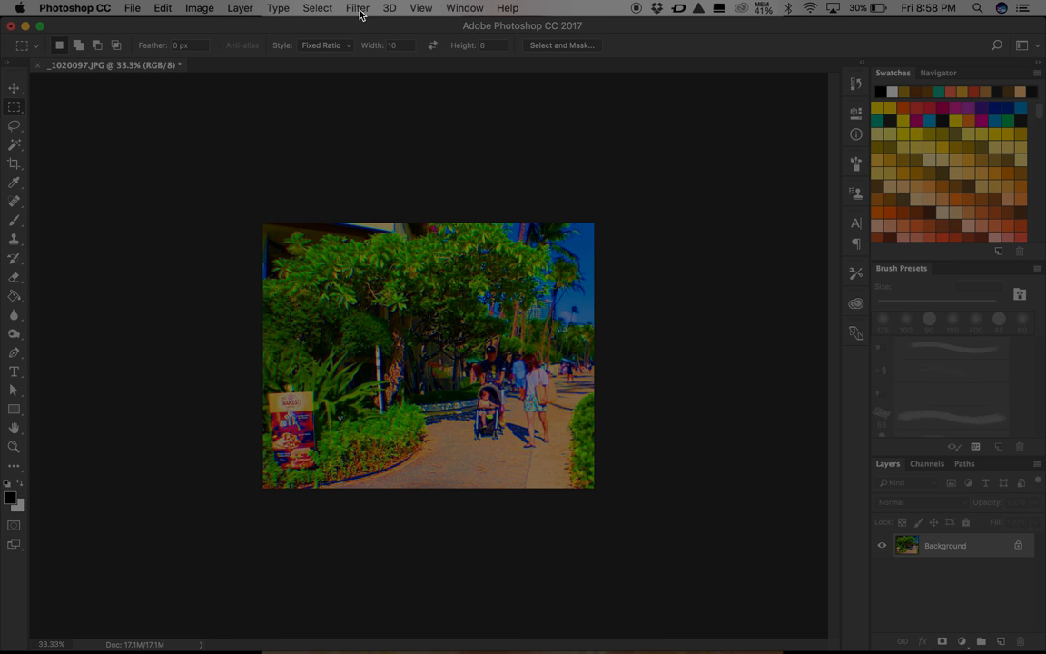
- Apply Filter > Other > Maximum with an adjusted radius, squareness preserved, for soft blotchy patches
click(356, 7)
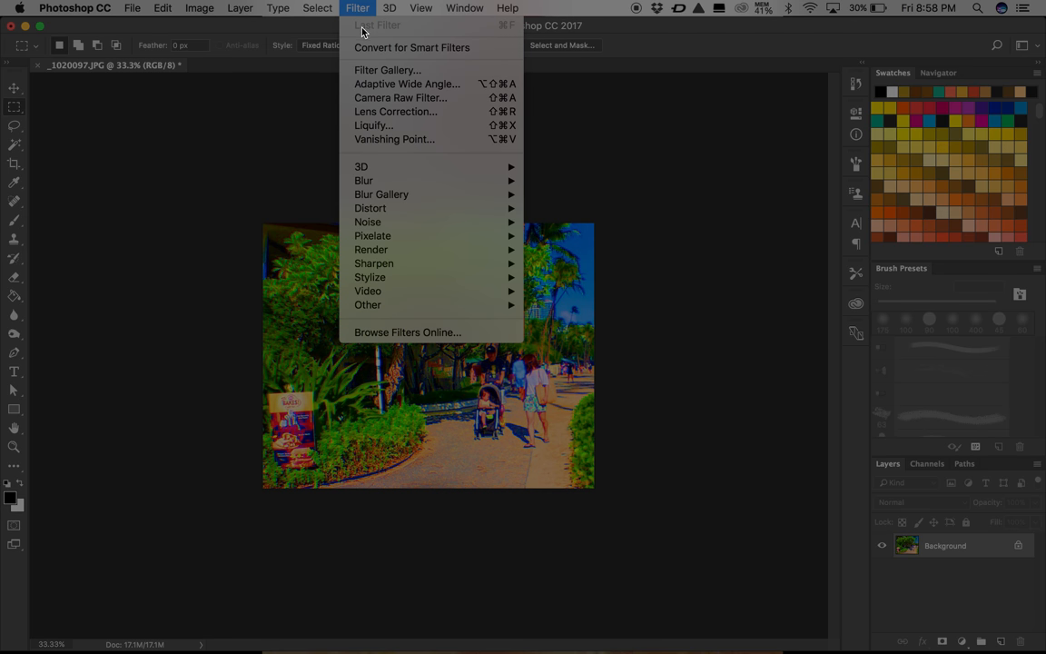
mouse_move(366, 305)
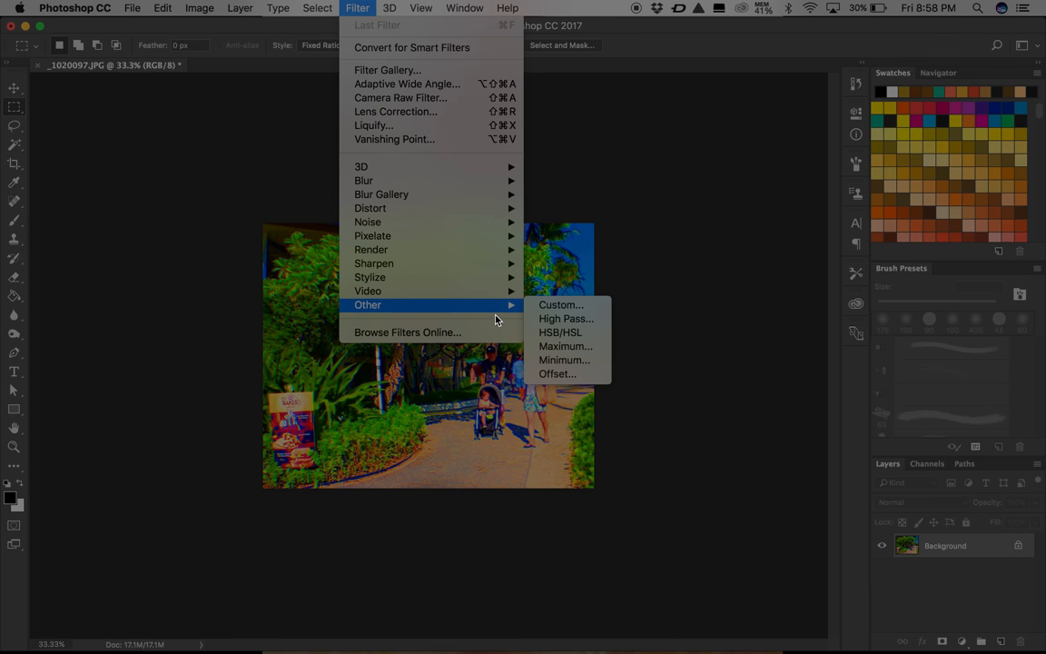
mouse_move(565, 345)
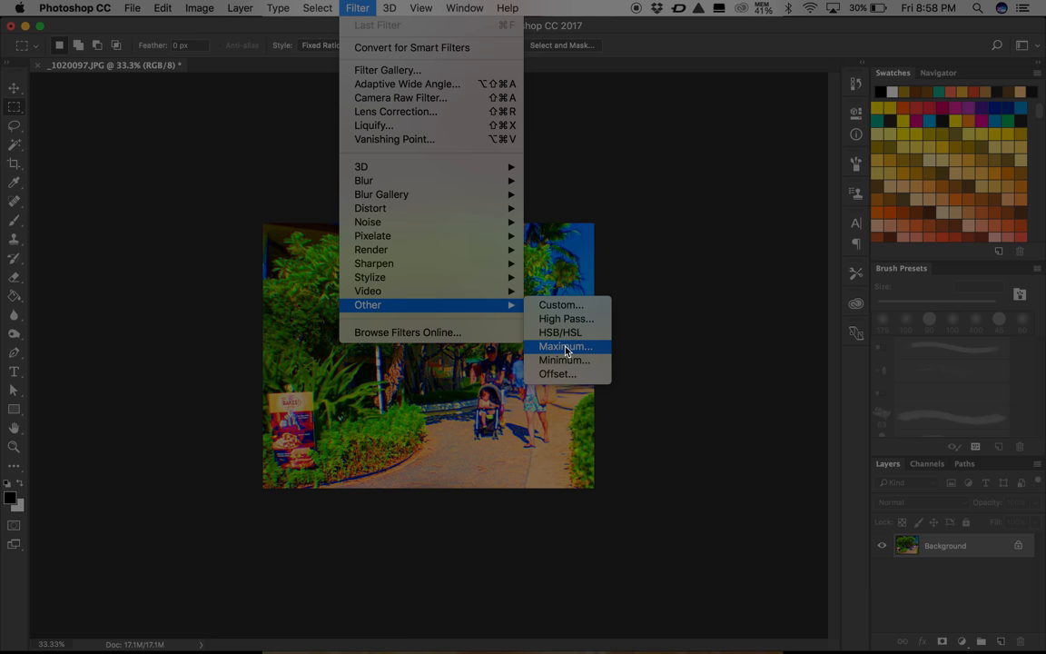
click(564, 345)
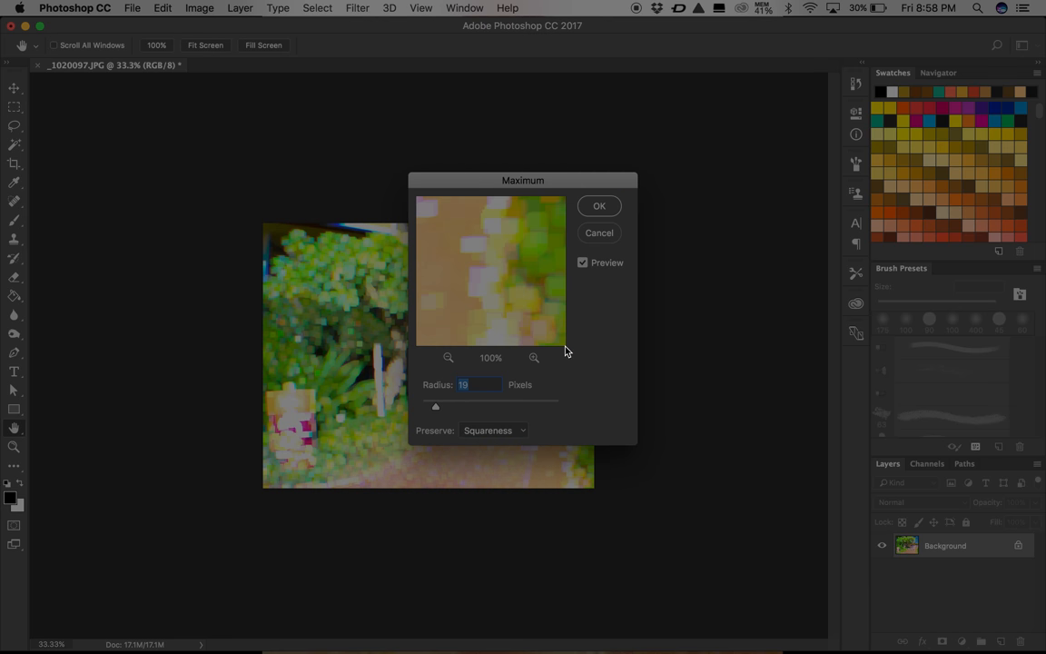
drag(523, 179, 639, 212)
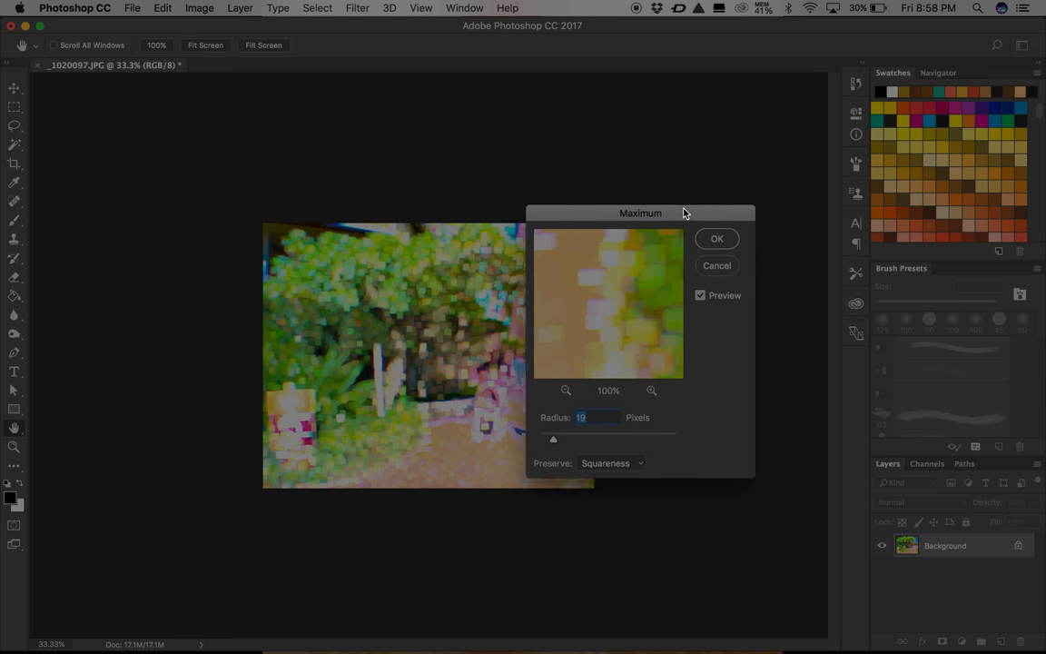
drag(639, 213, 704, 194)
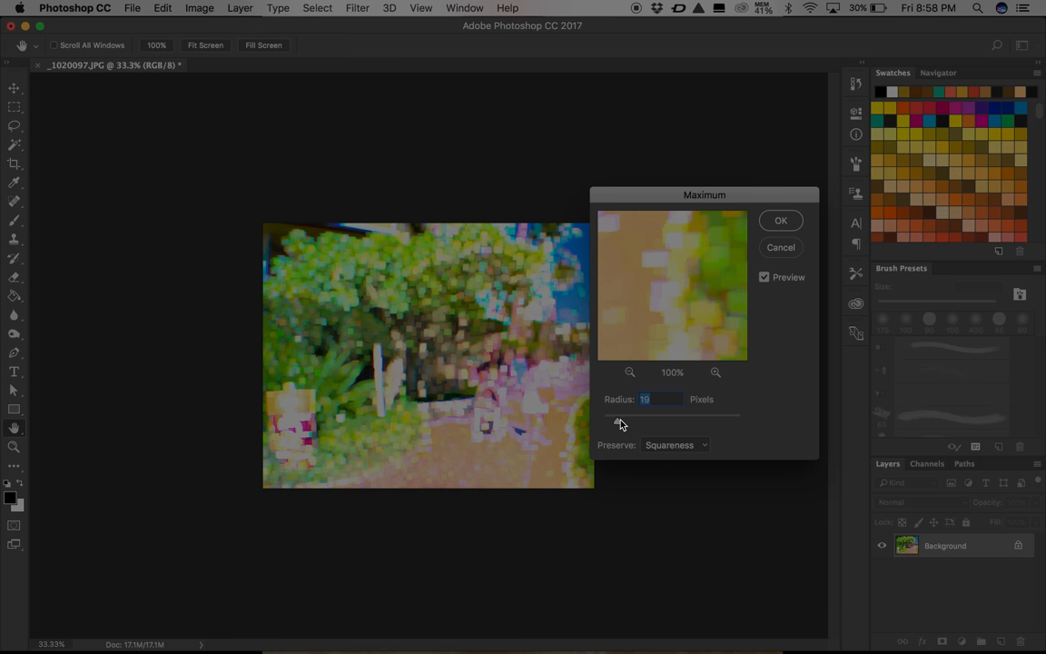
mouse_move(619, 427)
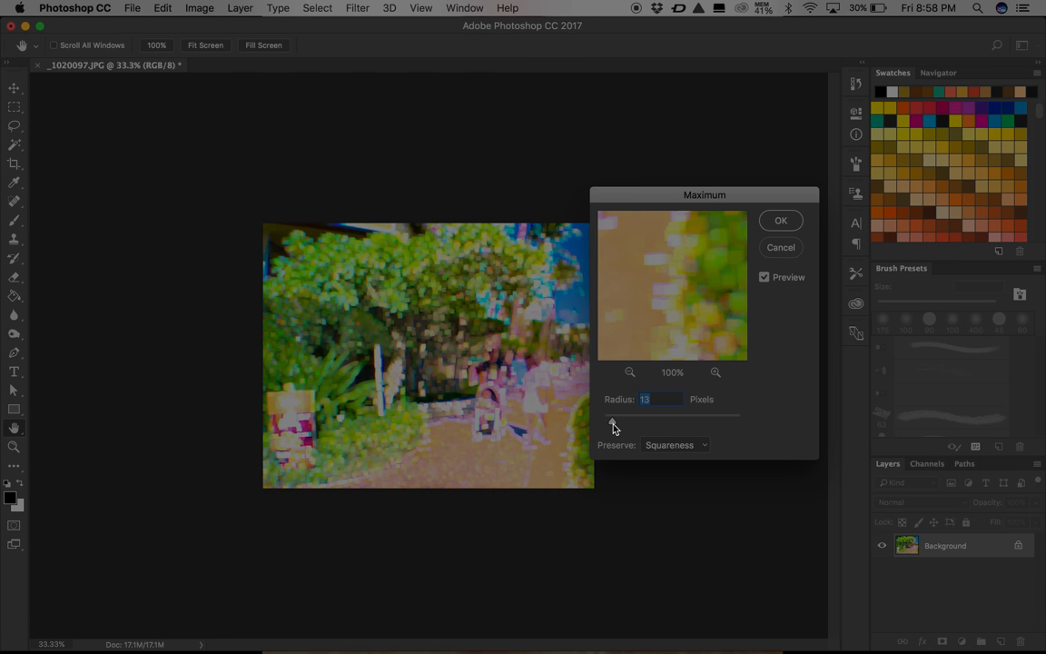
drag(612, 422, 621, 421)
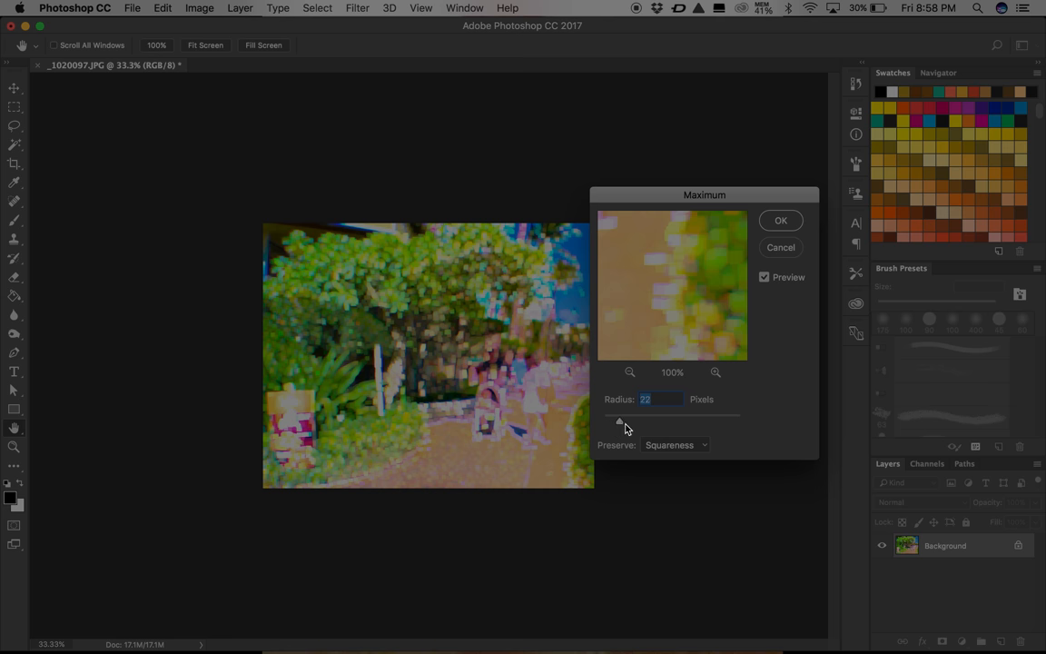
drag(621, 420, 650, 420)
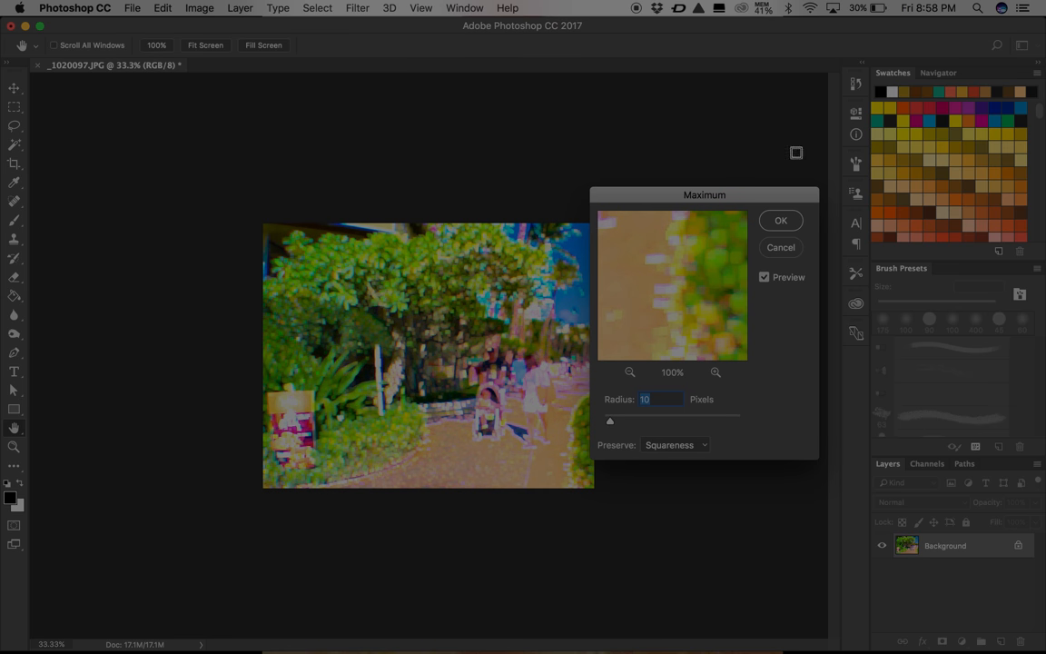
click(781, 220)
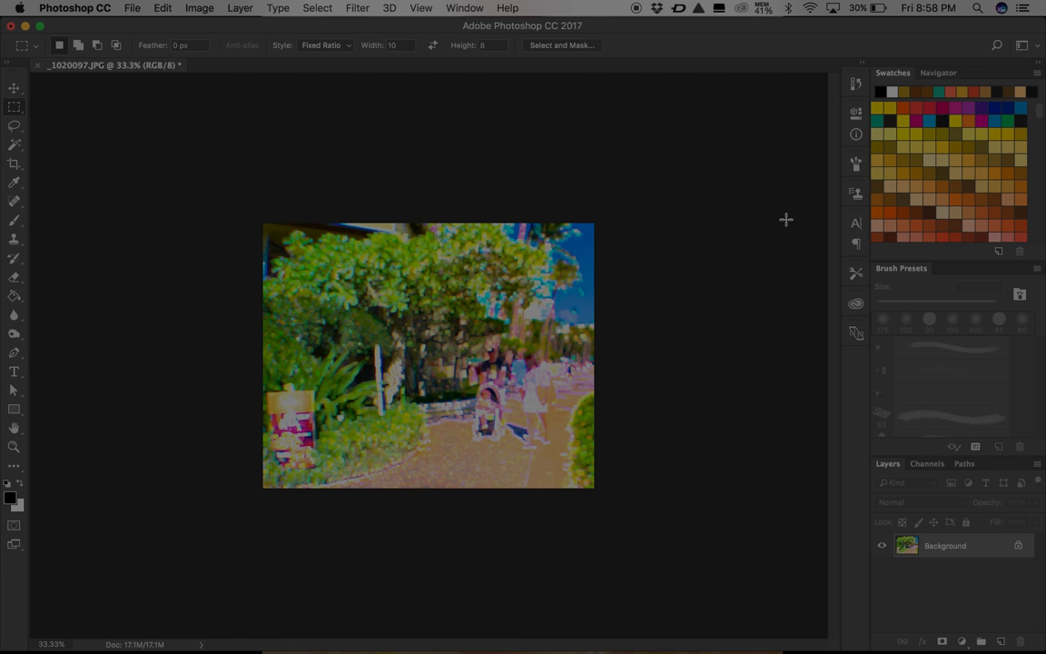
mouse_move(421, 379)
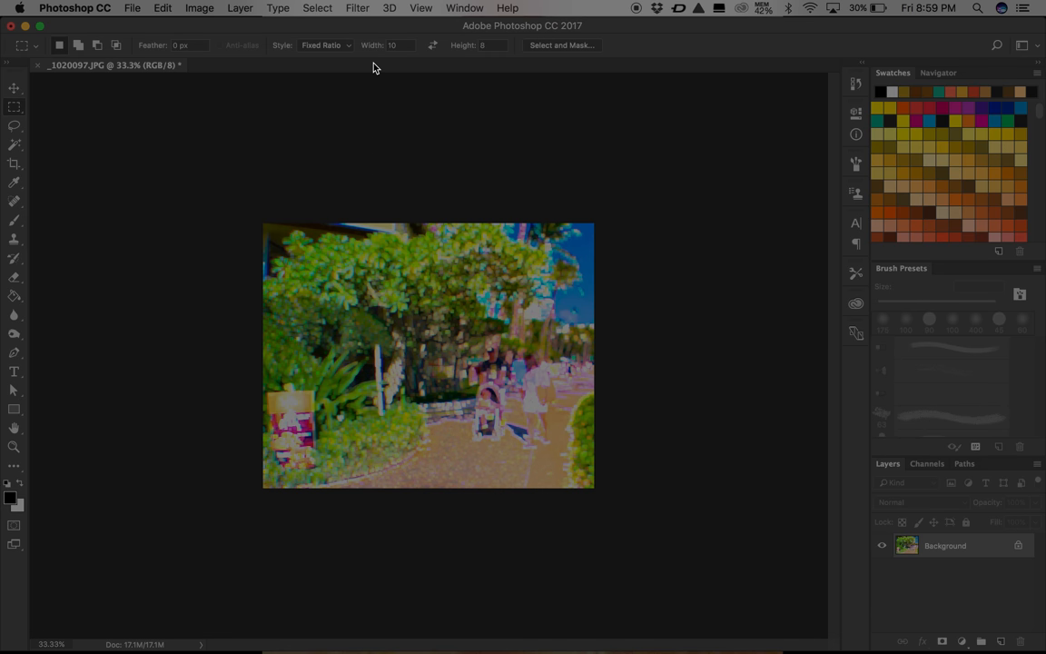
- Apply the Brush Strokes > Sprayed Strokes effect with vertical stroke direction from the Filter Gallery
click(356, 8)
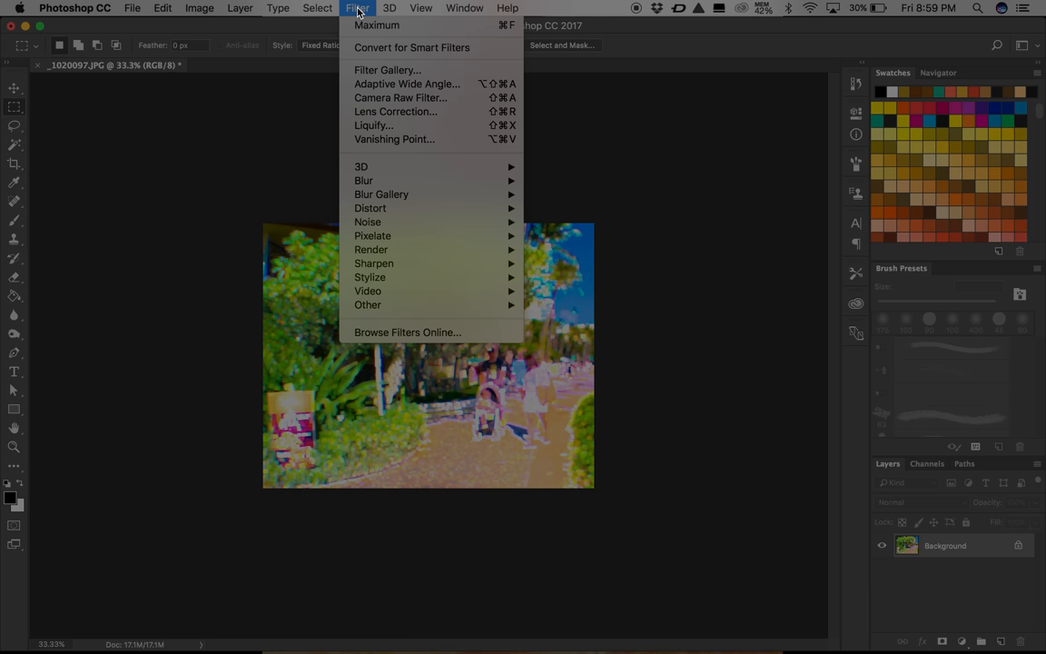
mouse_move(389, 69)
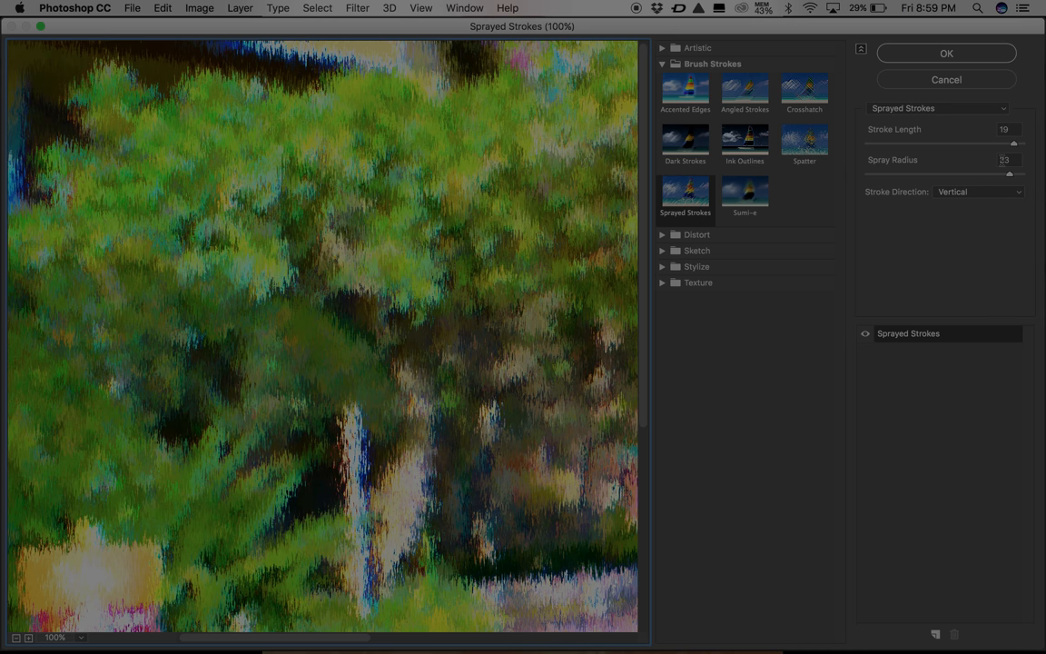
click(1008, 160)
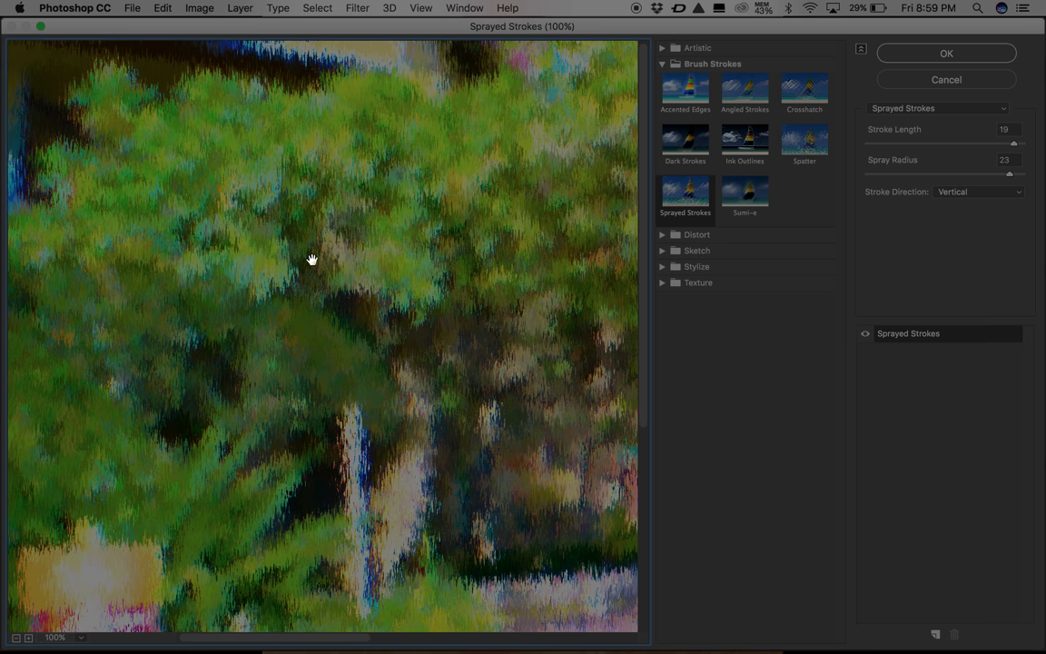
mouse_move(381, 218)
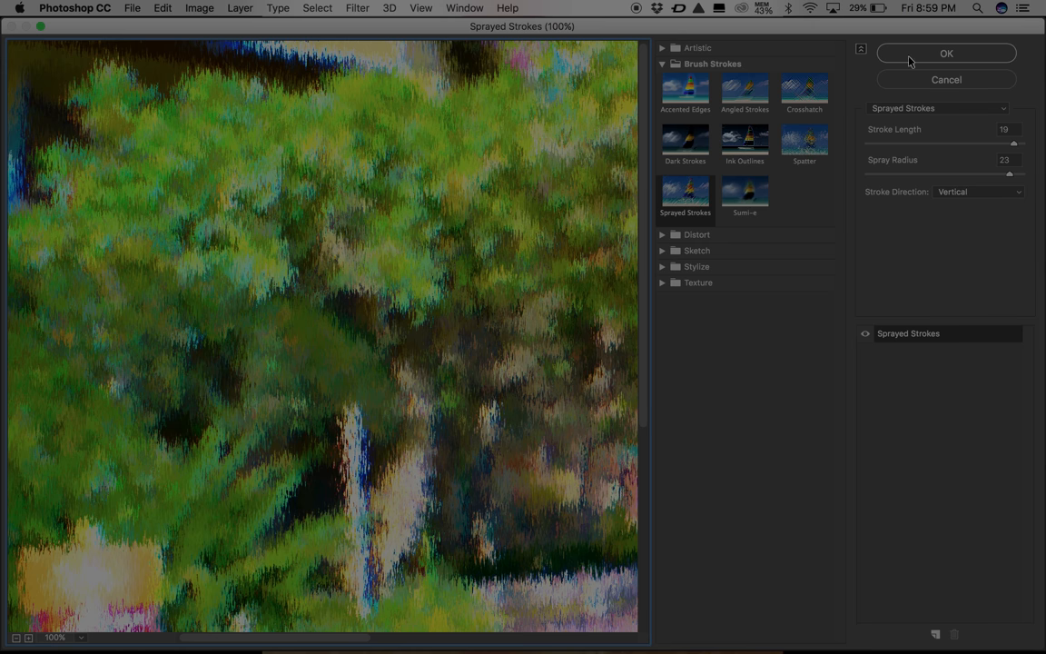
click(944, 53)
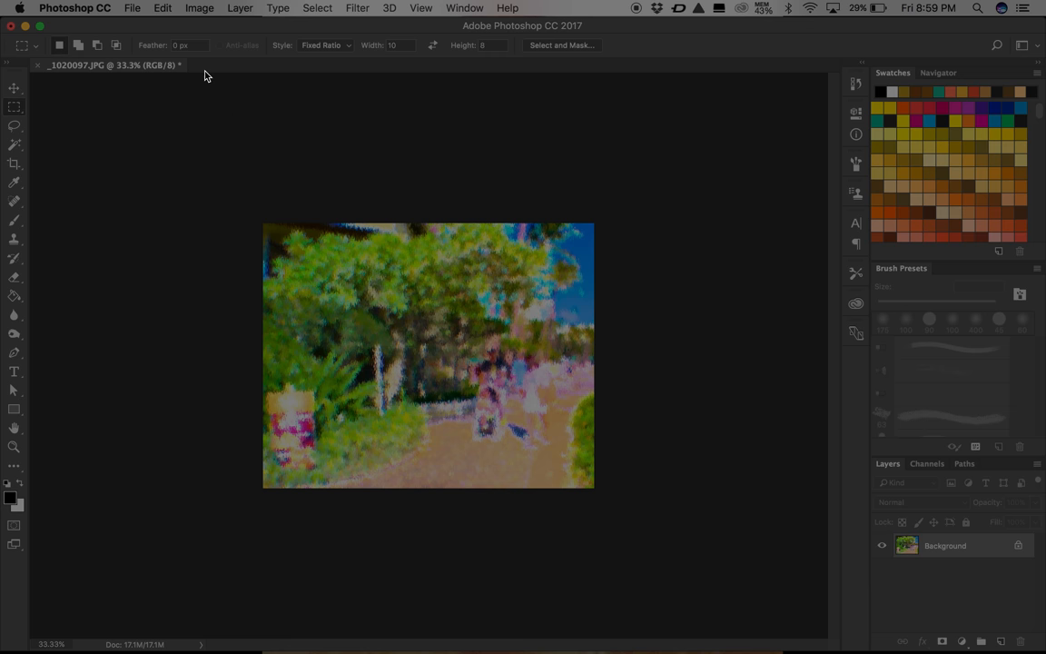
- Resample the painted photo to 300 pixels per inch in Image Size (4557 × 3645 px)
click(199, 8)
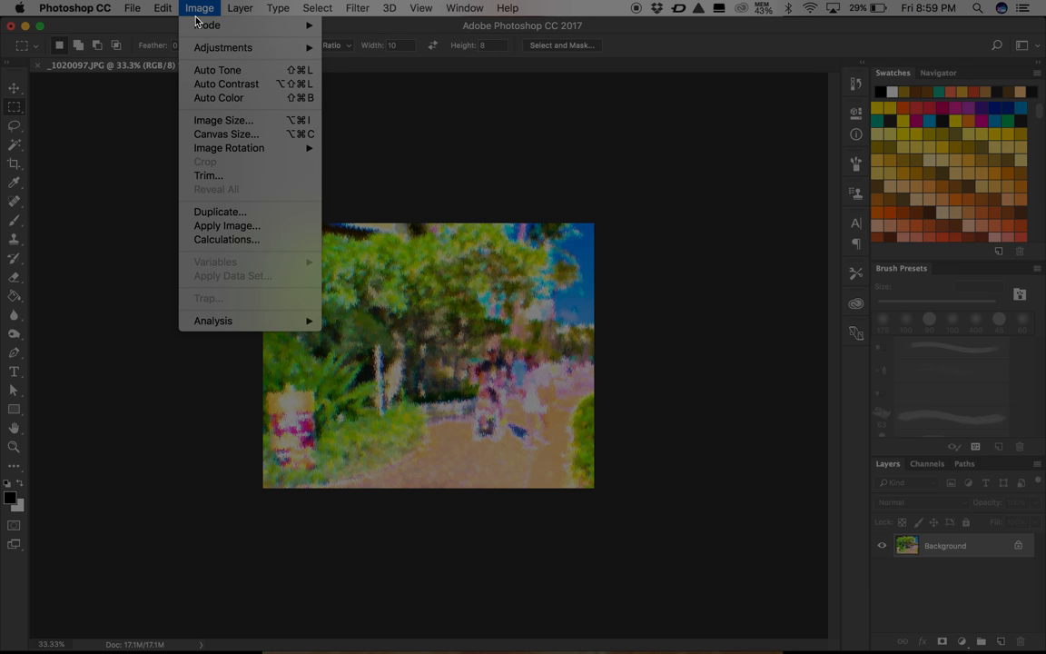
mouse_move(223, 120)
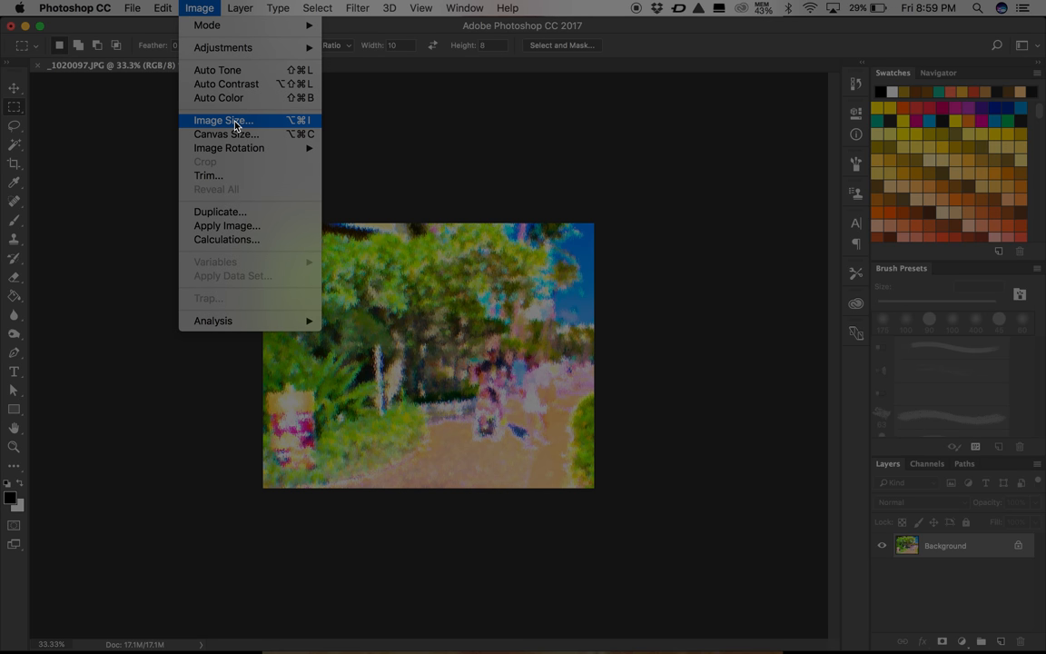
click(223, 119)
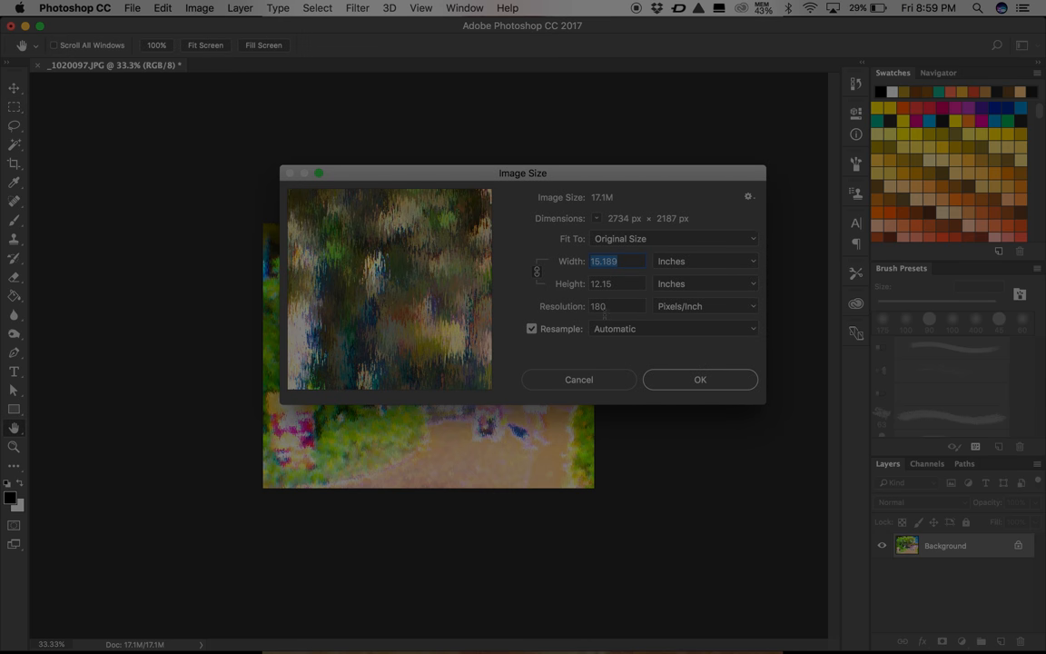
click(618, 305)
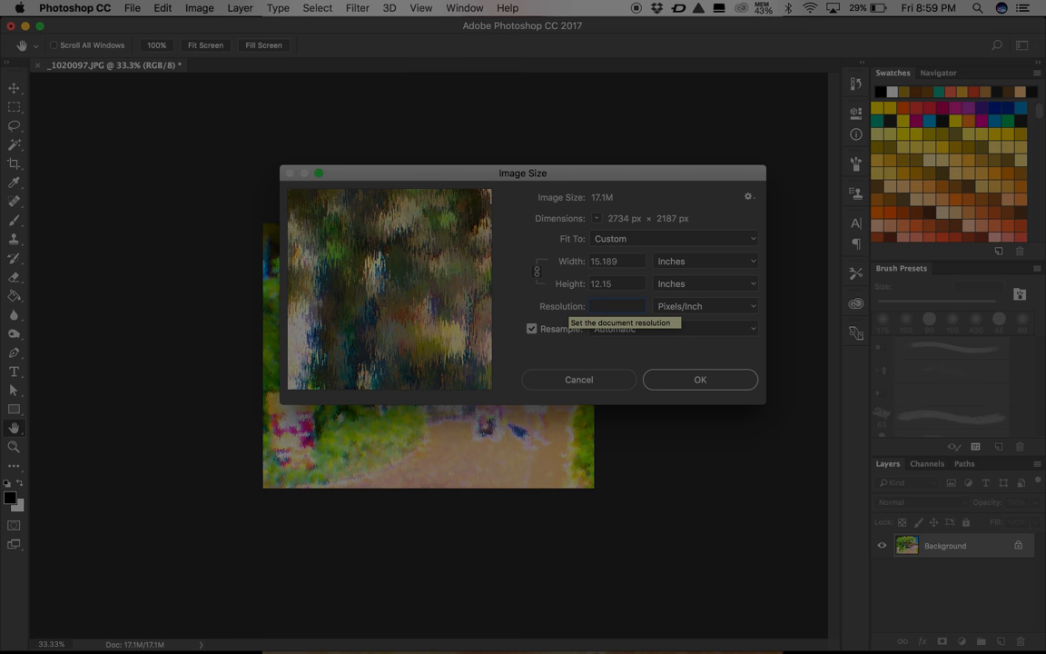
text(300)
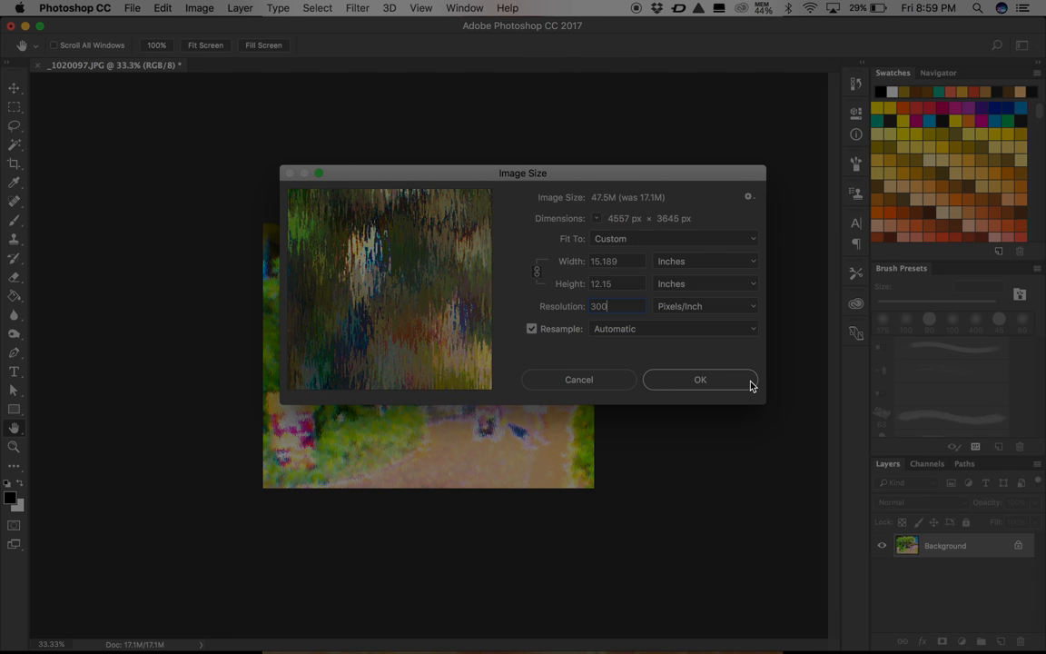
click(699, 379)
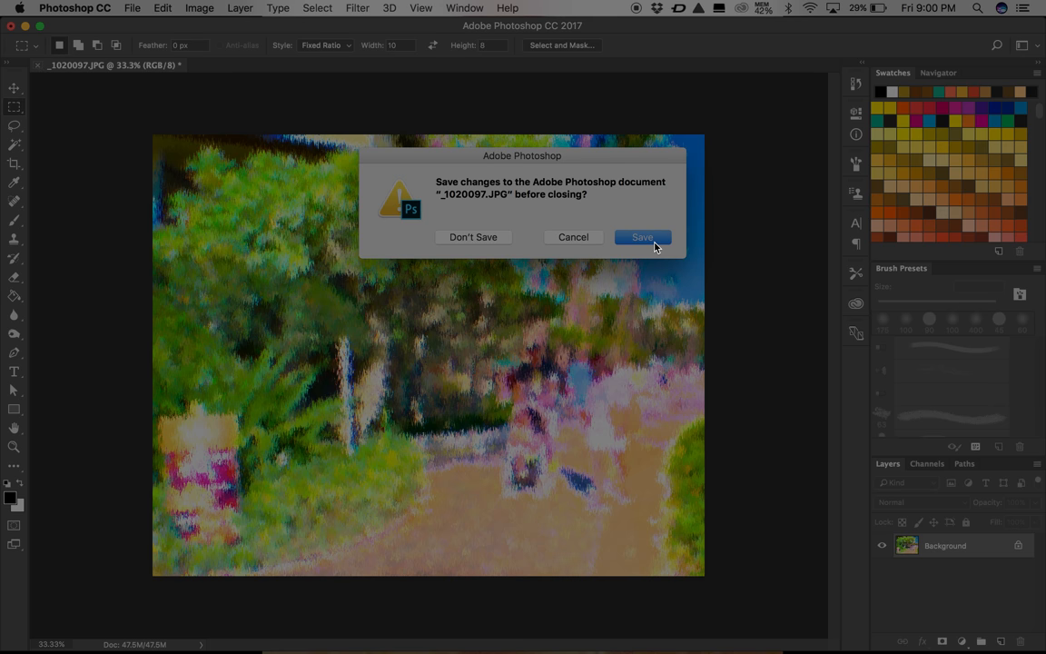
- Save the painted photo as a maximum-quality JPG on closing, then quit Photoshop
click(643, 236)
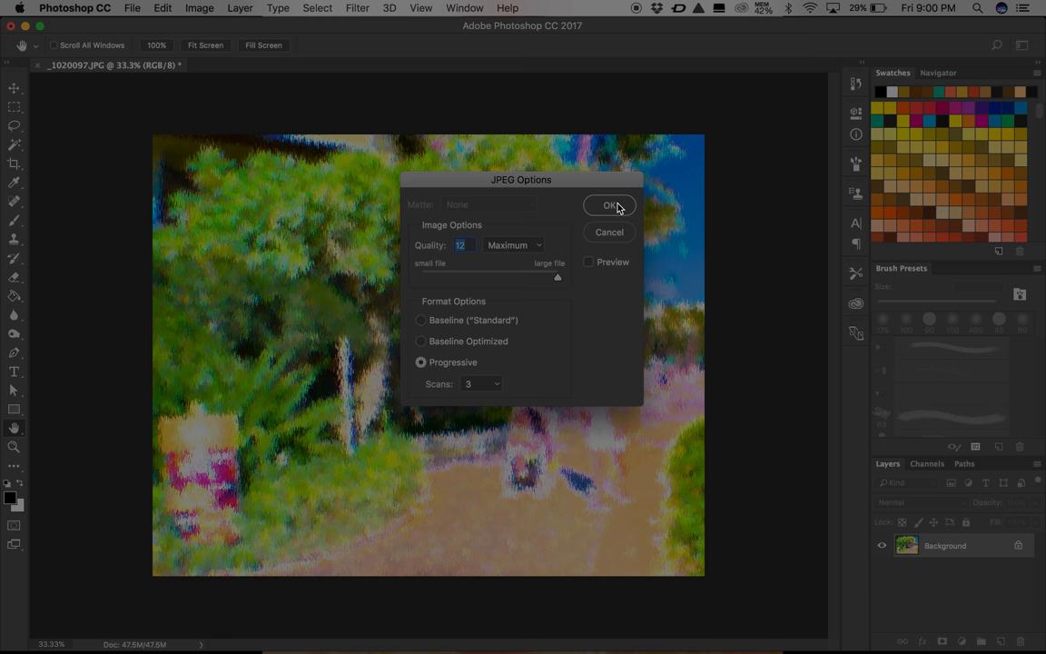
click(610, 205)
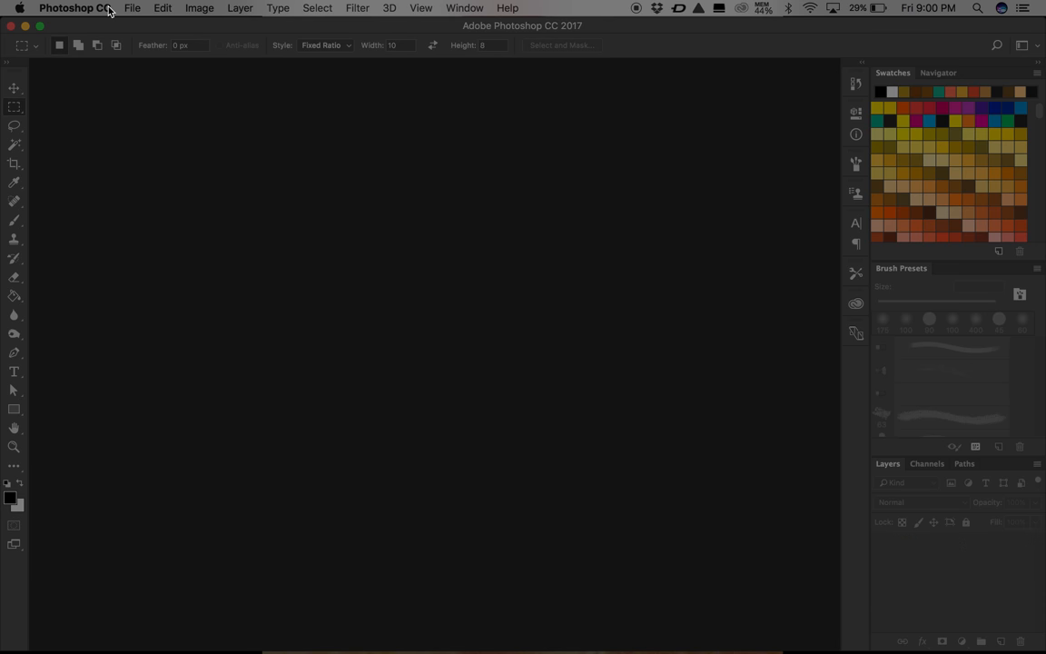
click(74, 7)
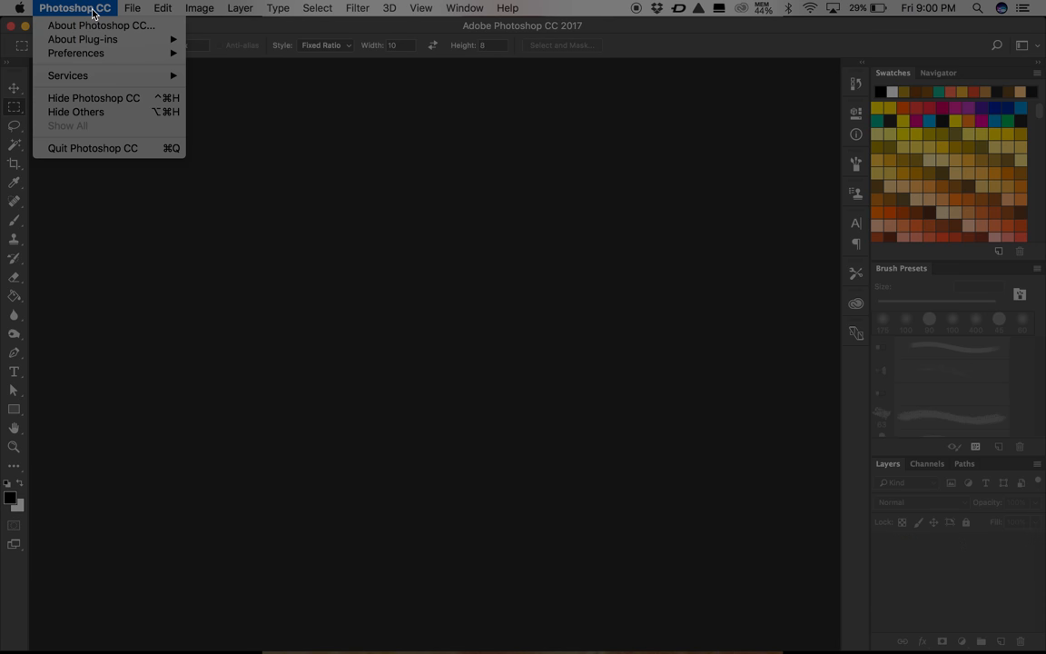
mouse_move(93, 149)
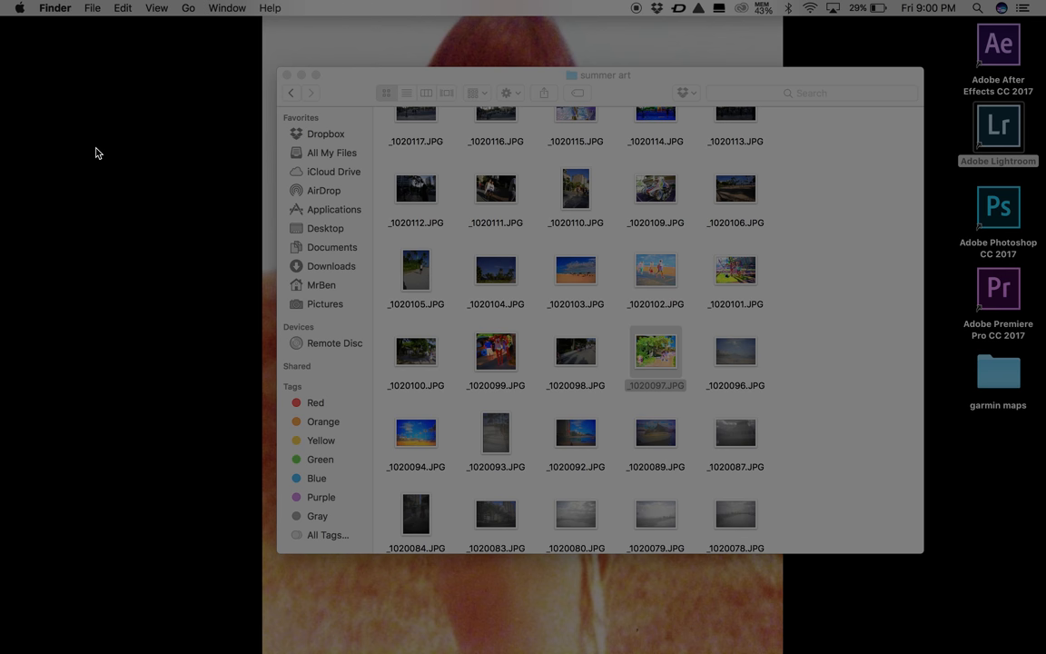
- Open the saved _1020097.JPG from the summer art folder in Preview to view the result
double_click(654, 353)
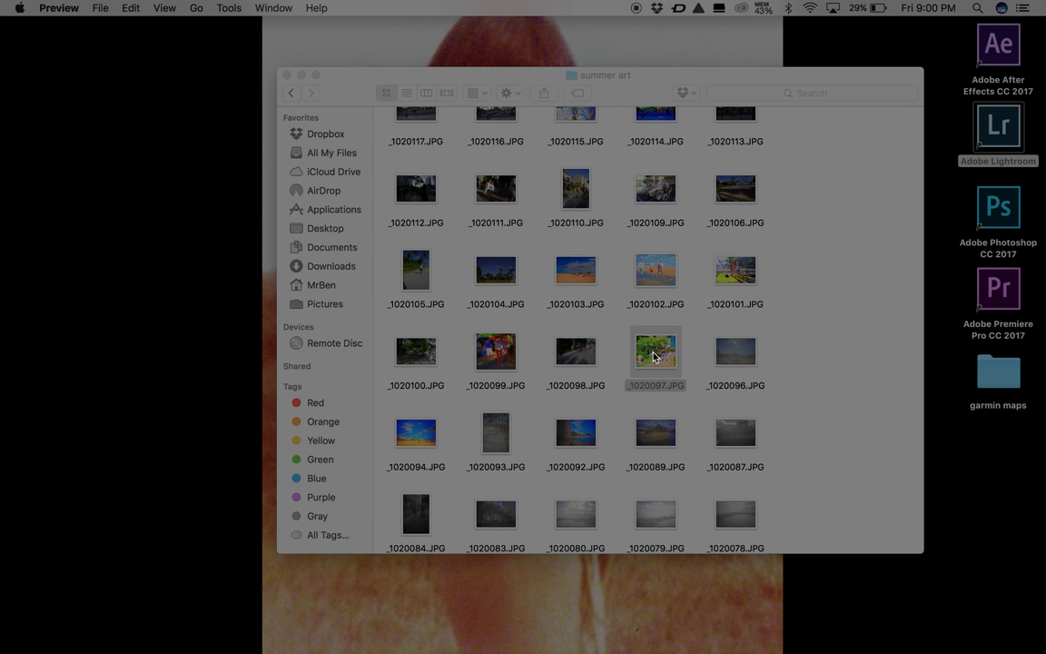
double_click(654, 352)
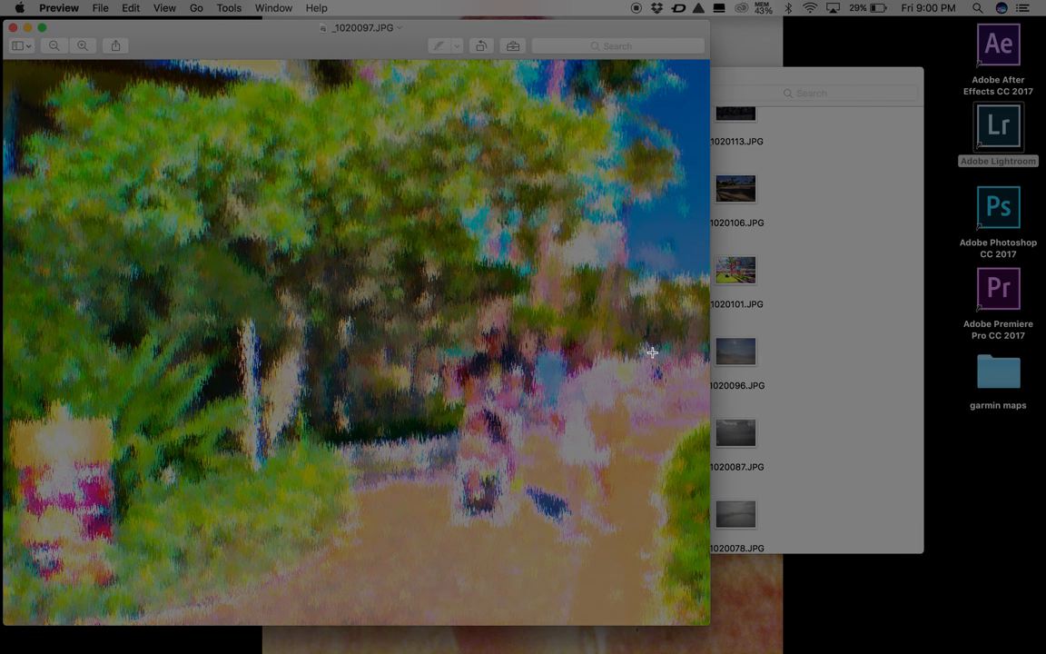
mouse_move(549, 243)
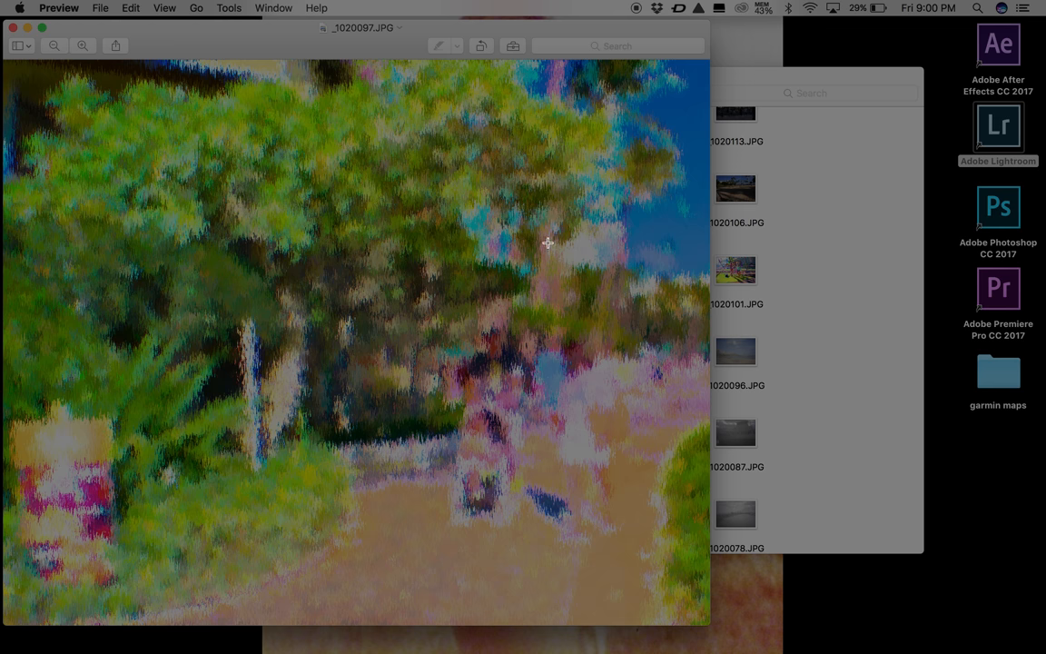
mouse_move(53, 416)
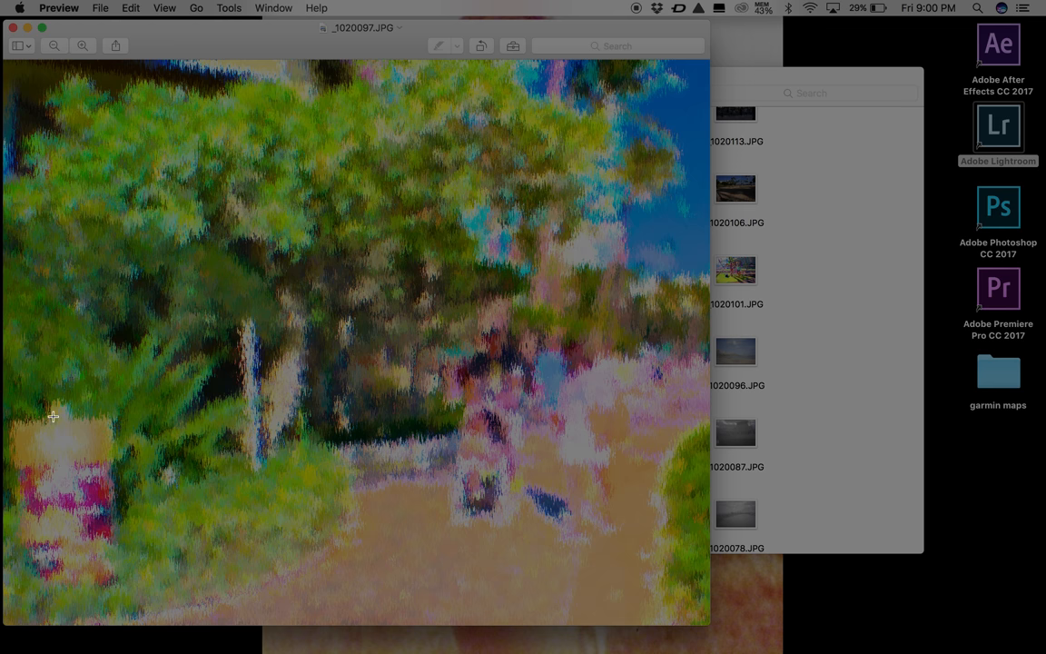
mouse_move(317, 228)
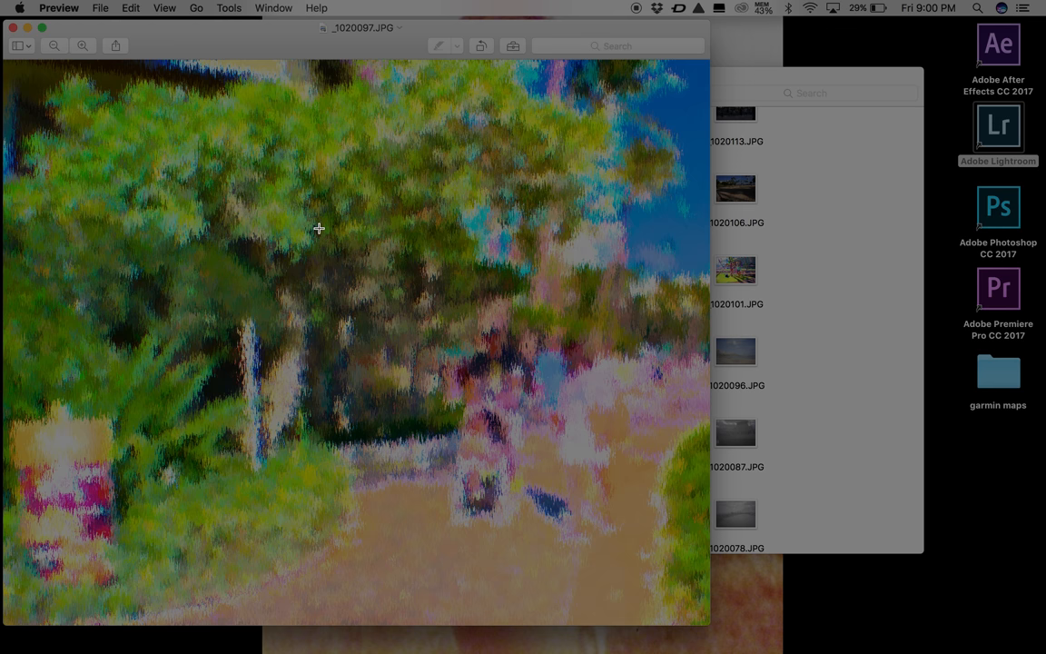
mouse_move(521, 372)
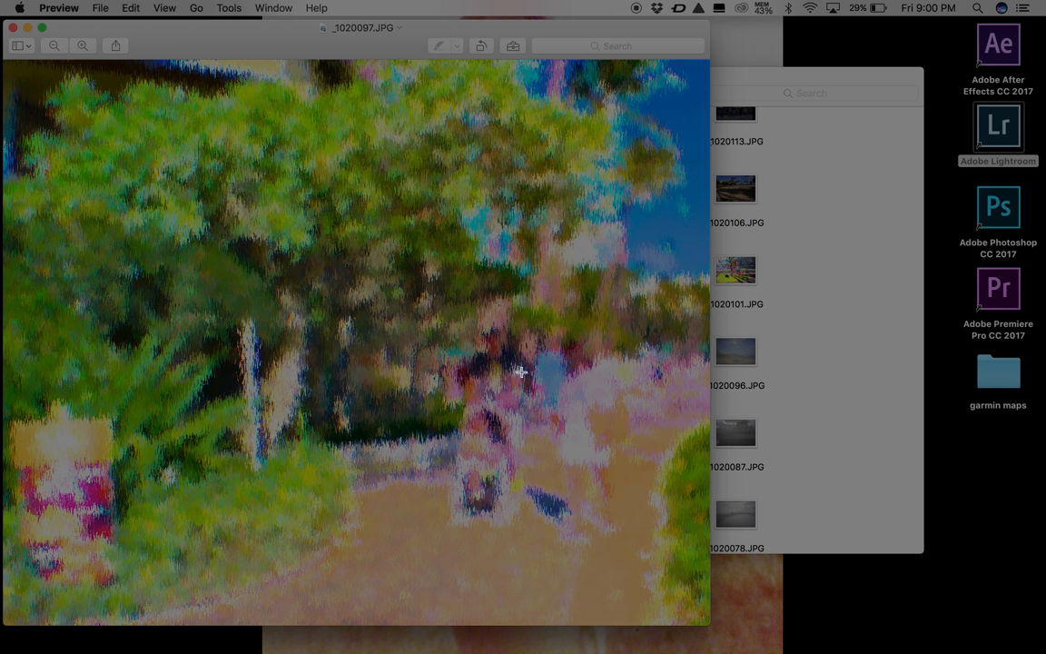
mouse_move(29, 94)
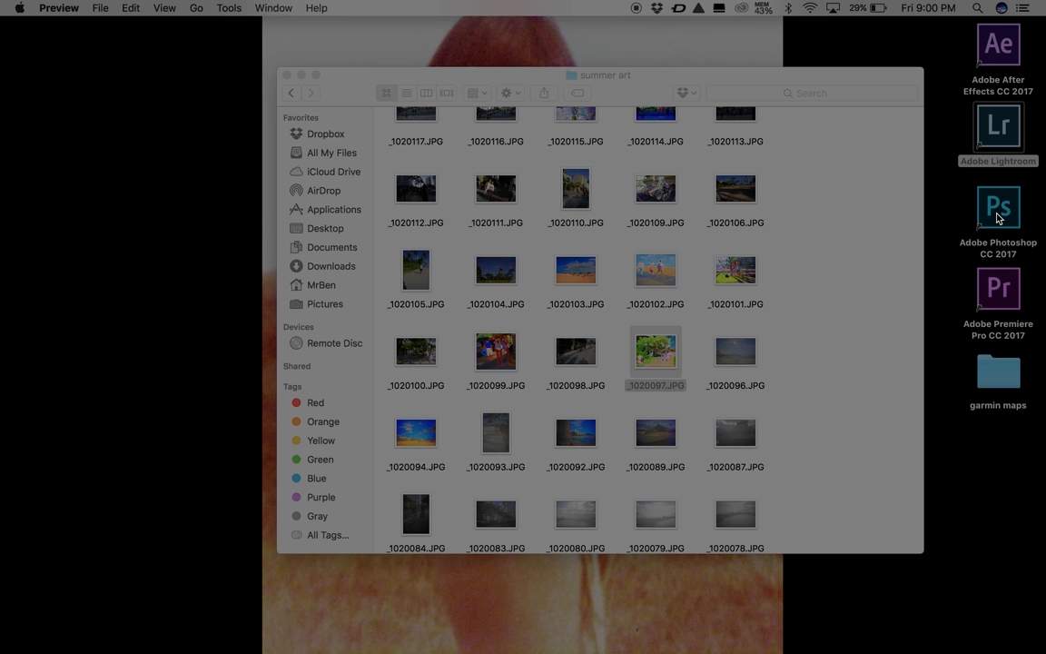
- Relaunch Photoshop from the desktop to reopen the painted photo
click(998, 207)
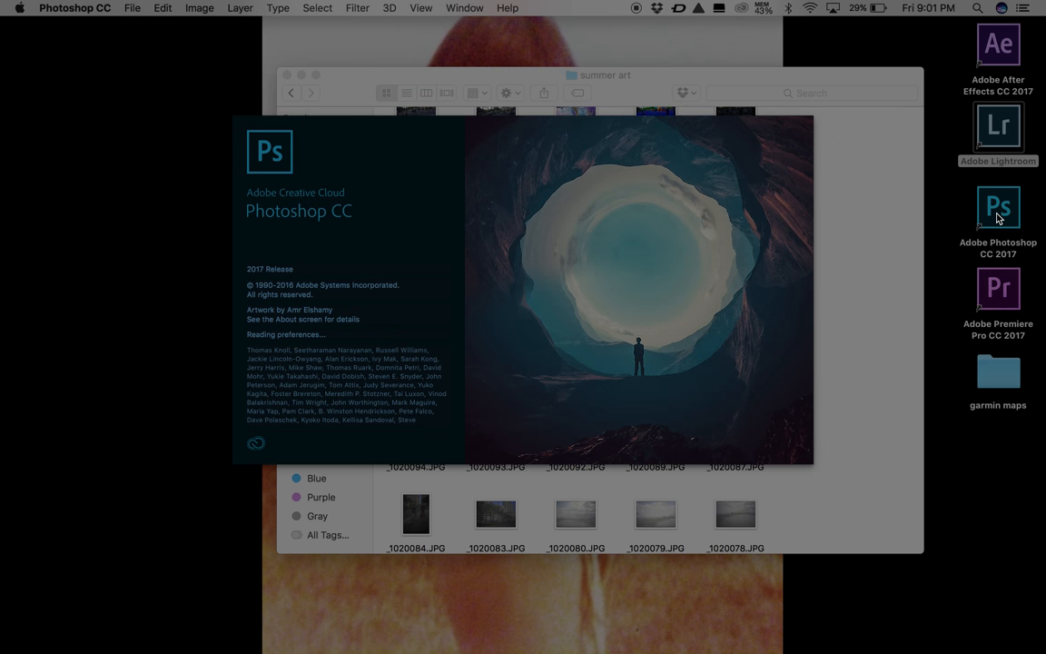
click(999, 207)
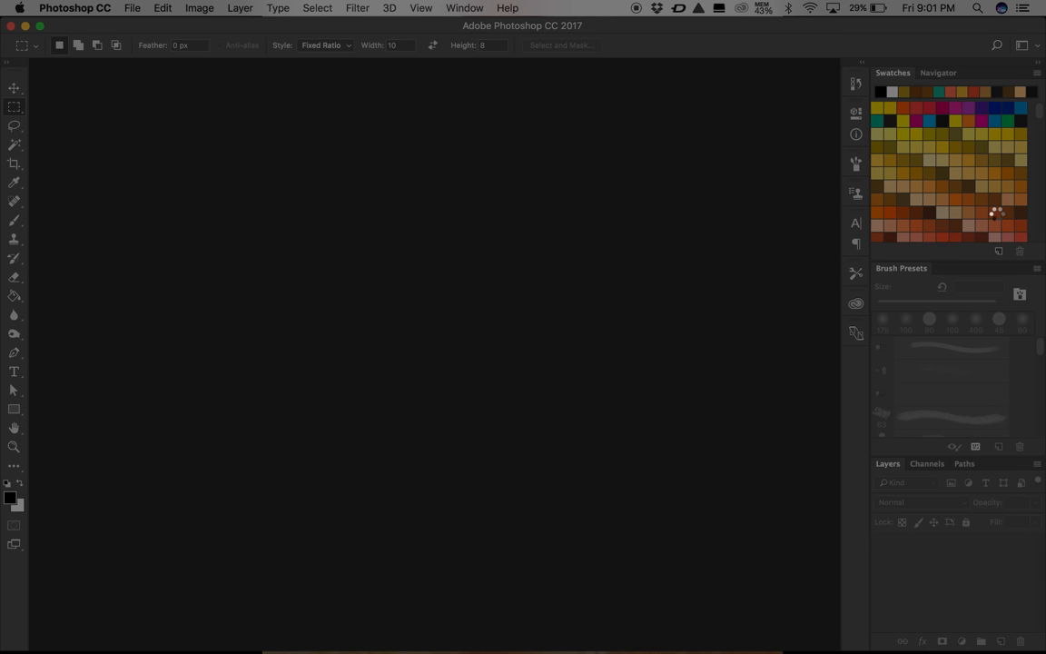
mouse_move(1002, 209)
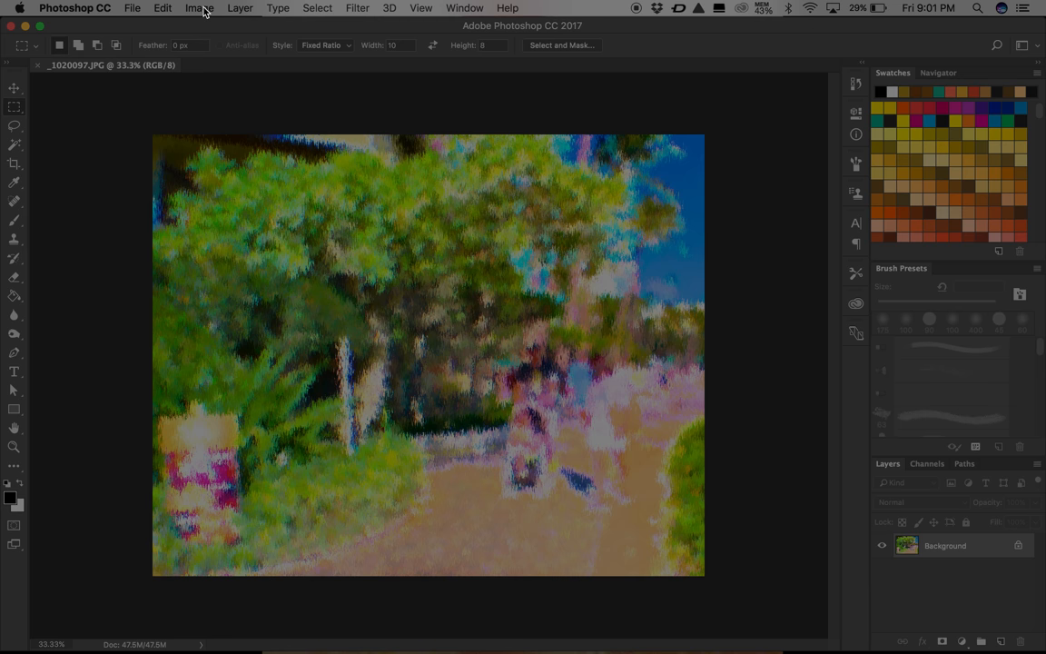
- Cut saturation to -50 in Hue/Saturation, return Hue to 0 after trying shifts, and apply
click(200, 7)
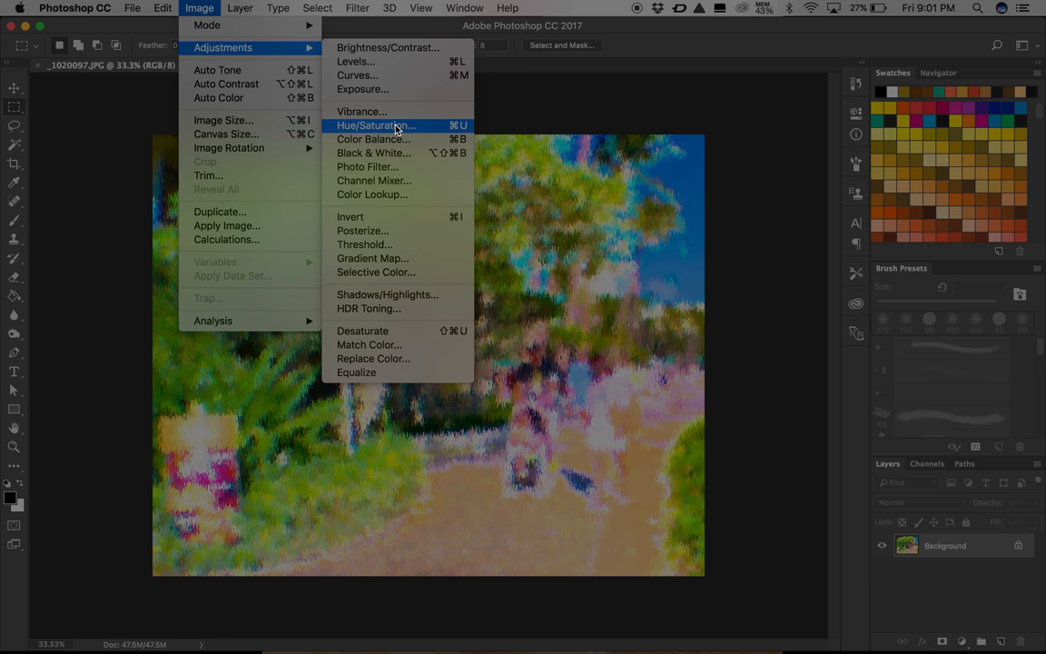
click(374, 125)
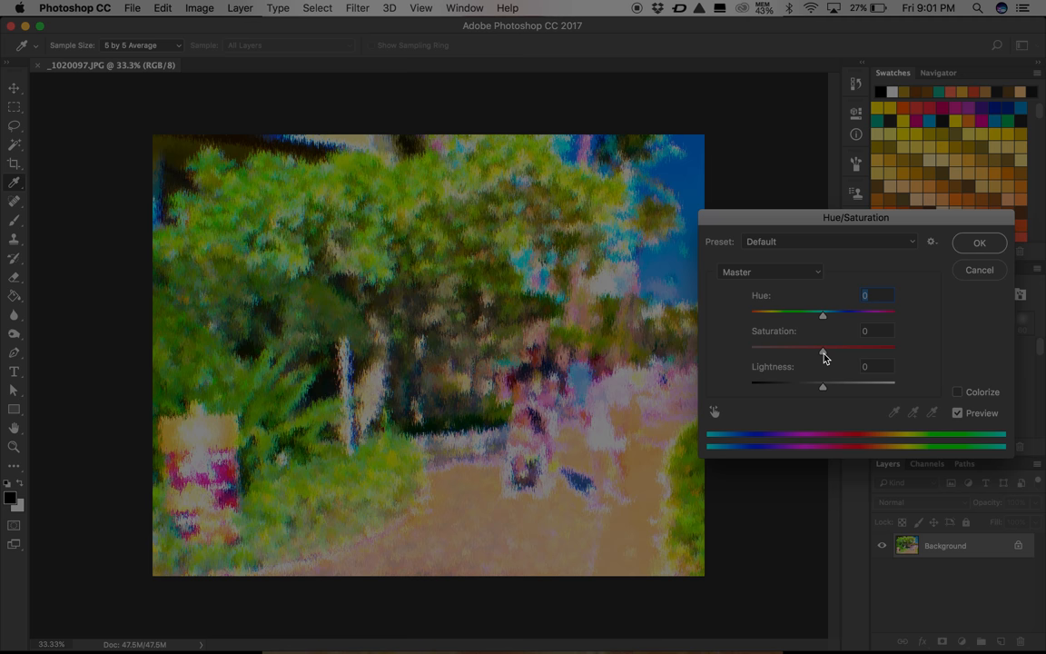
drag(822, 344, 788, 345)
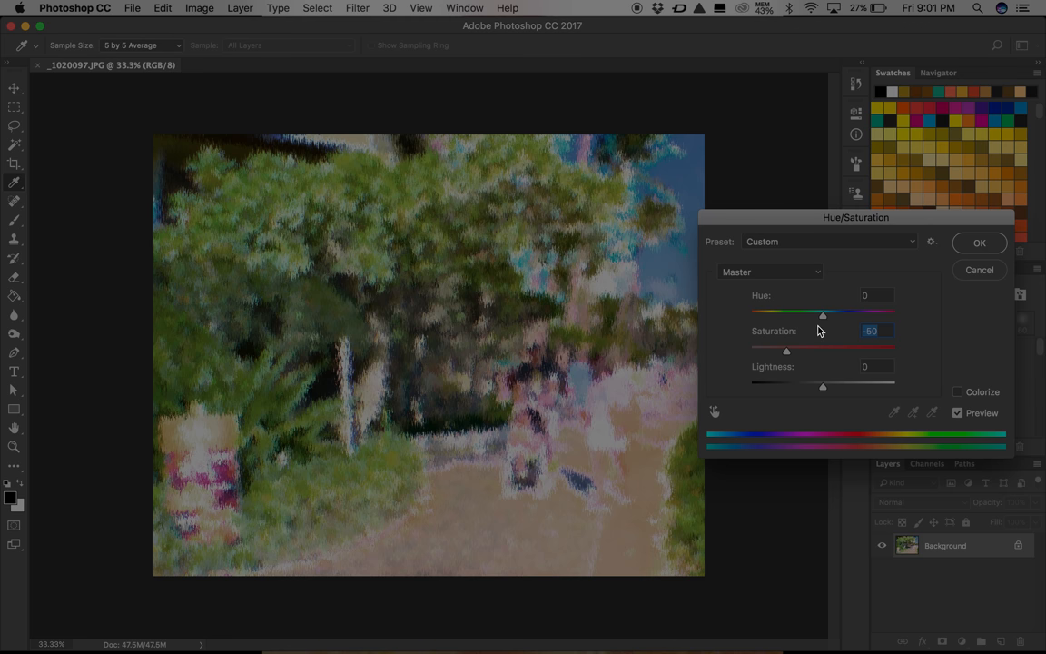
click(875, 294)
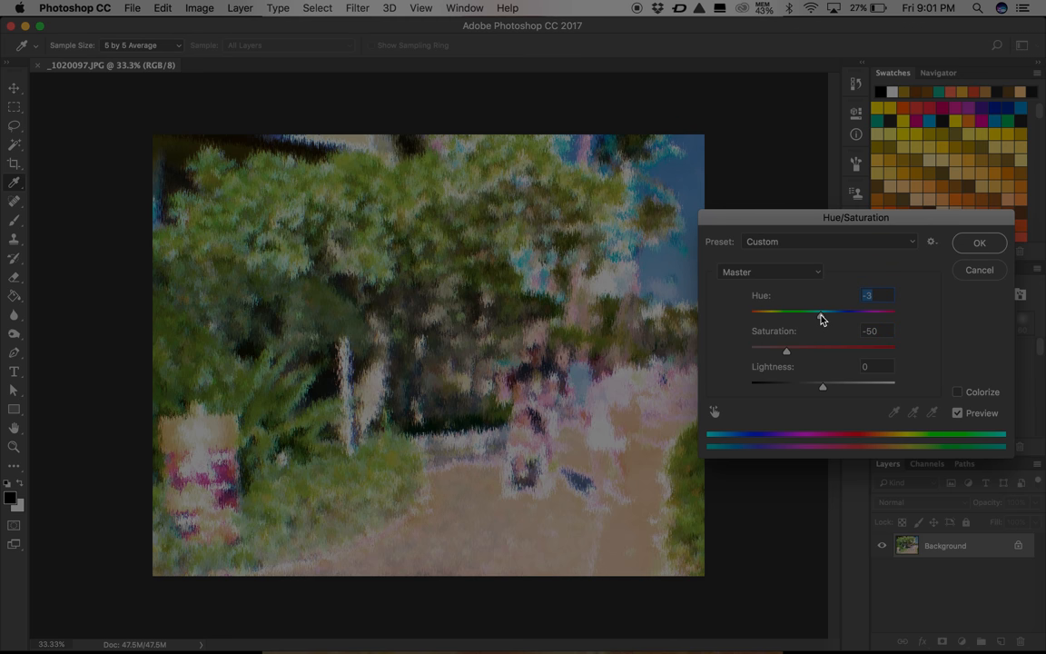
drag(820, 313, 813, 313)
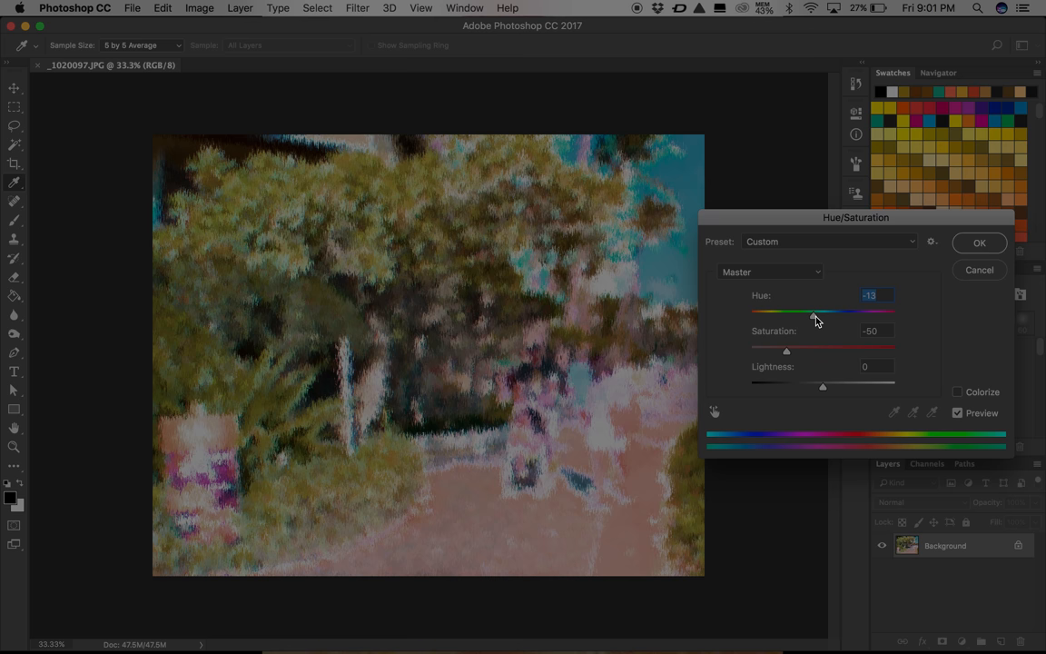
drag(813, 312, 826, 312)
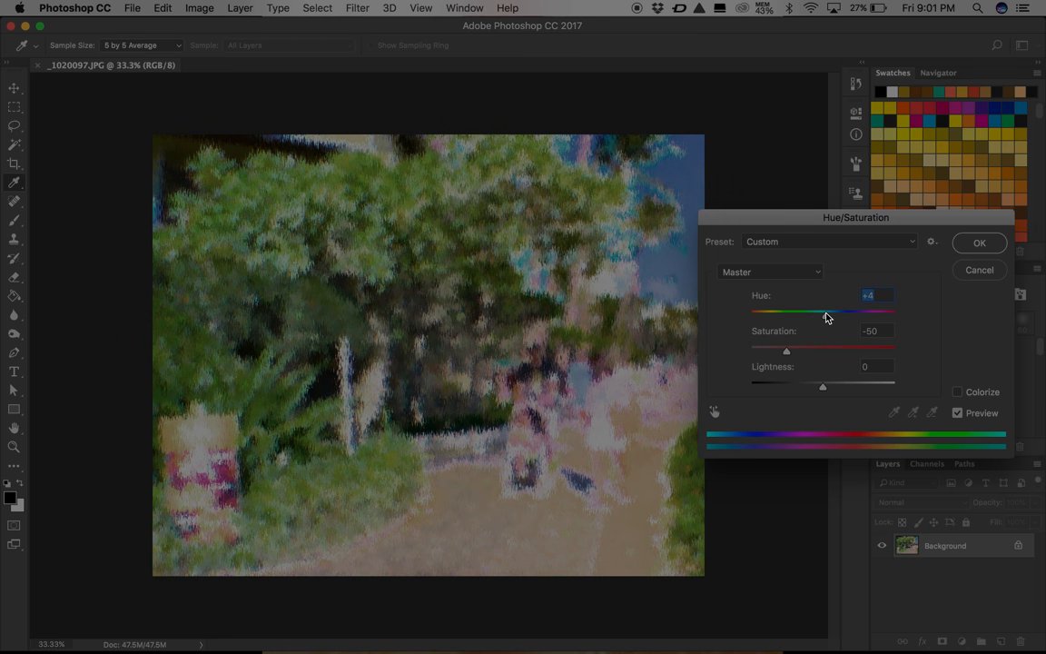
drag(817, 312, 826, 312)
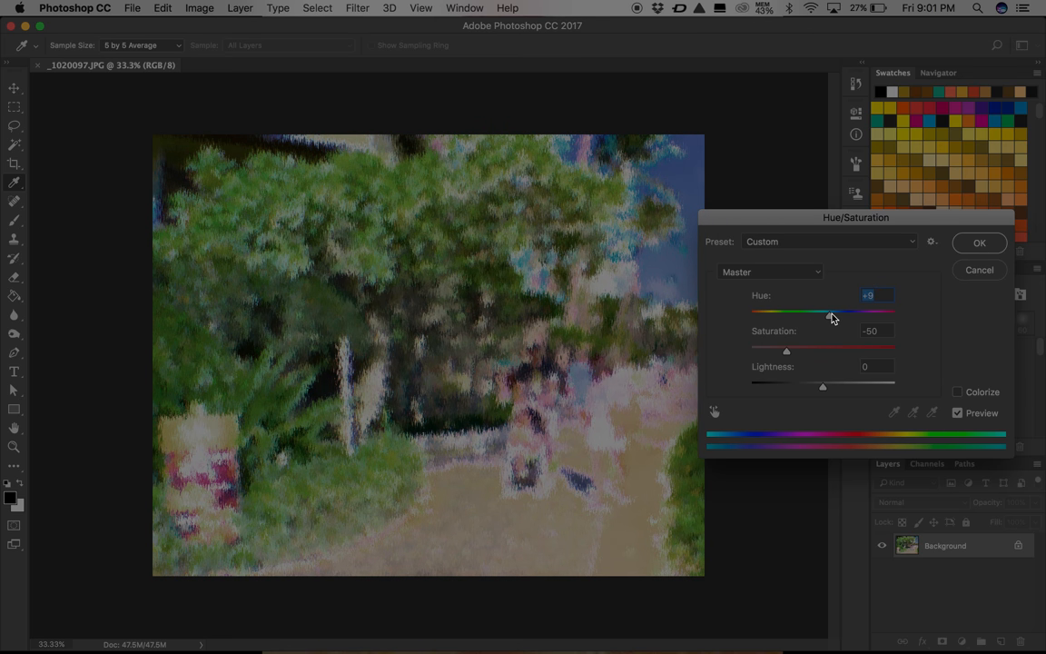
drag(817, 312, 828, 313)
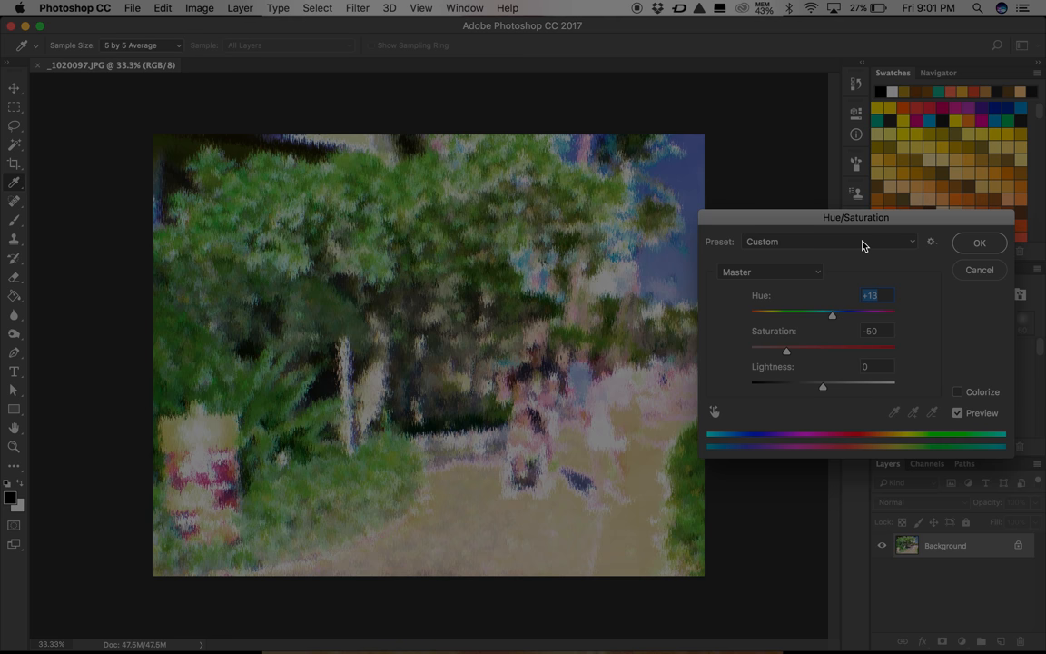
mouse_move(820, 301)
text(0)
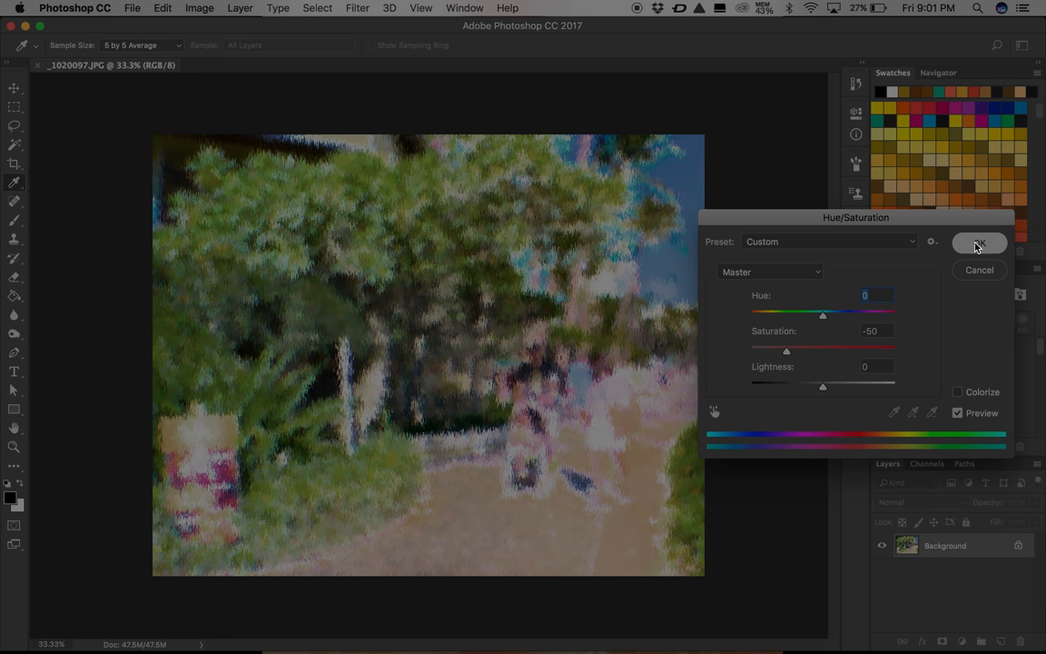
click(978, 243)
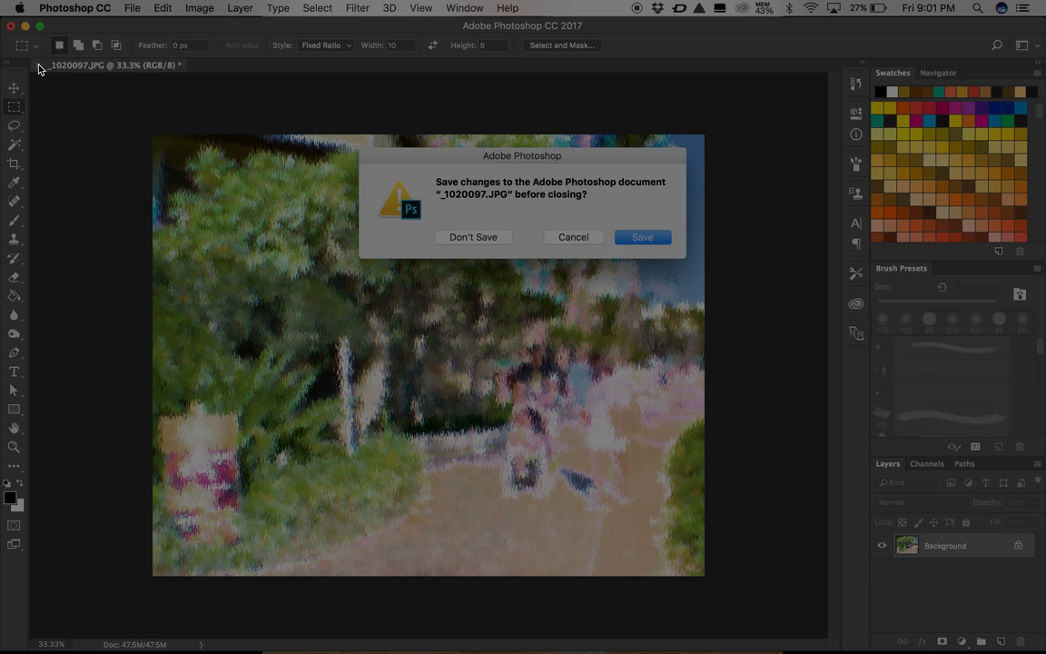
- Save the edited palm walkway photo on closing and return to the summer art folder in Finder
click(642, 236)
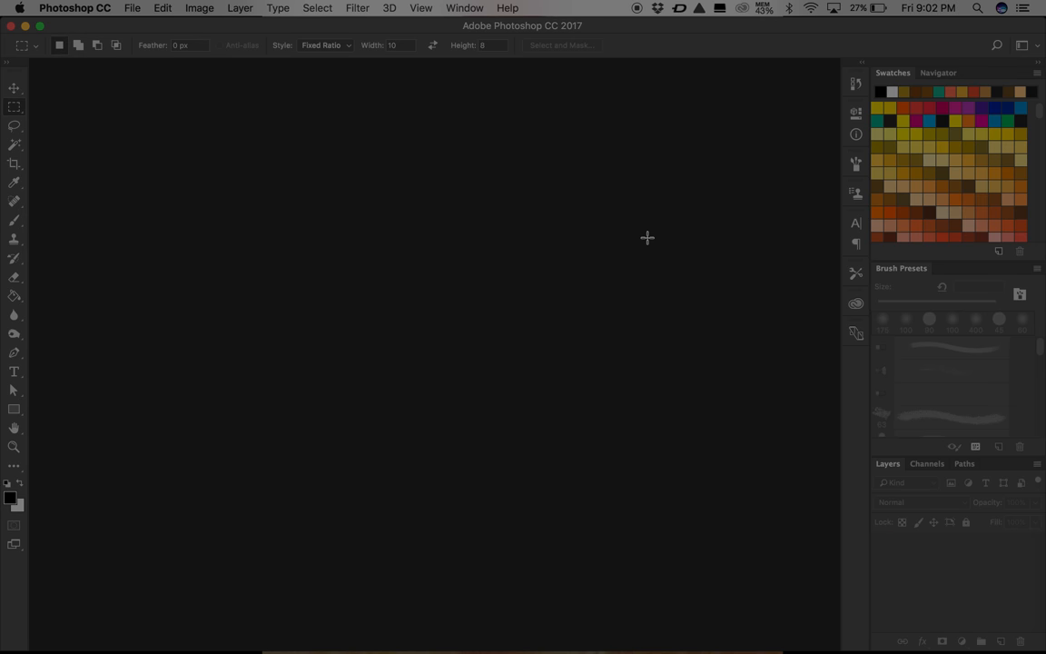
click(75, 7)
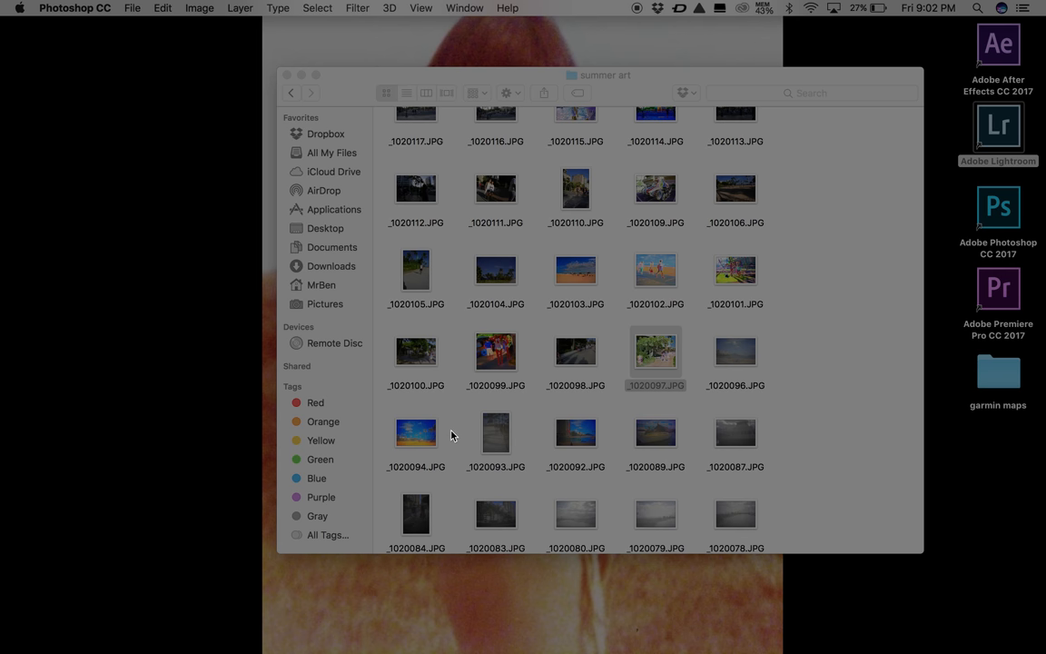
click(653, 352)
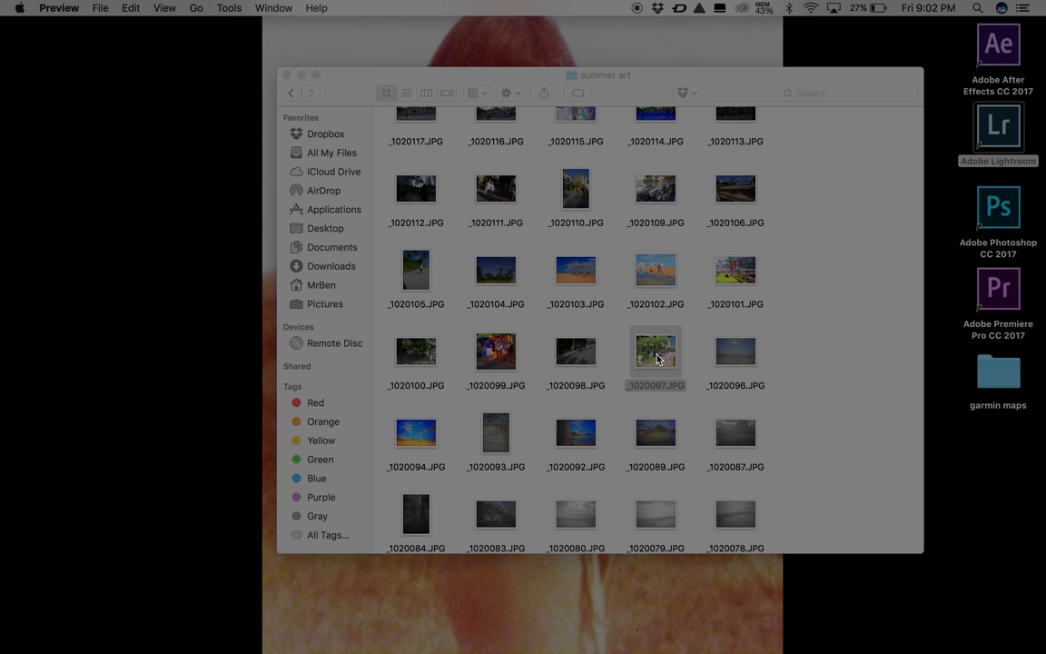
mouse_move(657, 376)
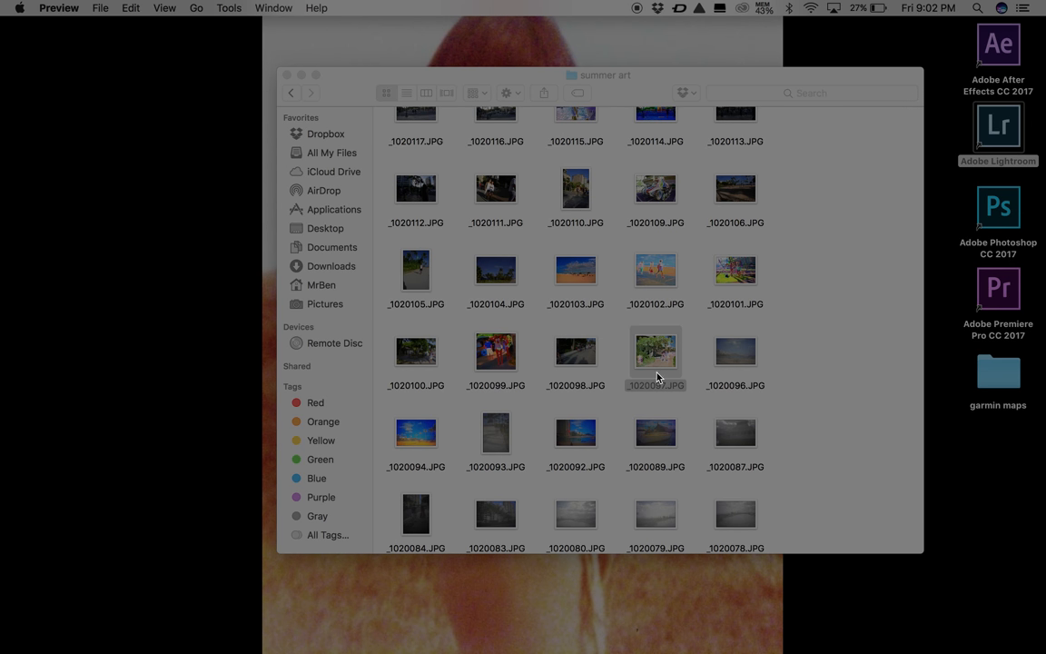
double_click(654, 352)
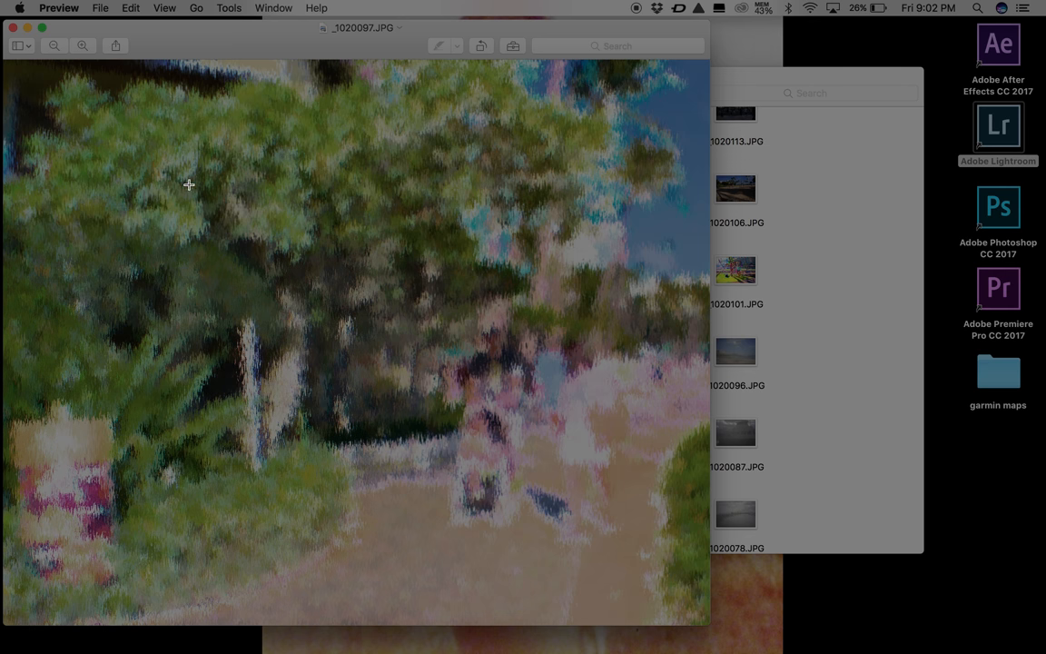
mouse_move(160, 338)
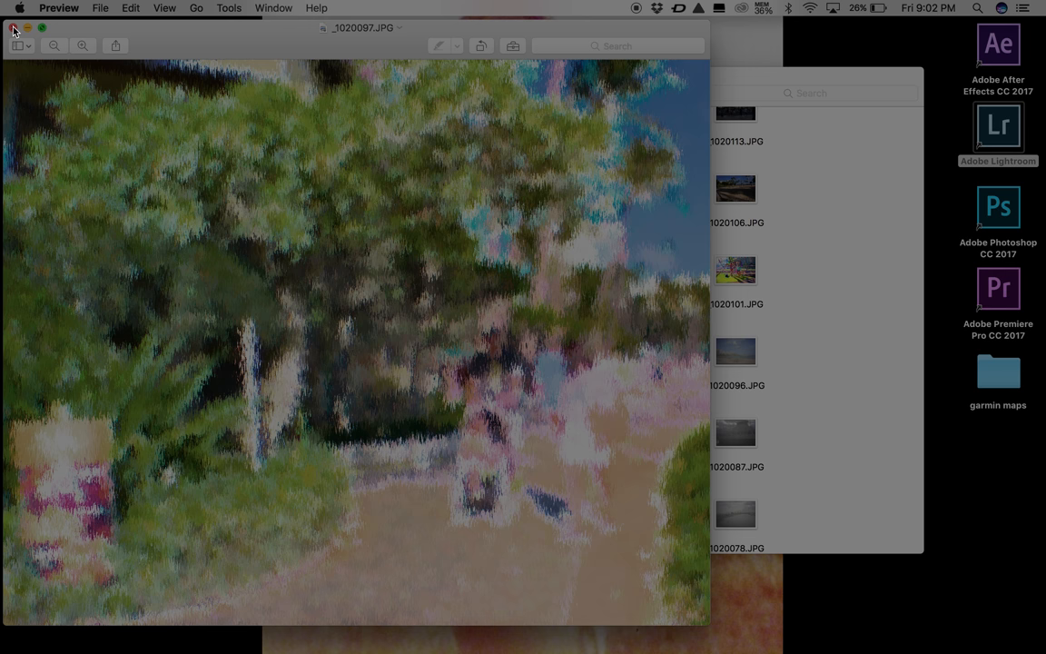
click(14, 29)
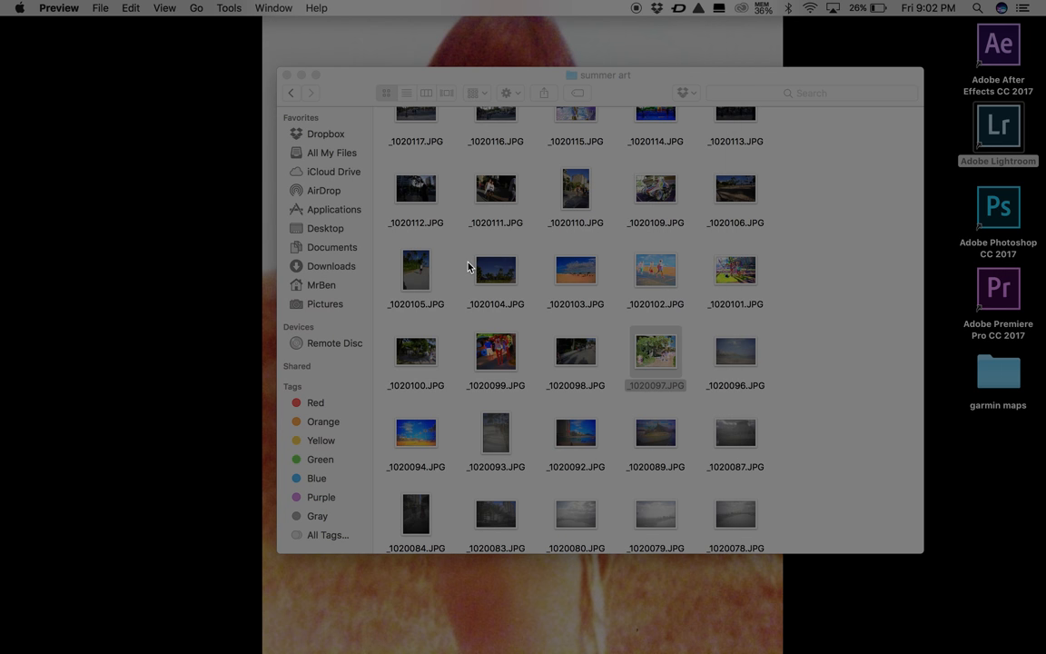
mouse_move(719, 301)
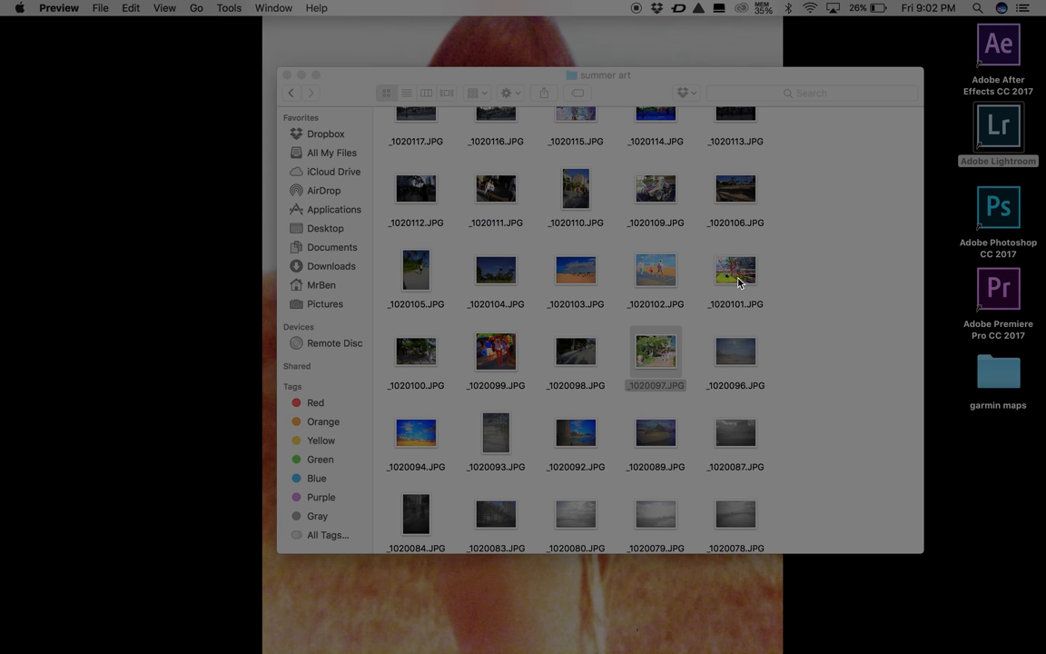
click(733, 269)
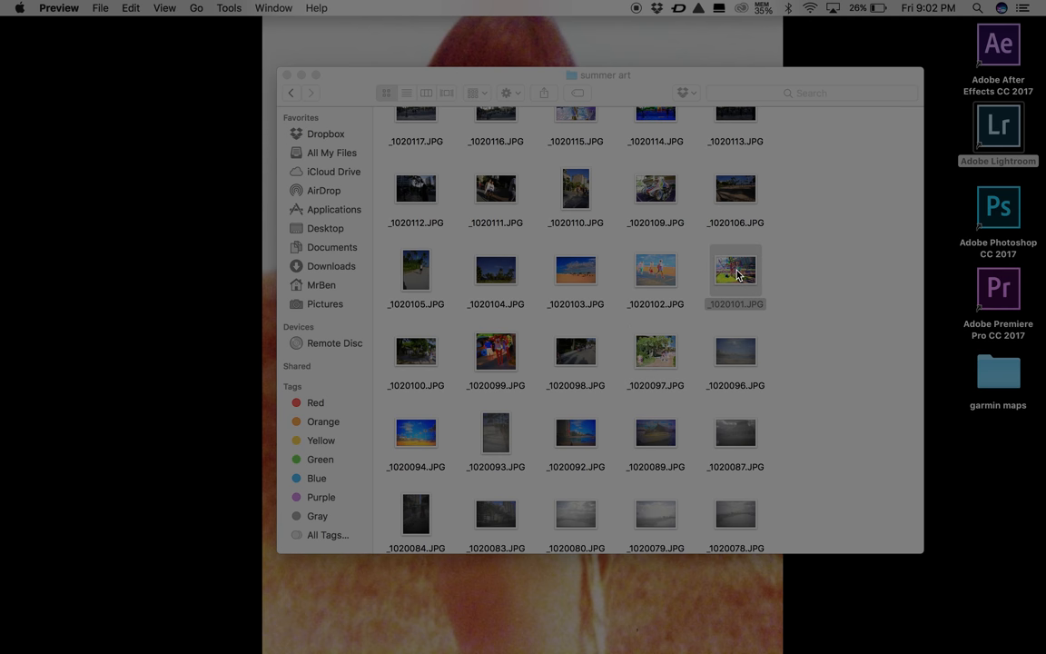
double_click(734, 269)
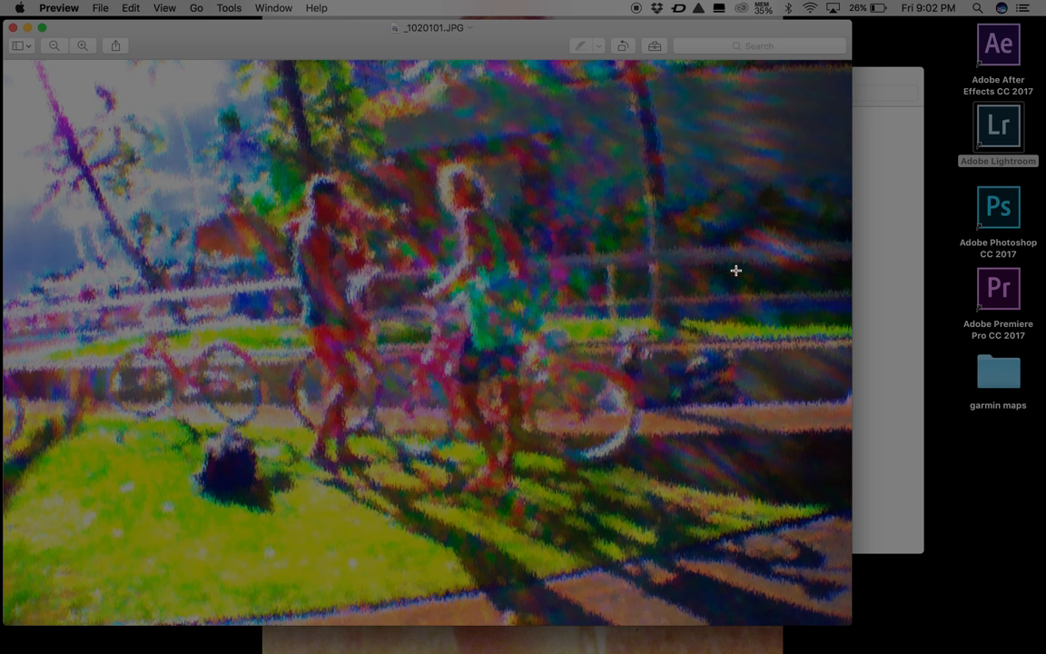
mouse_move(309, 265)
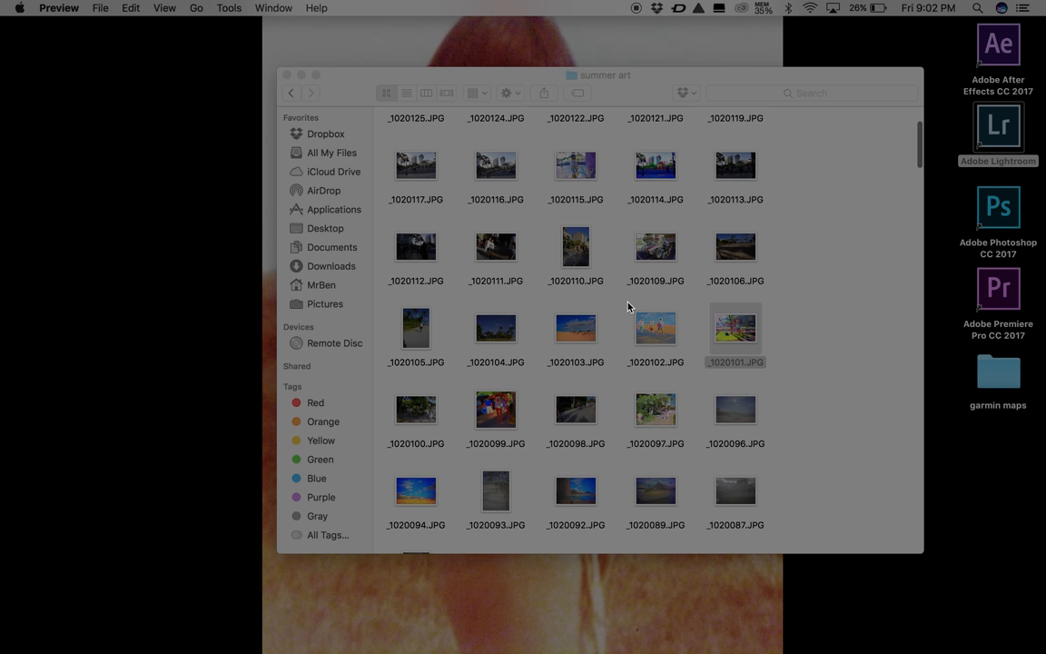
- Locate _1020126.JPG in the folder and view the two-women-walking photo in Preview
scroll(down, 3)
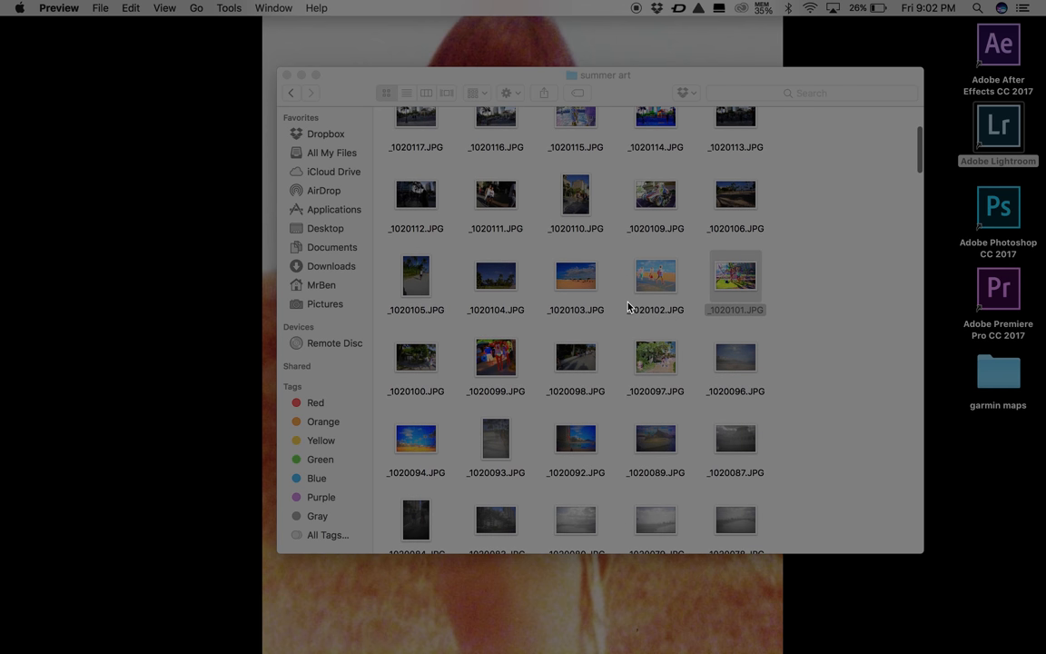
scroll(down, 3)
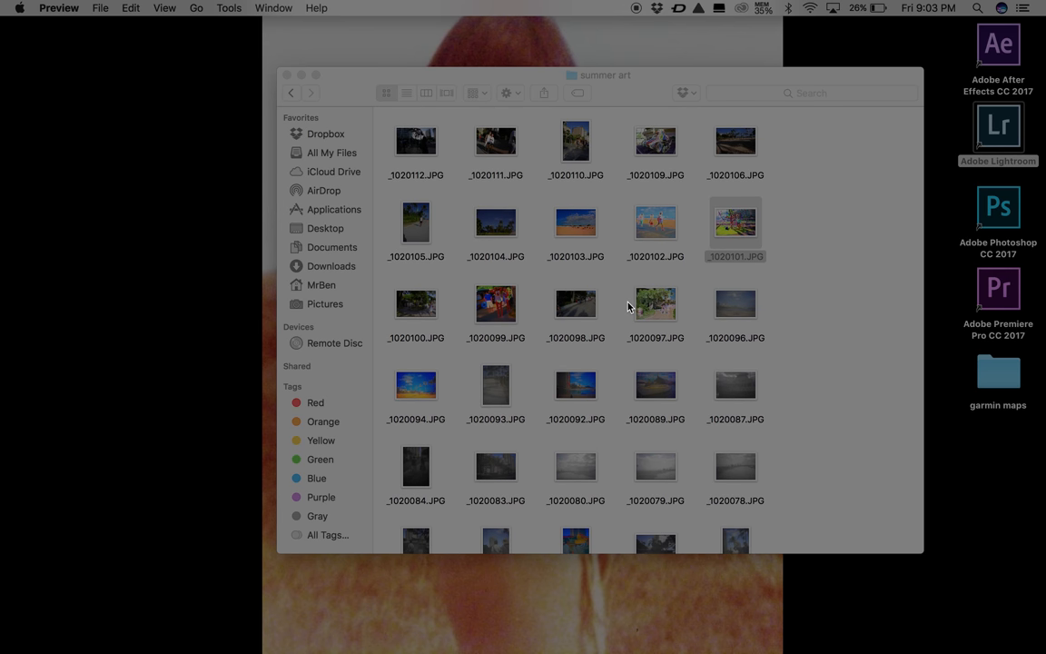
mouse_move(621, 243)
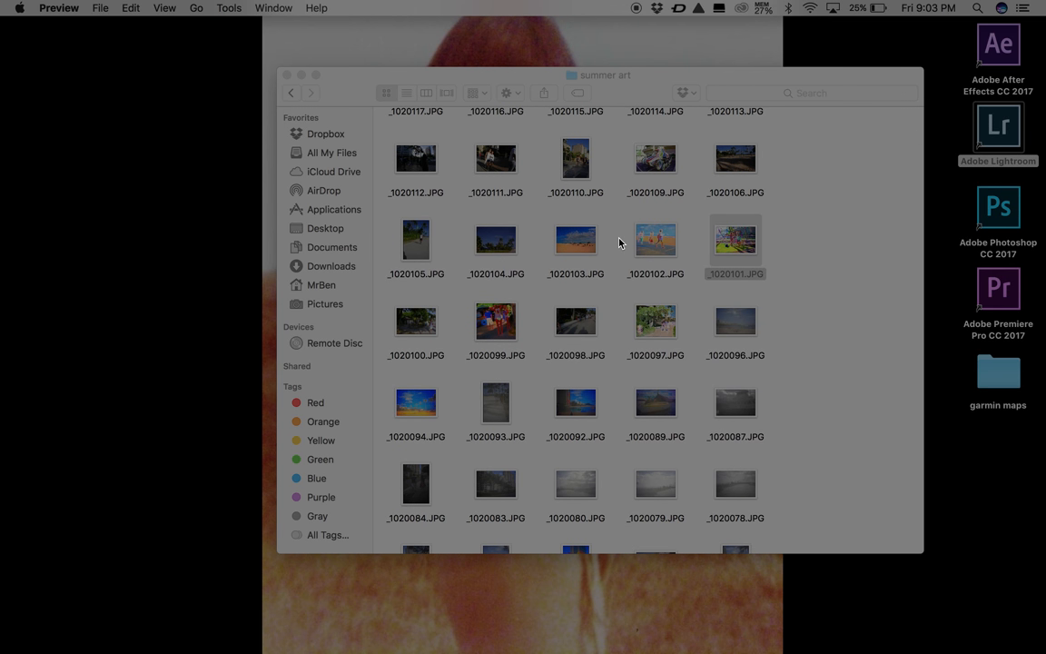
mouse_move(617, 205)
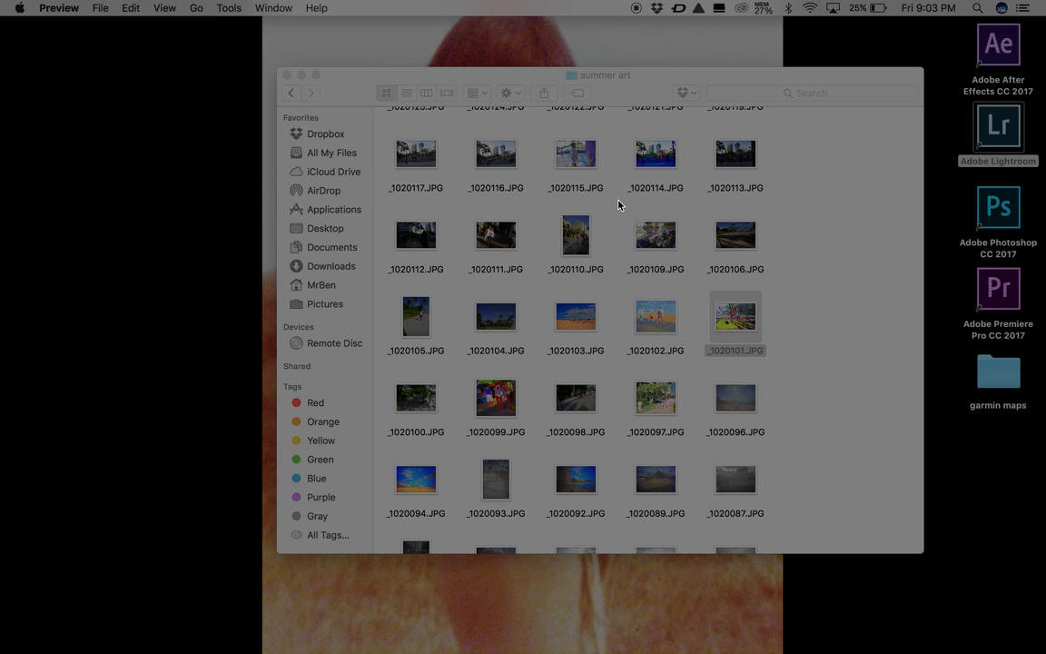
scroll(down, 3)
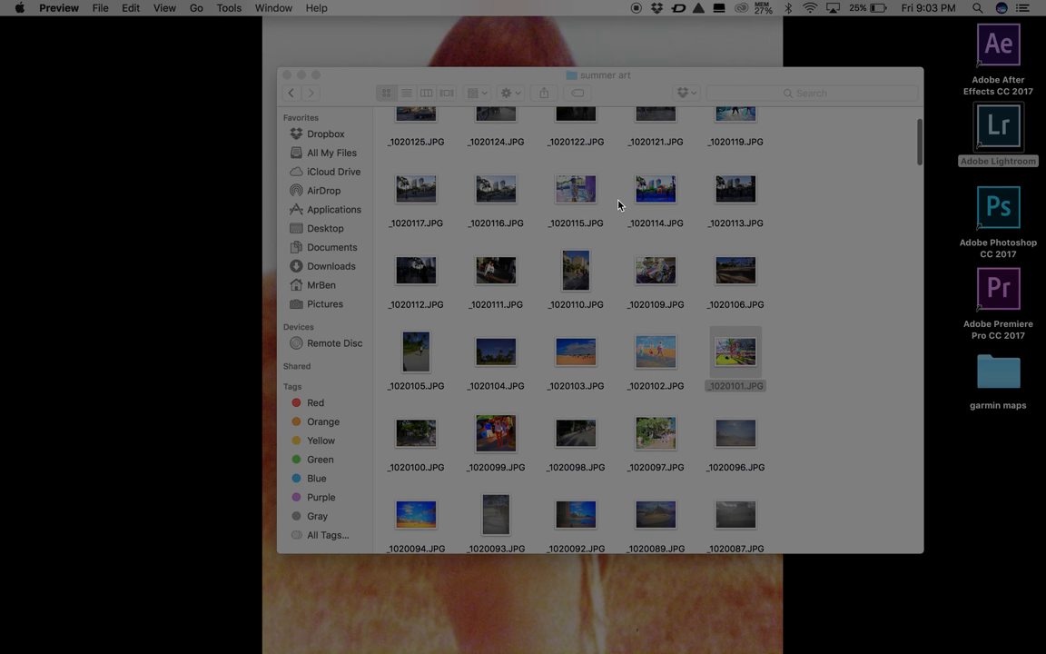
scroll(down, 3)
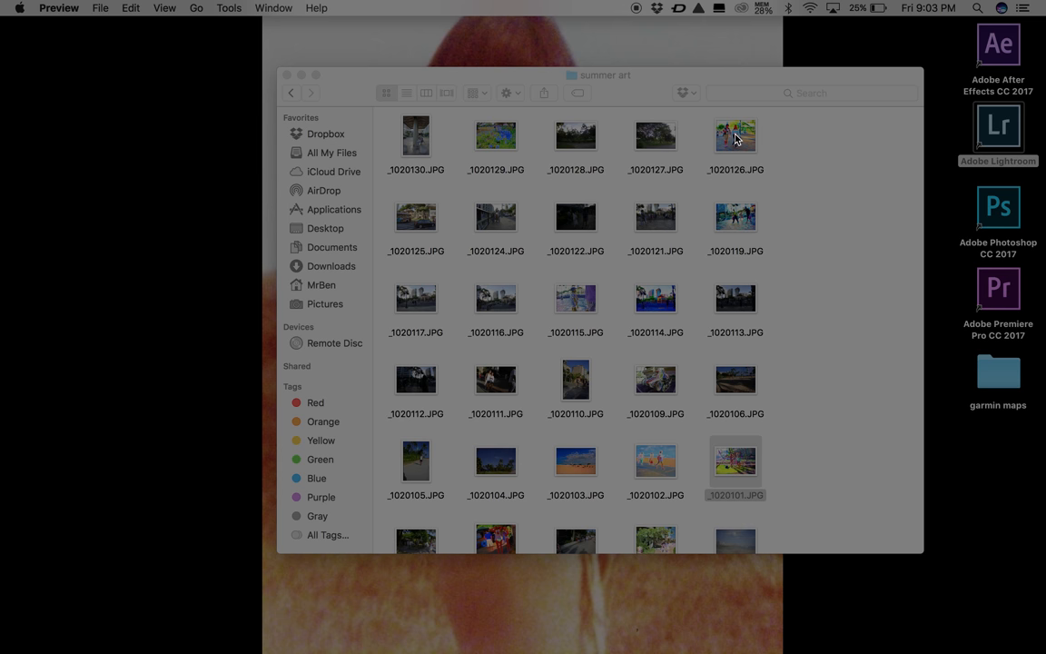
double_click(734, 134)
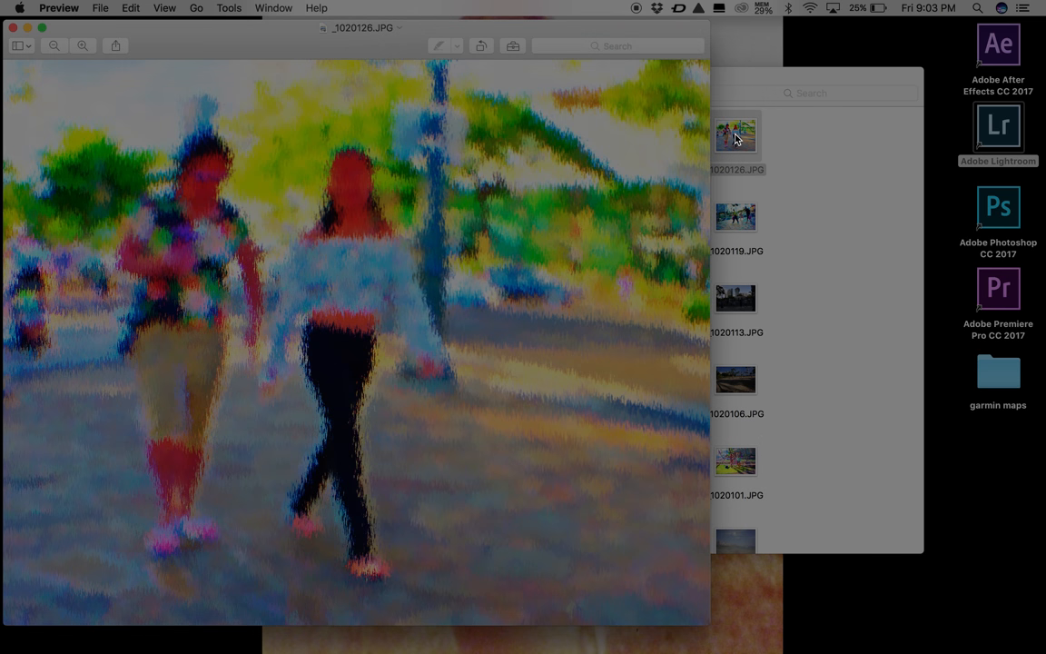
mouse_move(255, 323)
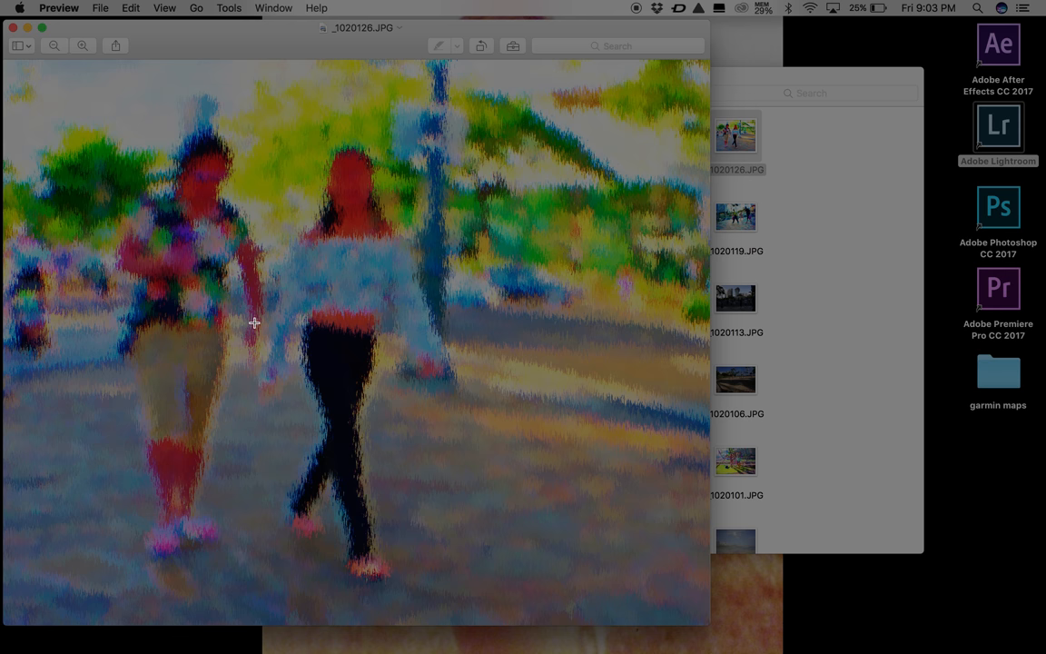
mouse_move(127, 138)
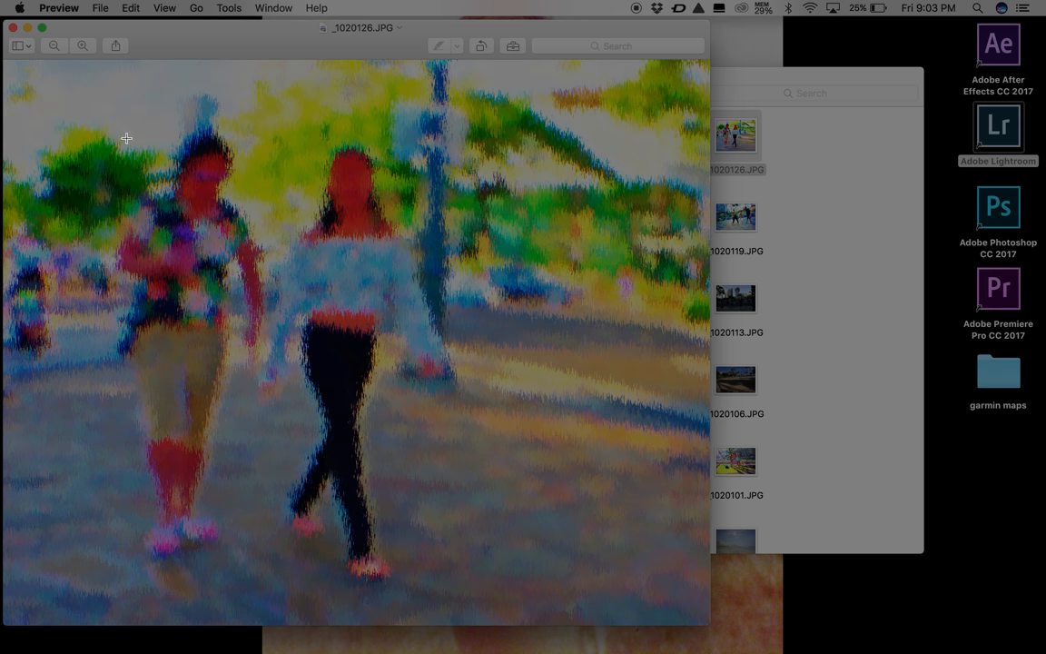